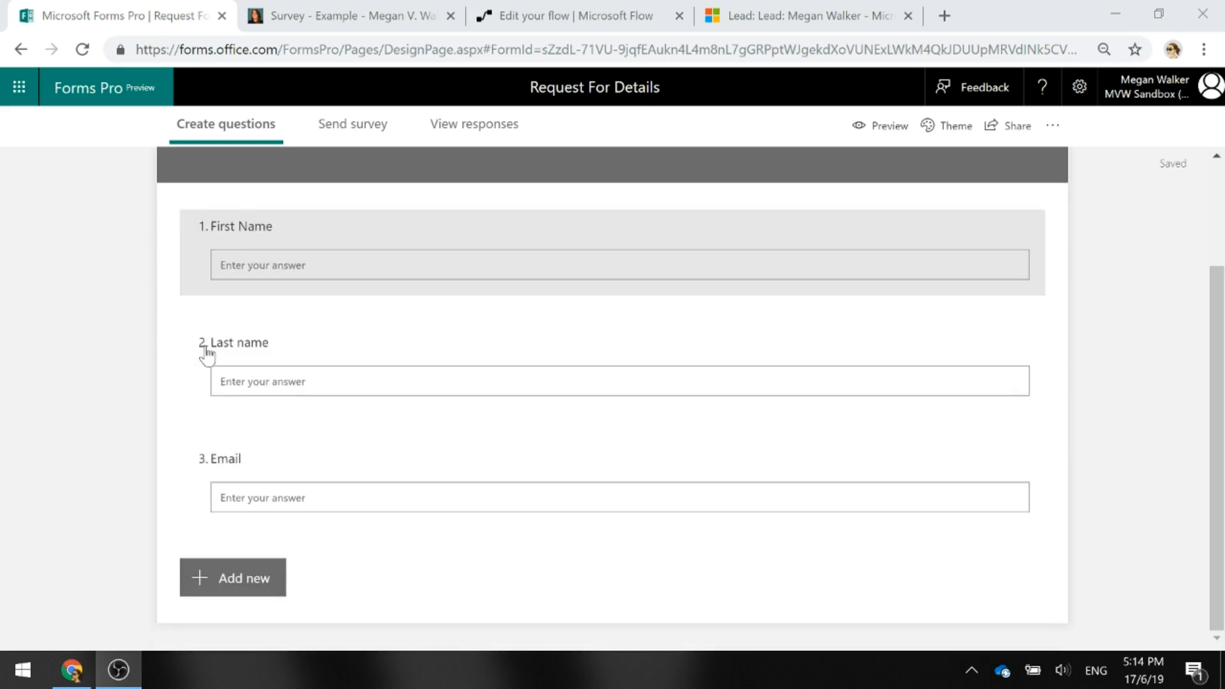
Show the embedded Request For Details form on the Survey - Example page.
{"action": "left_click", "coordinate": [347, 15]}
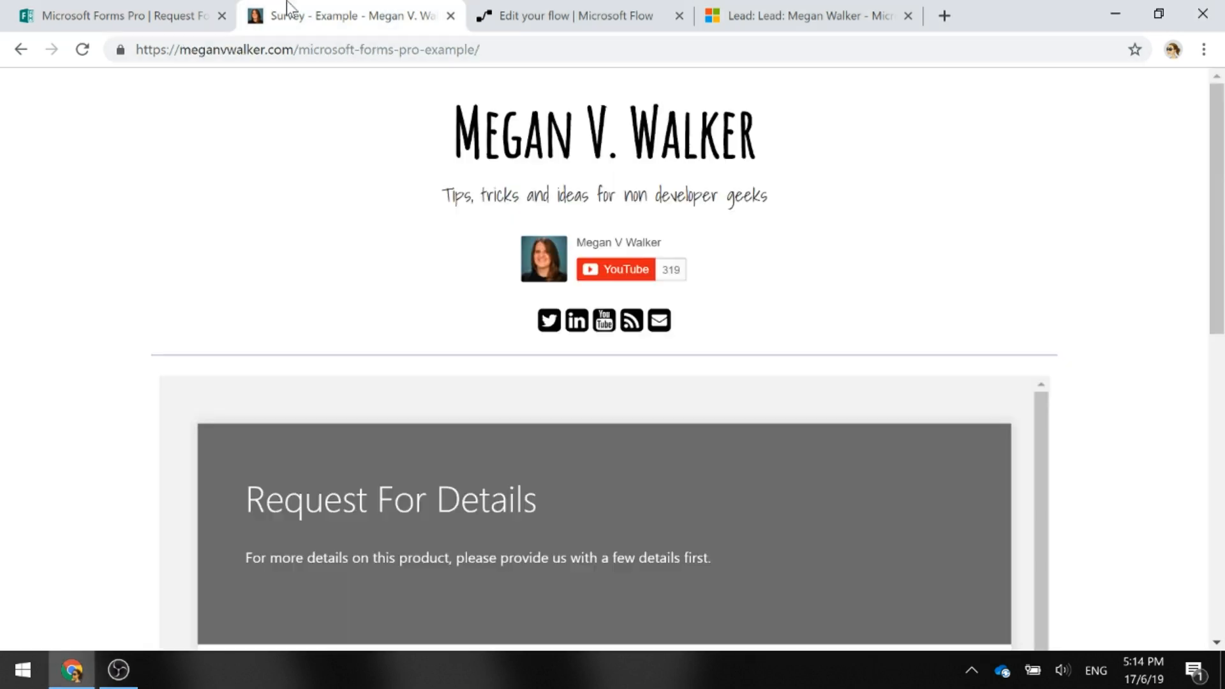
{"action": "scroll", "scroll_direction": "down", "scroll_amount": 3}
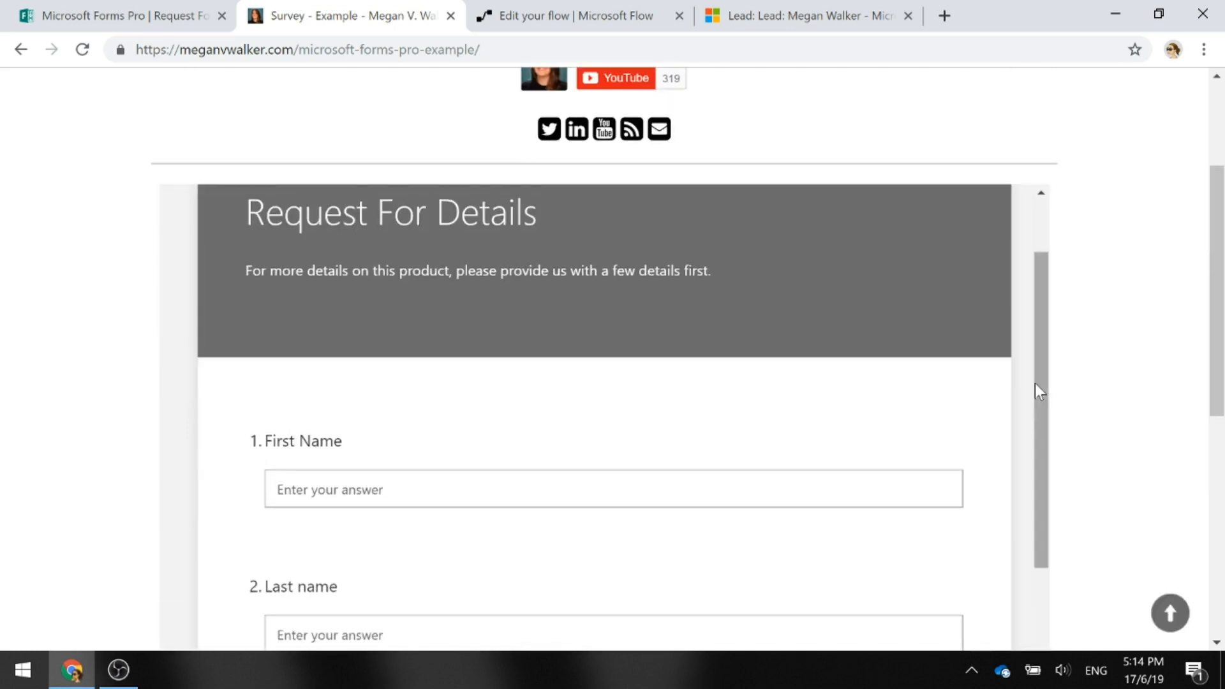
{"action": "scroll", "scroll_direction": "down", "scroll_amount": 3}
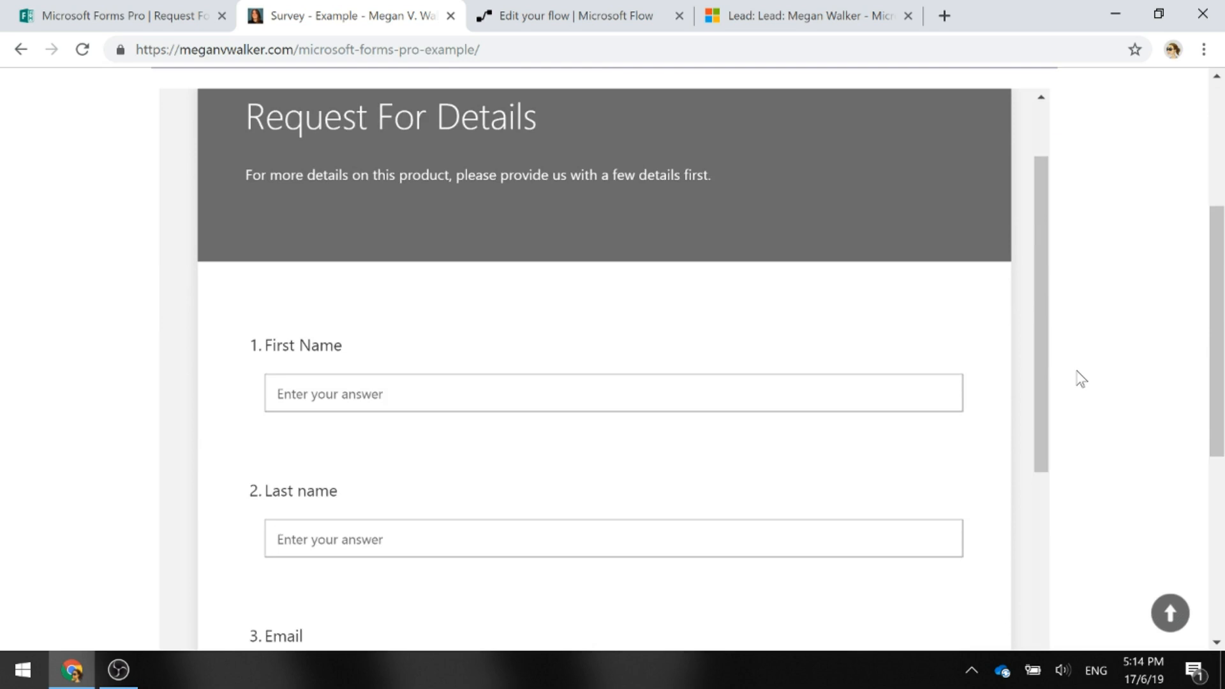
{"action": "scroll", "scroll_direction": "down", "scroll_amount": 3}
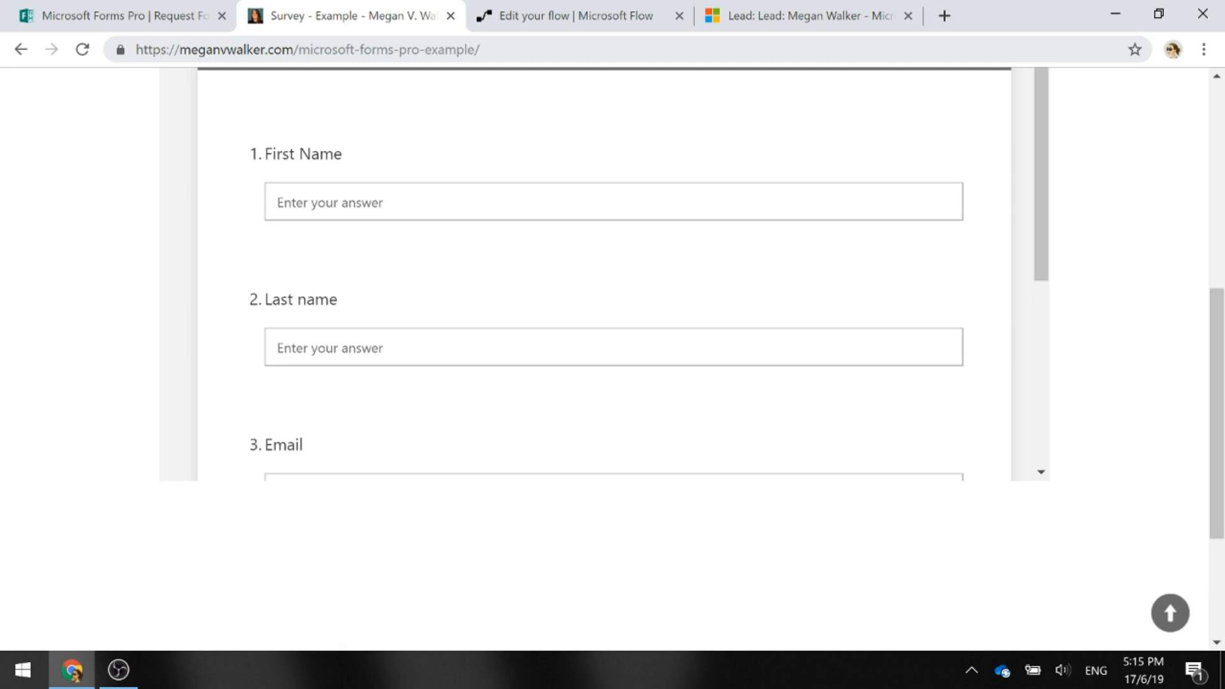
Return to the flow editor and expand the New Survey Response trigger and Get Survey Response Details step.
{"action": "left_click", "coordinate": [580, 15]}
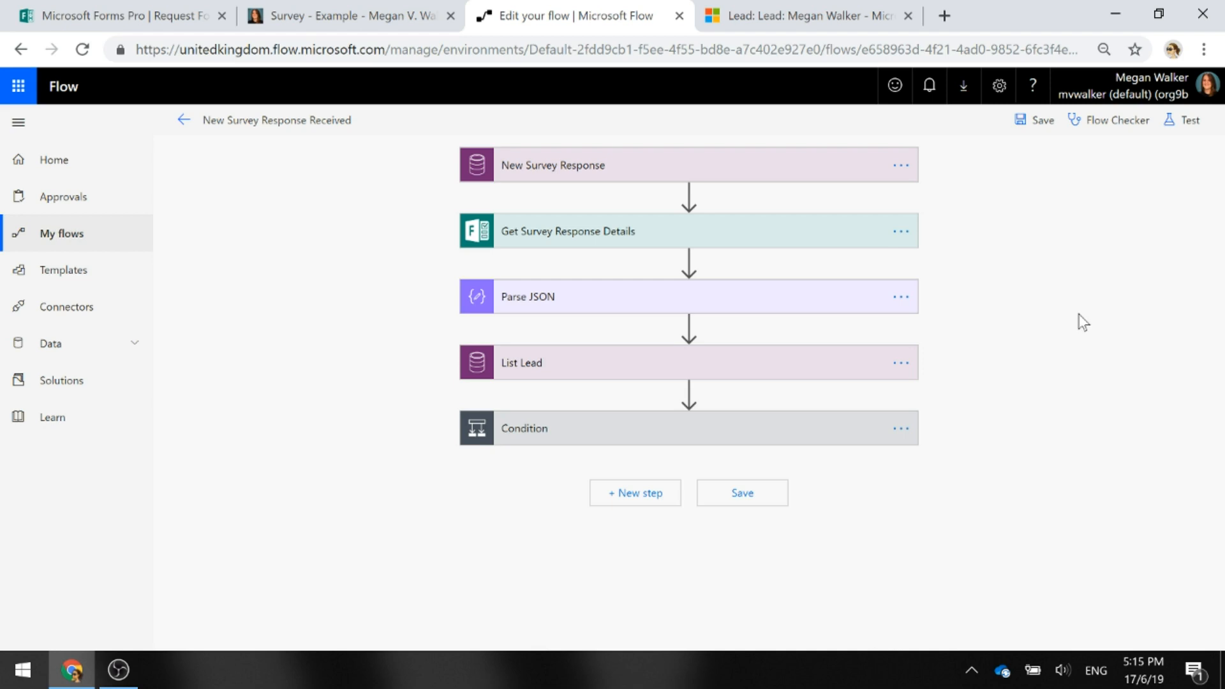
{"action": "mouse_move", "coordinate": [531, 174]}
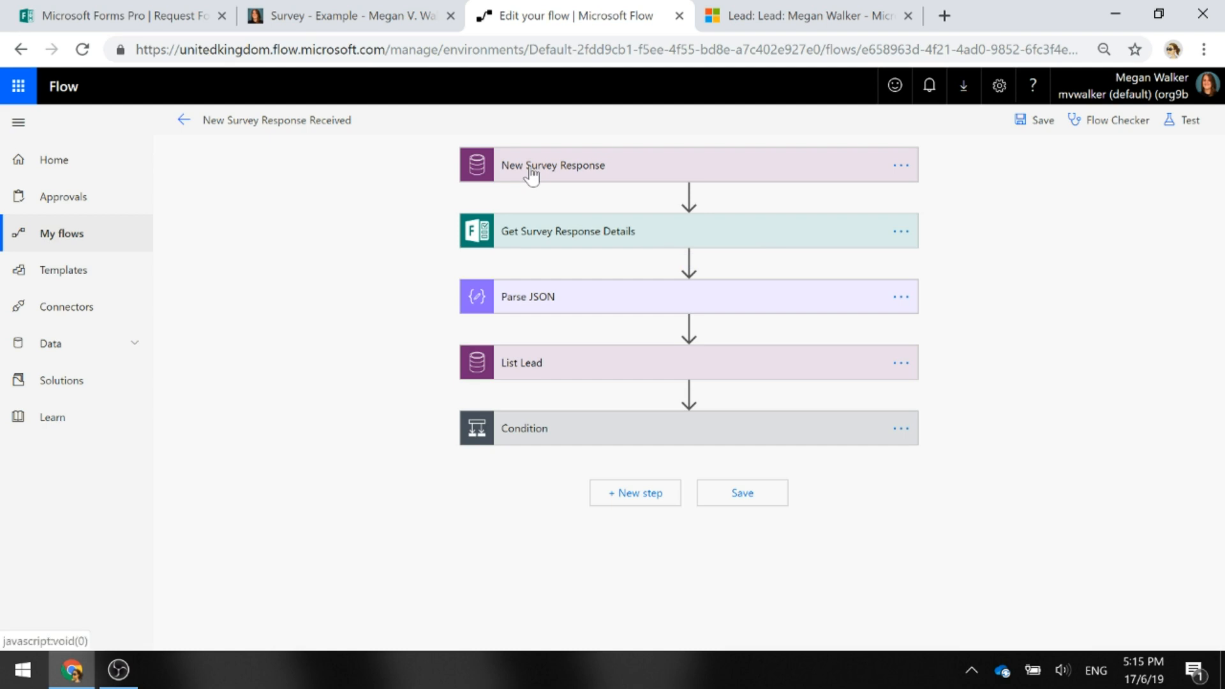
{"action": "left_click", "coordinate": [553, 165]}
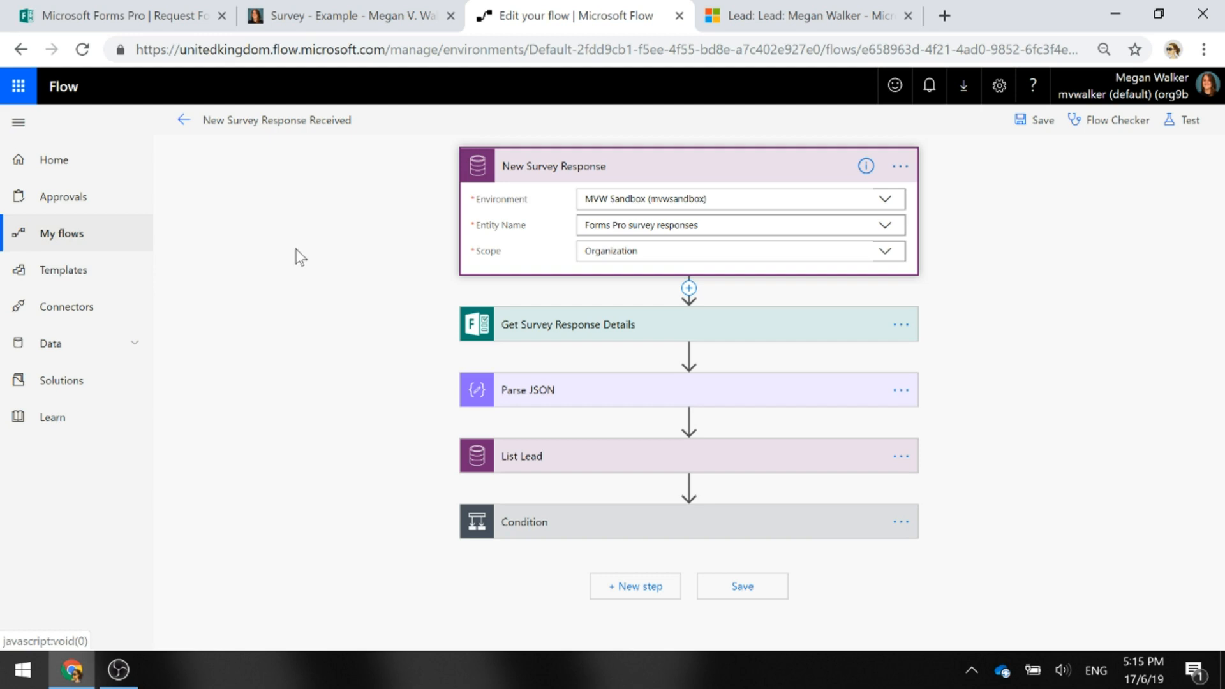
{"action": "mouse_move", "coordinate": [1054, 267]}
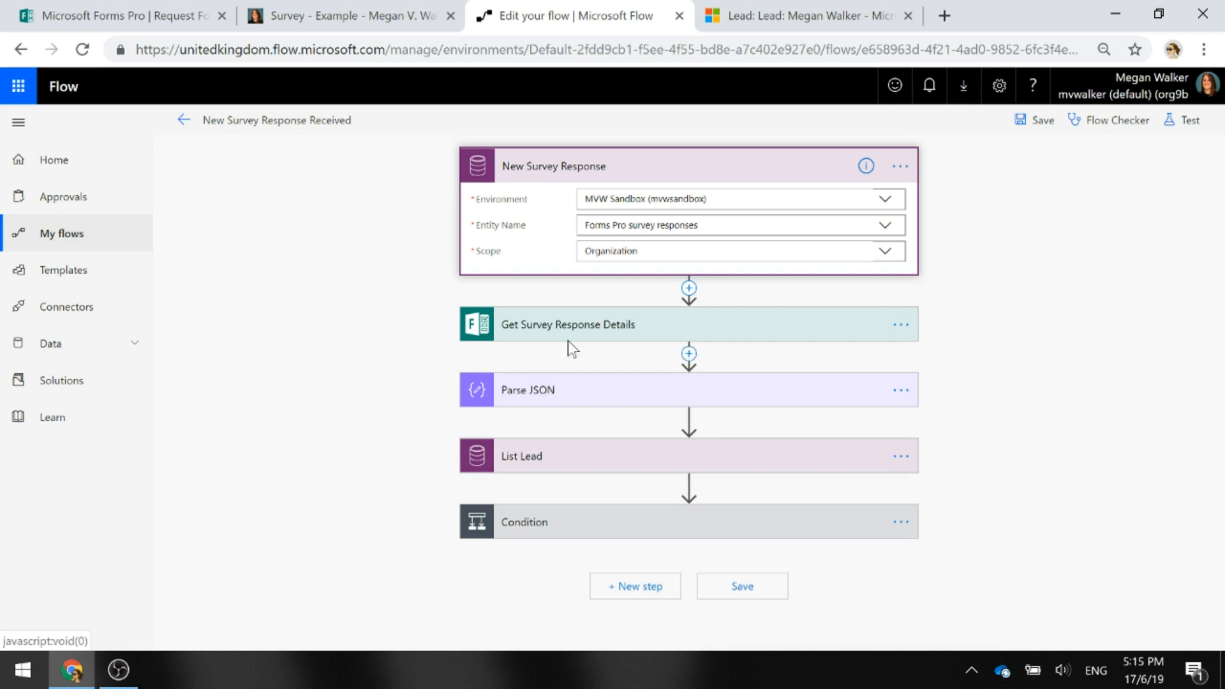
{"action": "left_click", "coordinate": [566, 324]}
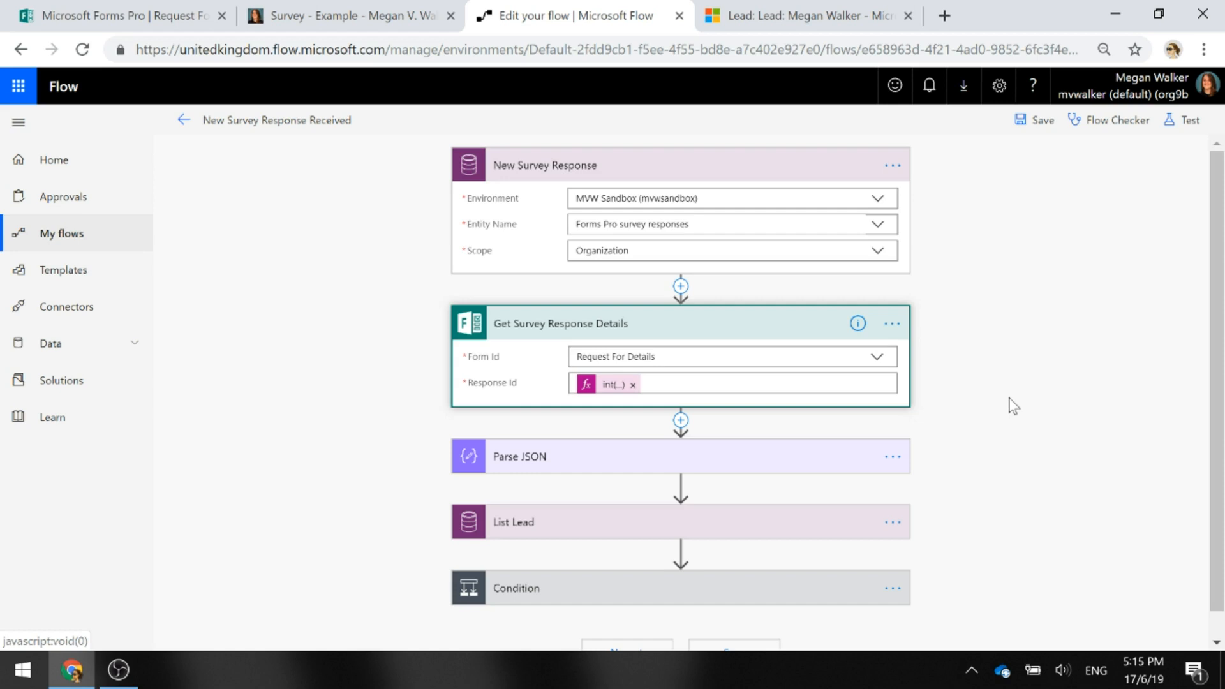
{"action": "mouse_move", "coordinate": [527, 366]}
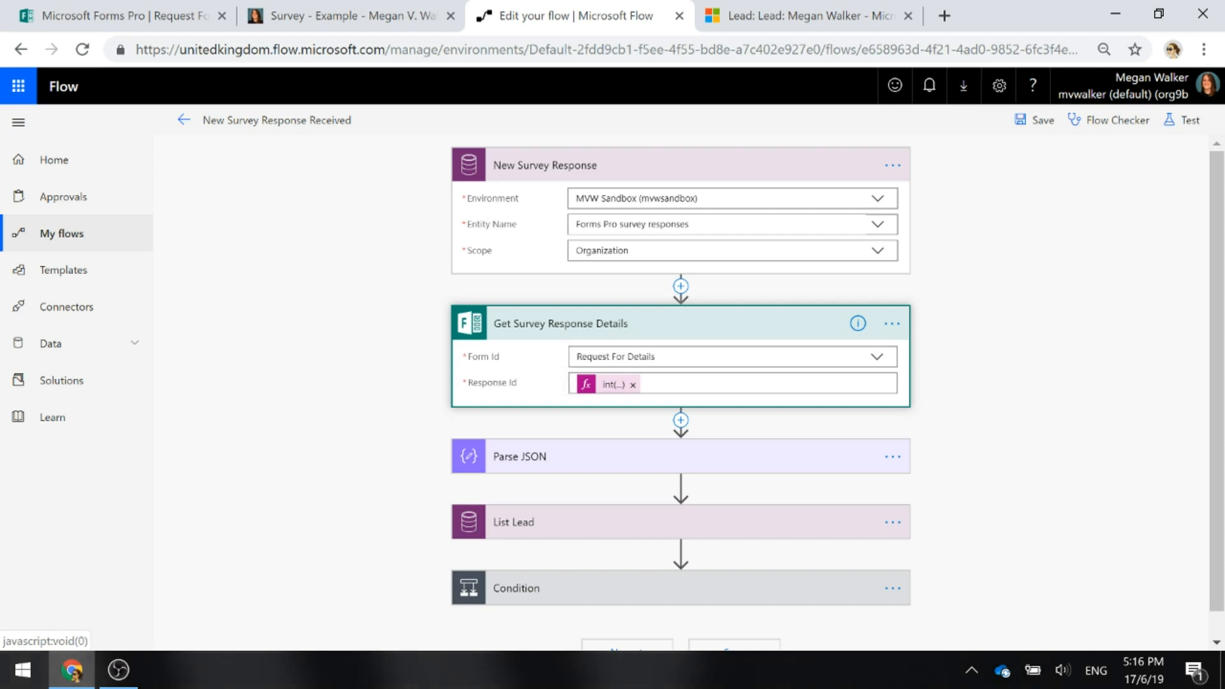
Review the Parse JSON step's Context Data content and schema, then collapse it.
{"action": "left_click", "coordinate": [614, 384]}
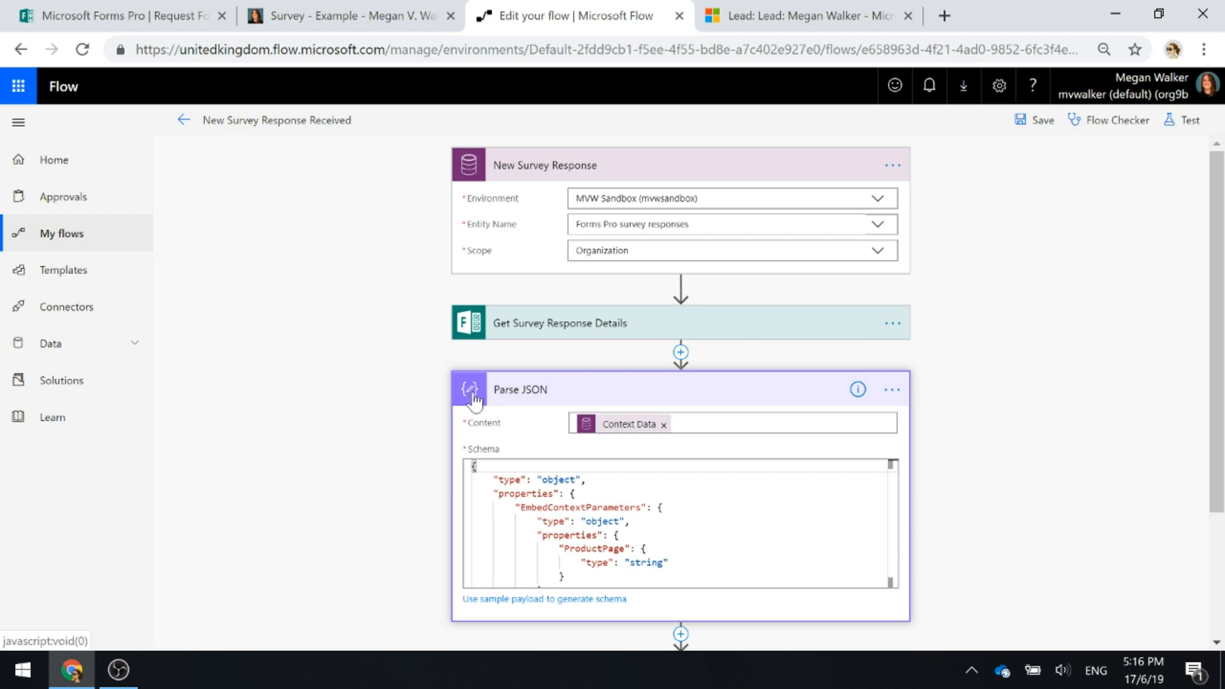
{"action": "mouse_move", "coordinate": [587, 396]}
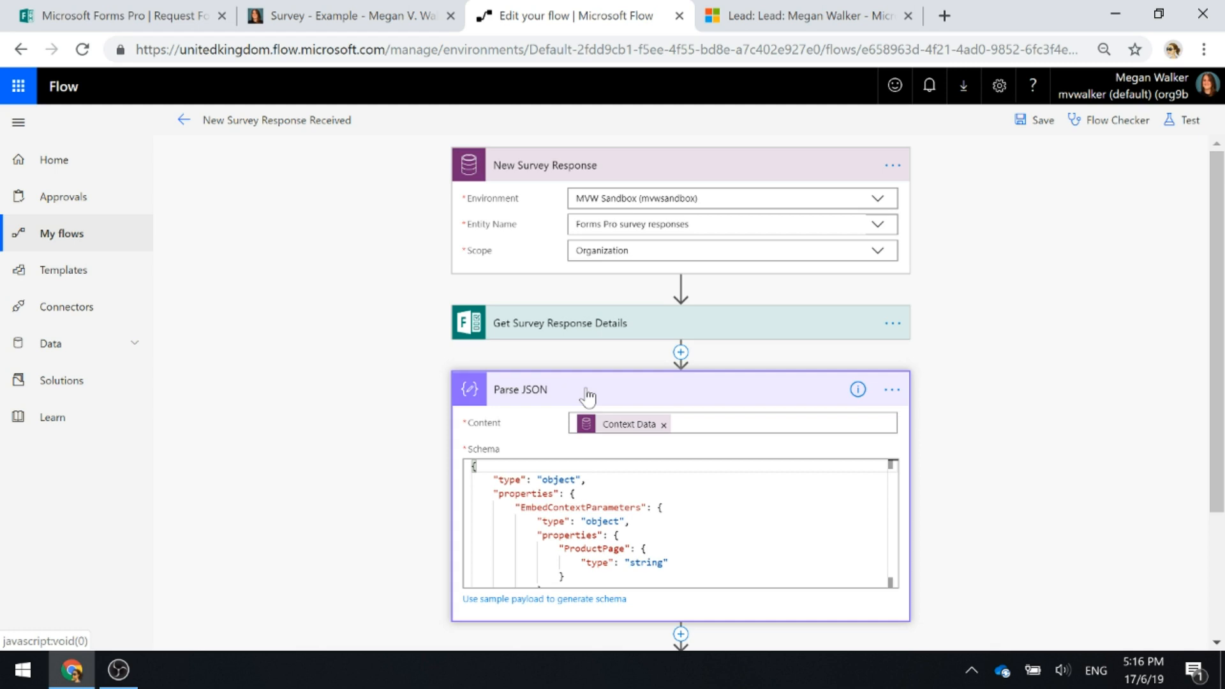
{"action": "mouse_move", "coordinate": [565, 391]}
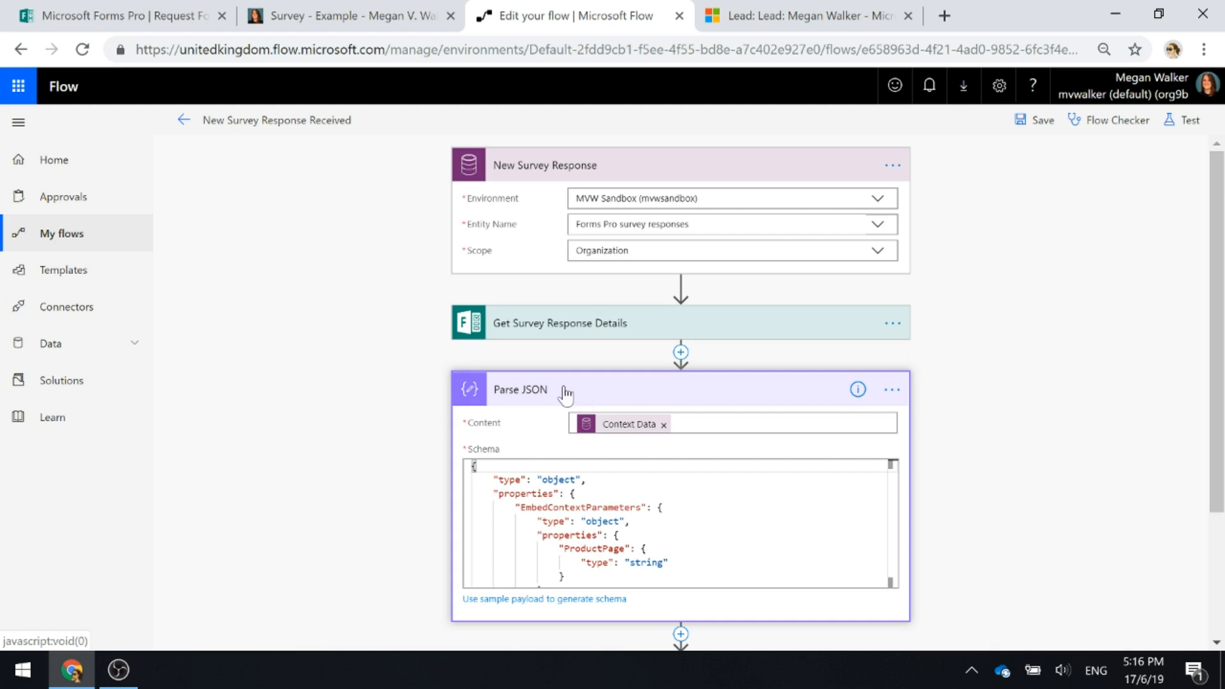
{"action": "left_click", "coordinate": [520, 388]}
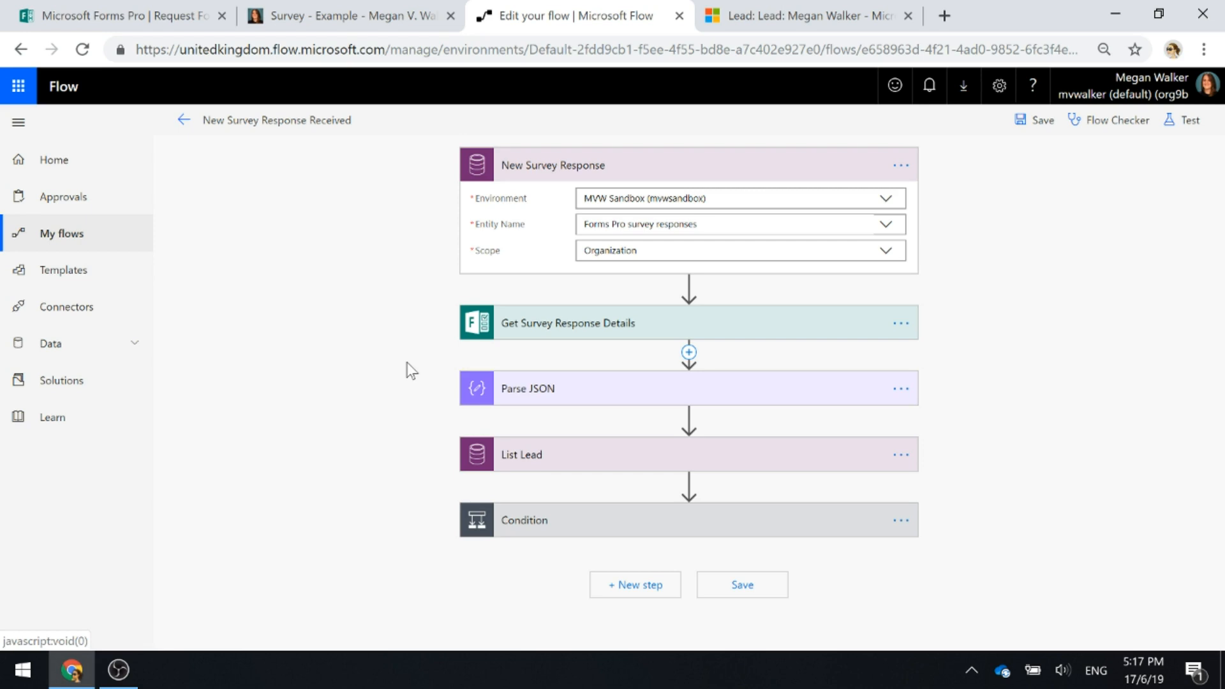
{"action": "mouse_move", "coordinate": [535, 464]}
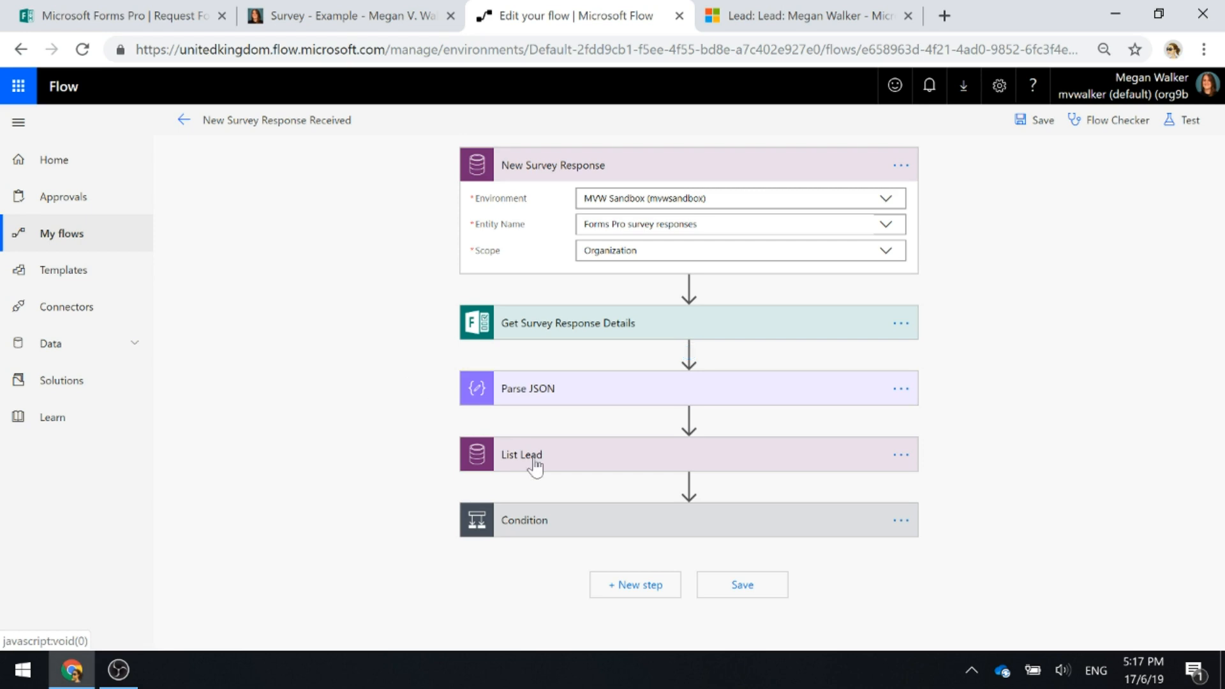
Set List Lead's advanced Filter Query to 'emailaddress1 eq' the survey Email, Top Count 1.
{"action": "left_click", "coordinate": [534, 454]}
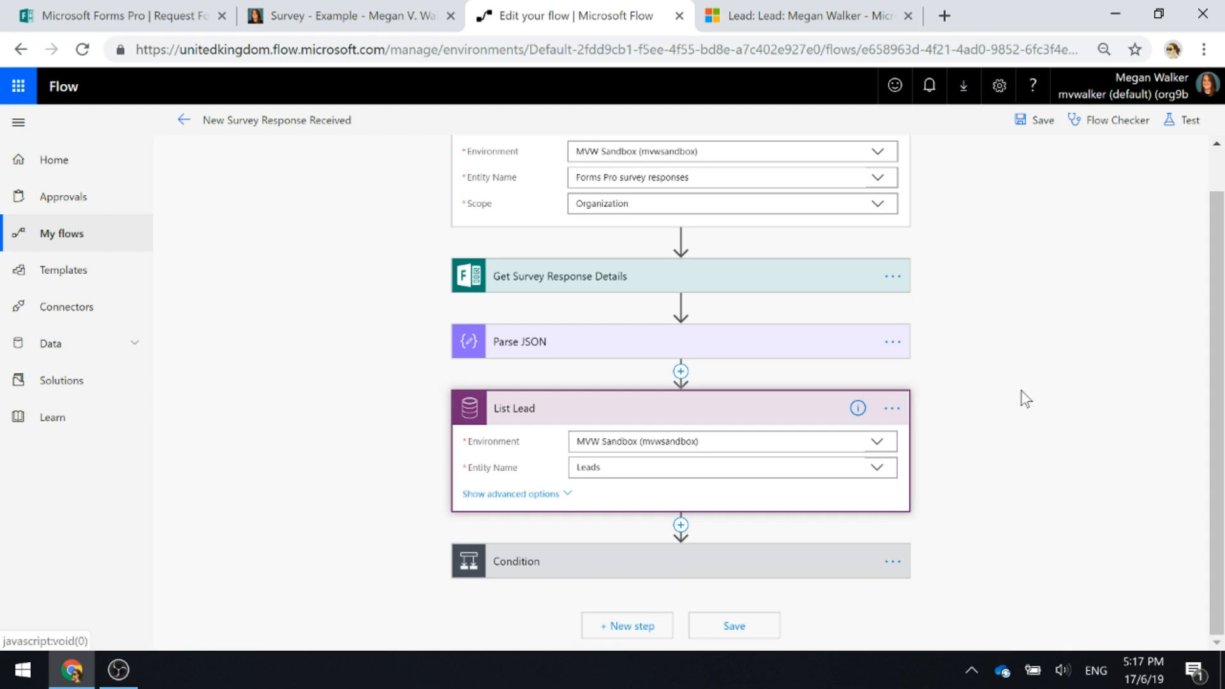
{"action": "mouse_move", "coordinate": [586, 549]}
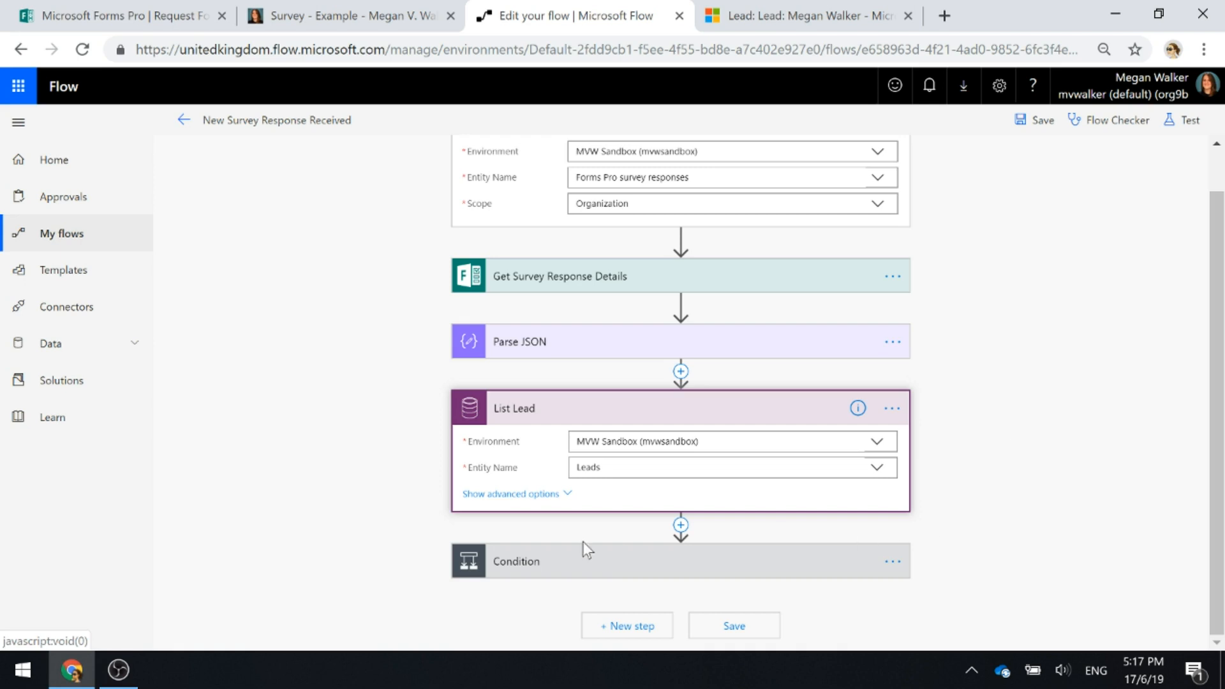
{"action": "left_click", "coordinate": [511, 493]}
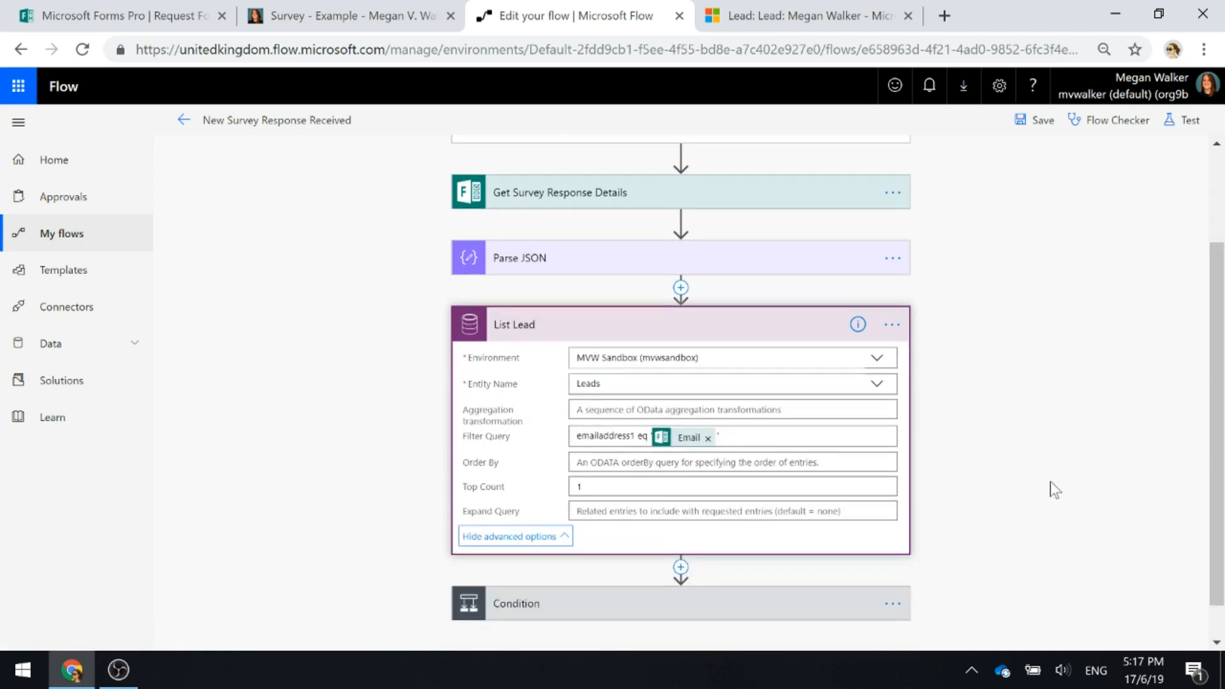
{"action": "scroll", "scroll_direction": "down", "scroll_amount": 3}
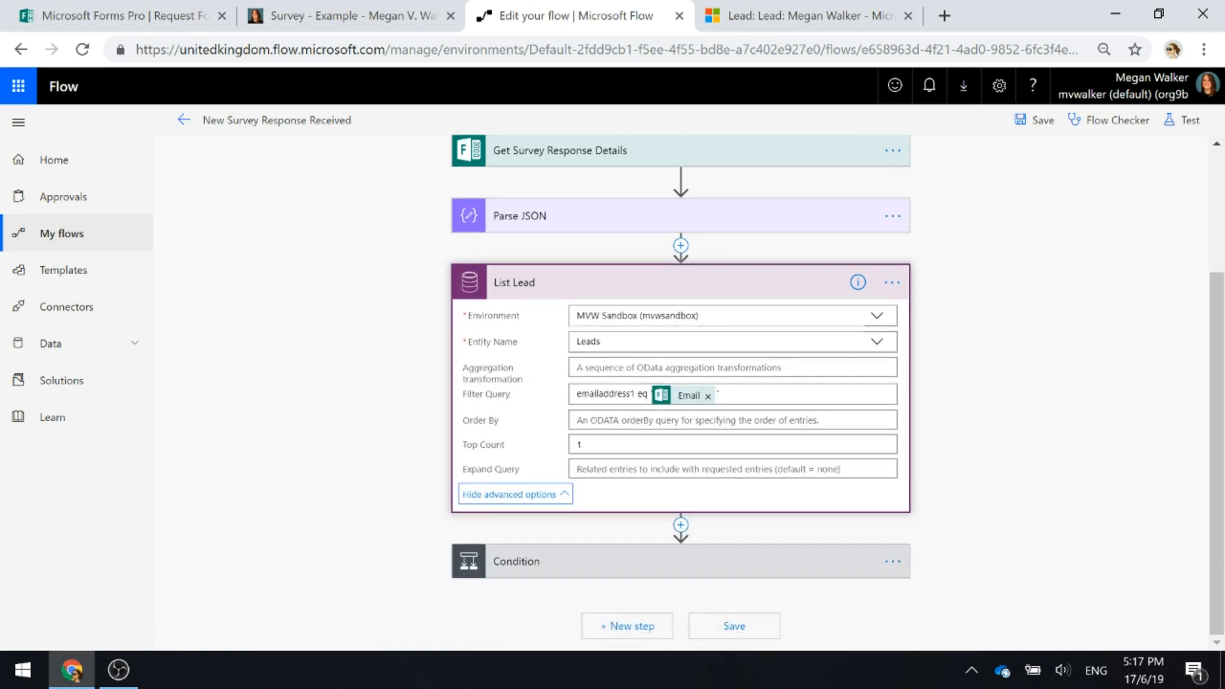
{"action": "left_click", "coordinate": [705, 396]}
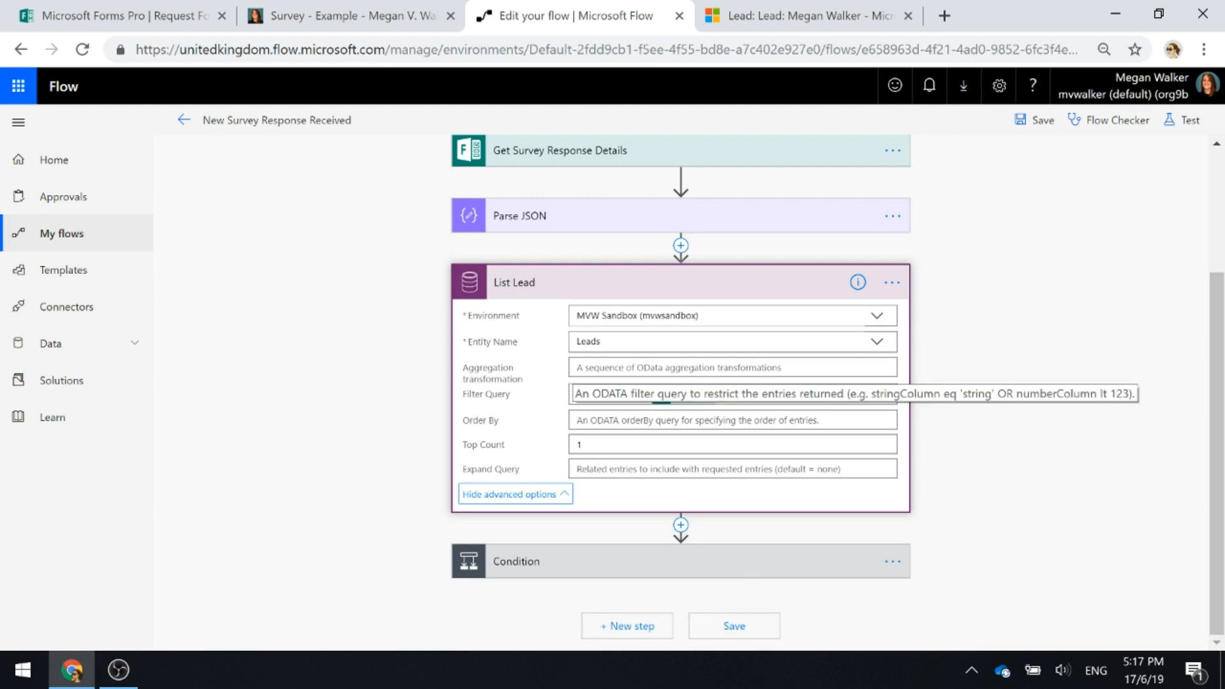
{"action": "type", "text": "emailaddress1 eq 'Email"}
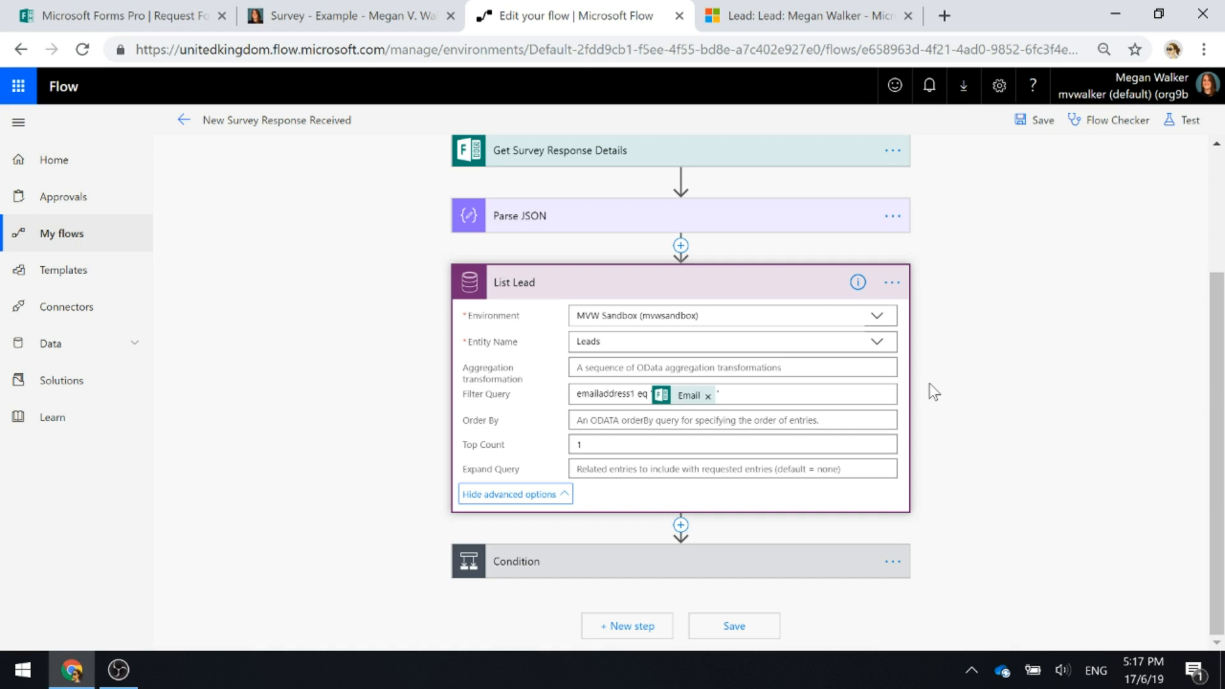
{"action": "mouse_move", "coordinate": [681, 407]}
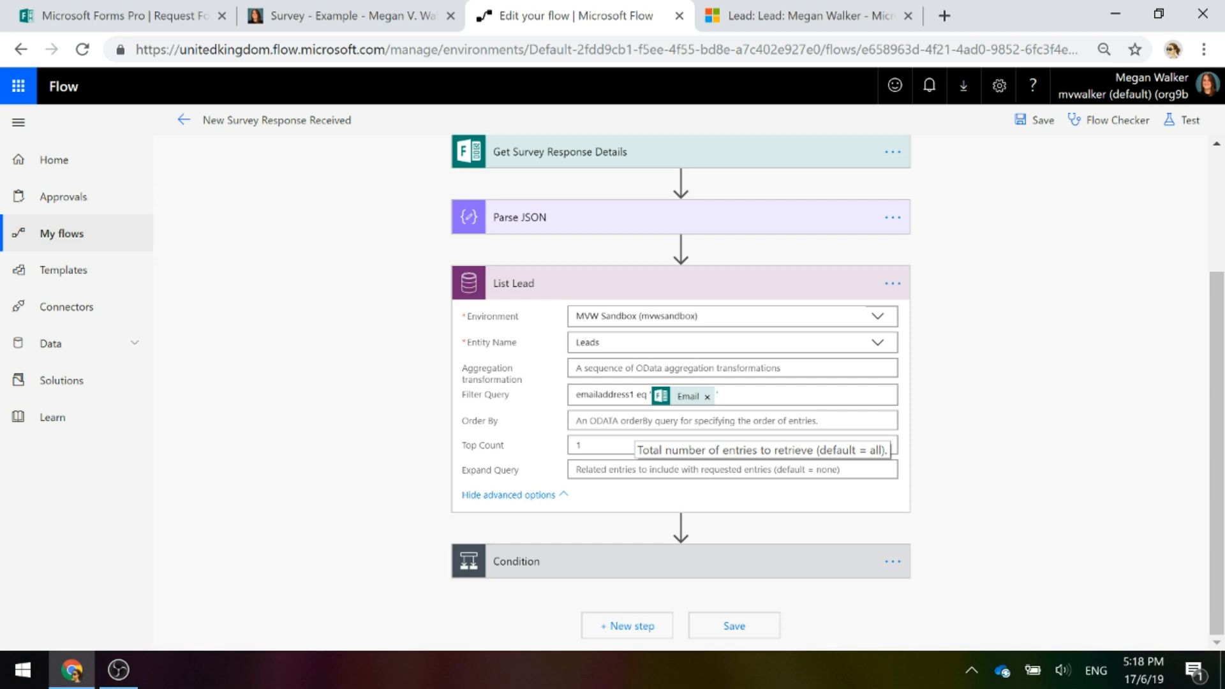
{"action": "mouse_move", "coordinate": [556, 284]}
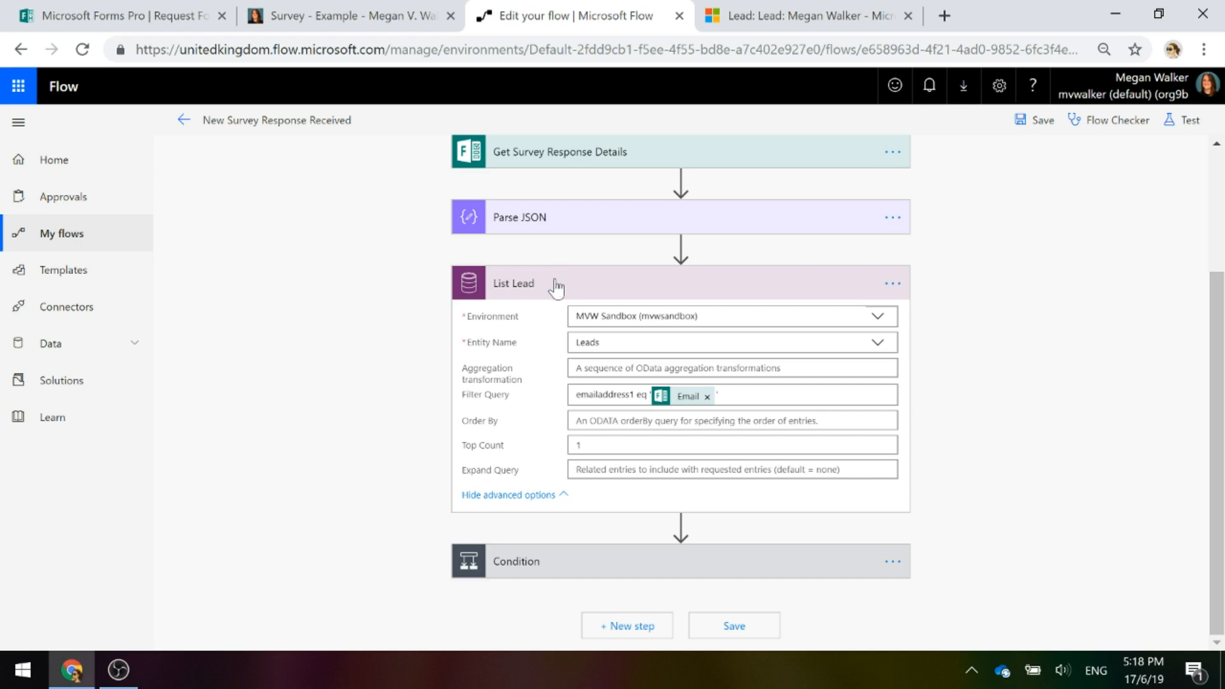
{"action": "mouse_move", "coordinate": [552, 290]}
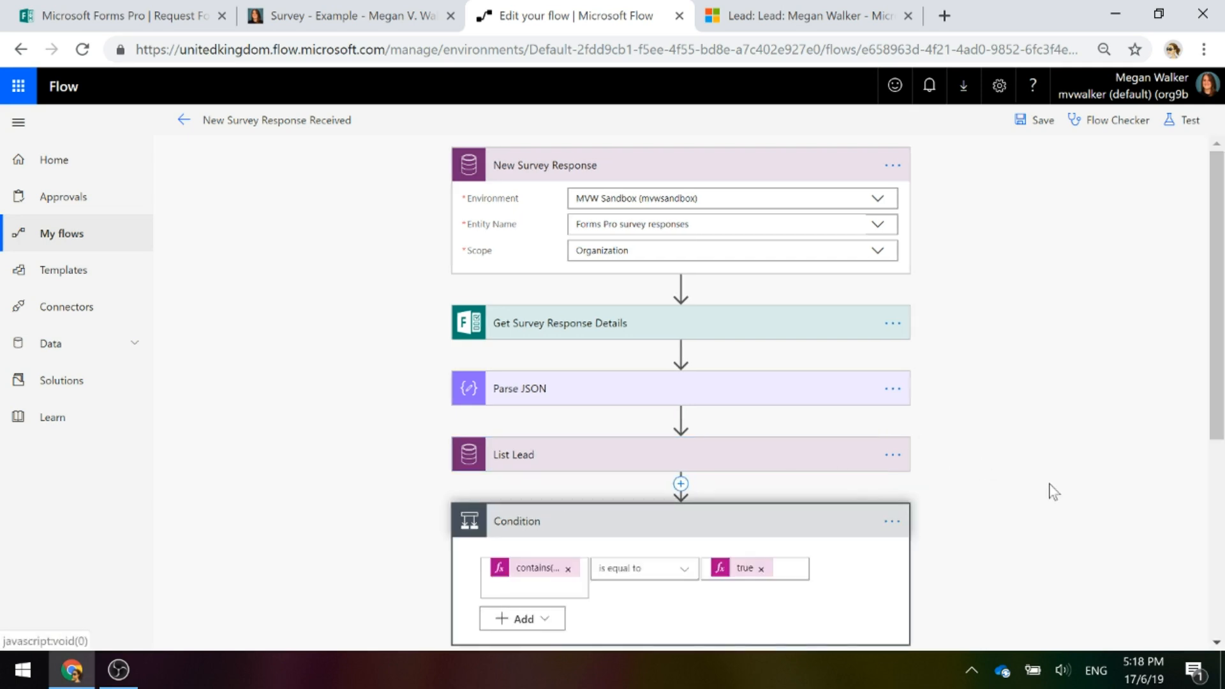
Review the Condition's contains expression and its If yes / If no branches.
{"action": "scroll", "scroll_direction": "down", "scroll_amount": 3}
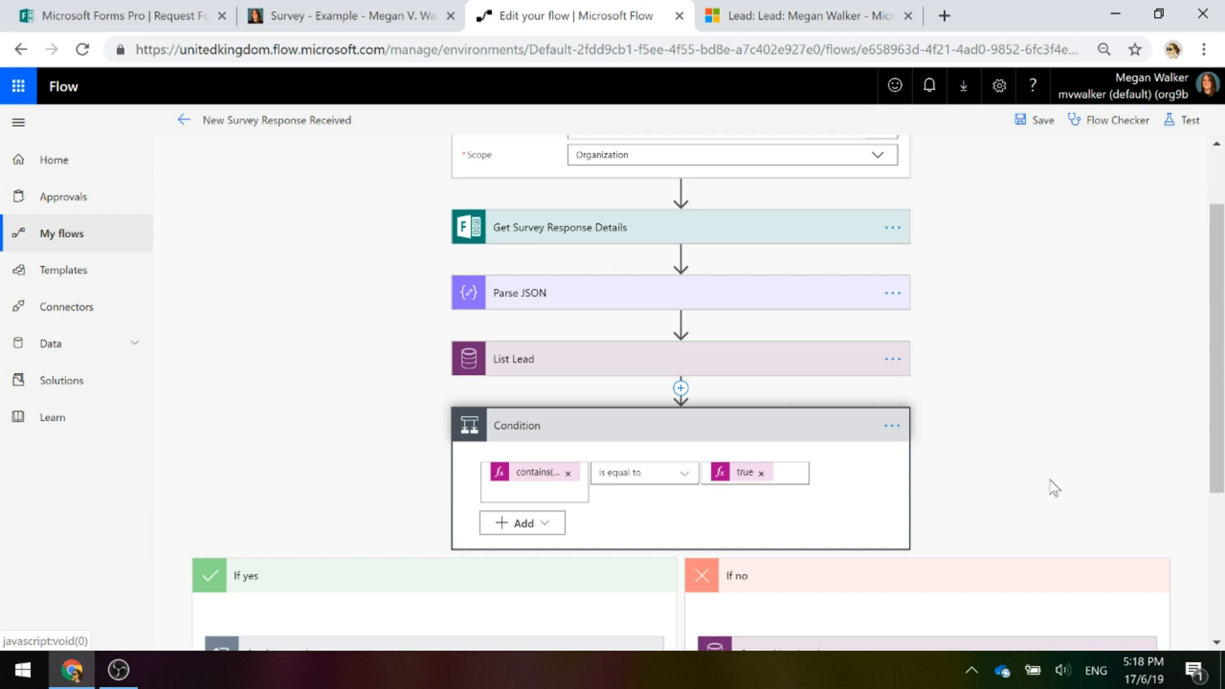
{"action": "left_click", "coordinate": [535, 473]}
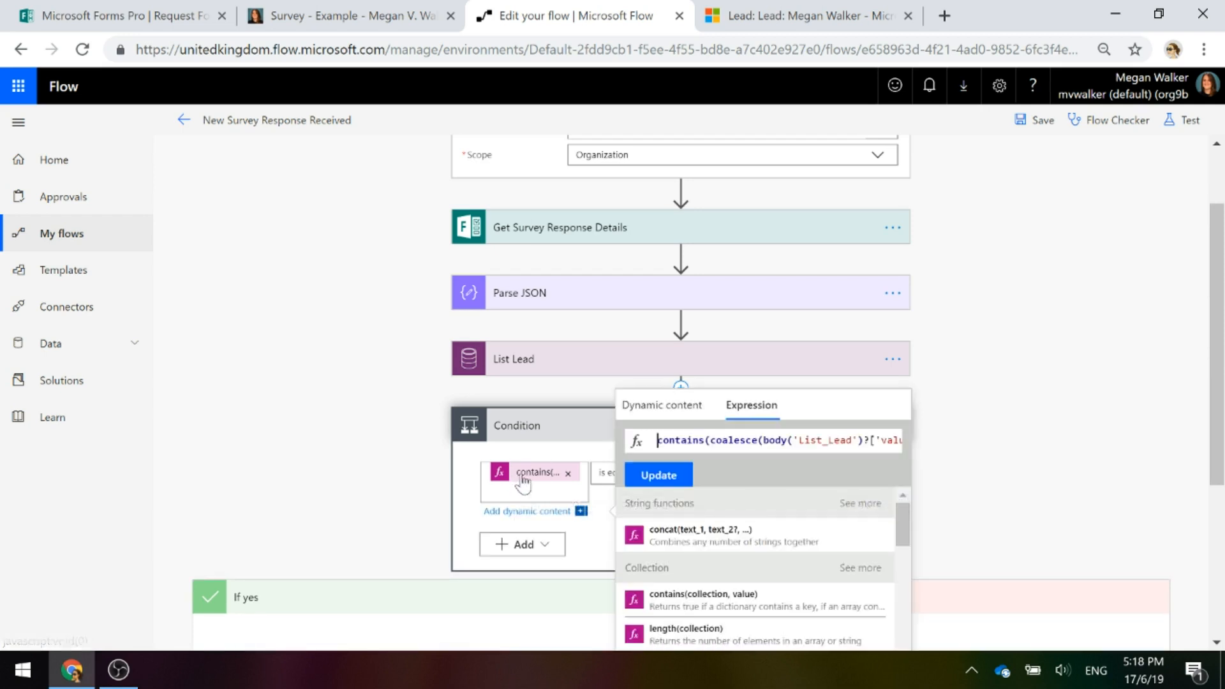
{"action": "mouse_move", "coordinate": [1119, 498]}
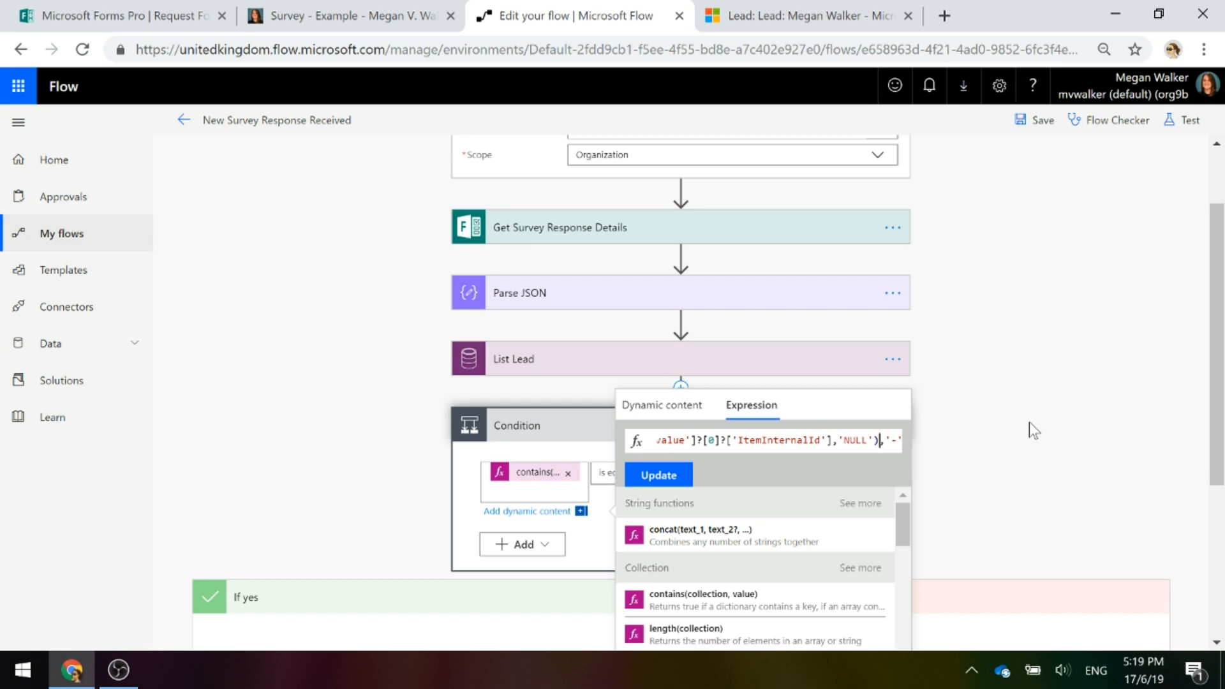
{"action": "left_click", "coordinate": [658, 475]}
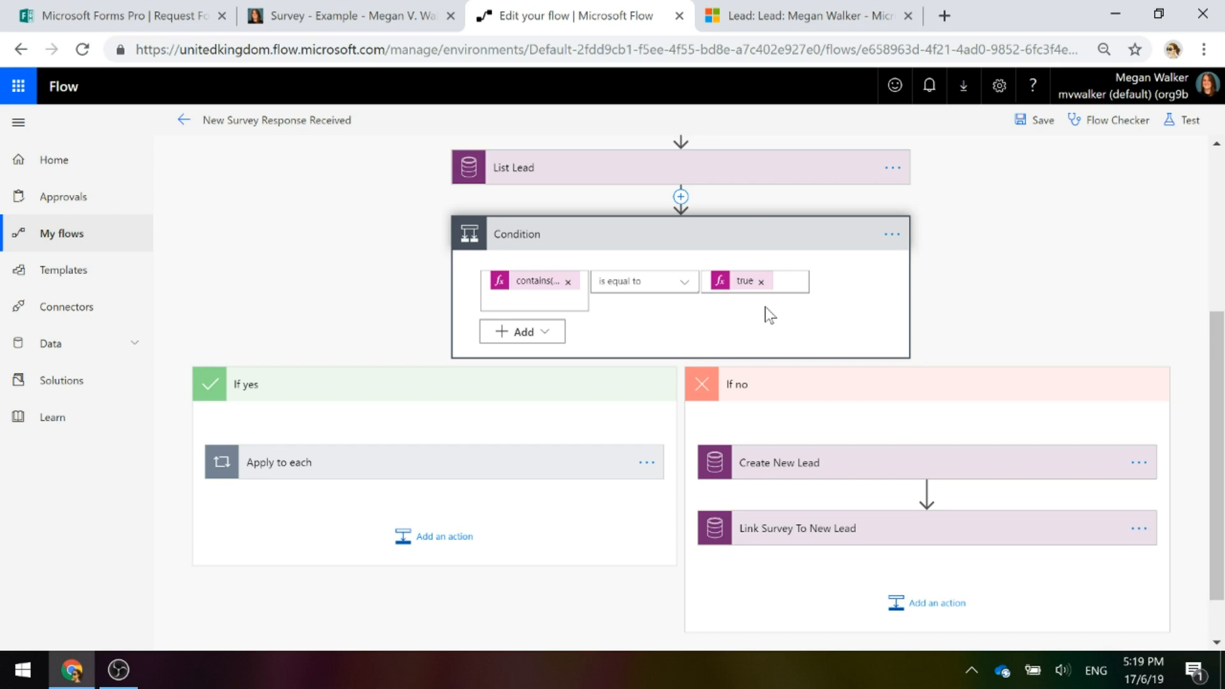
{"action": "mouse_move", "coordinate": [803, 326]}
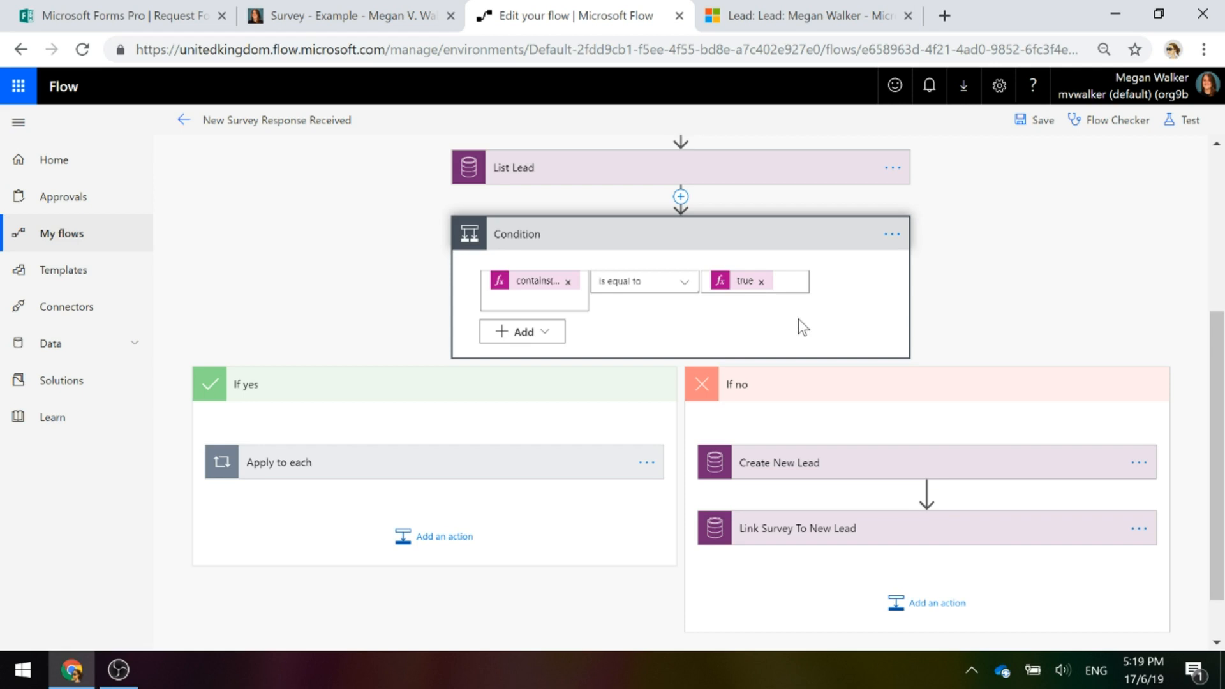
{"action": "mouse_move", "coordinate": [639, 304]}
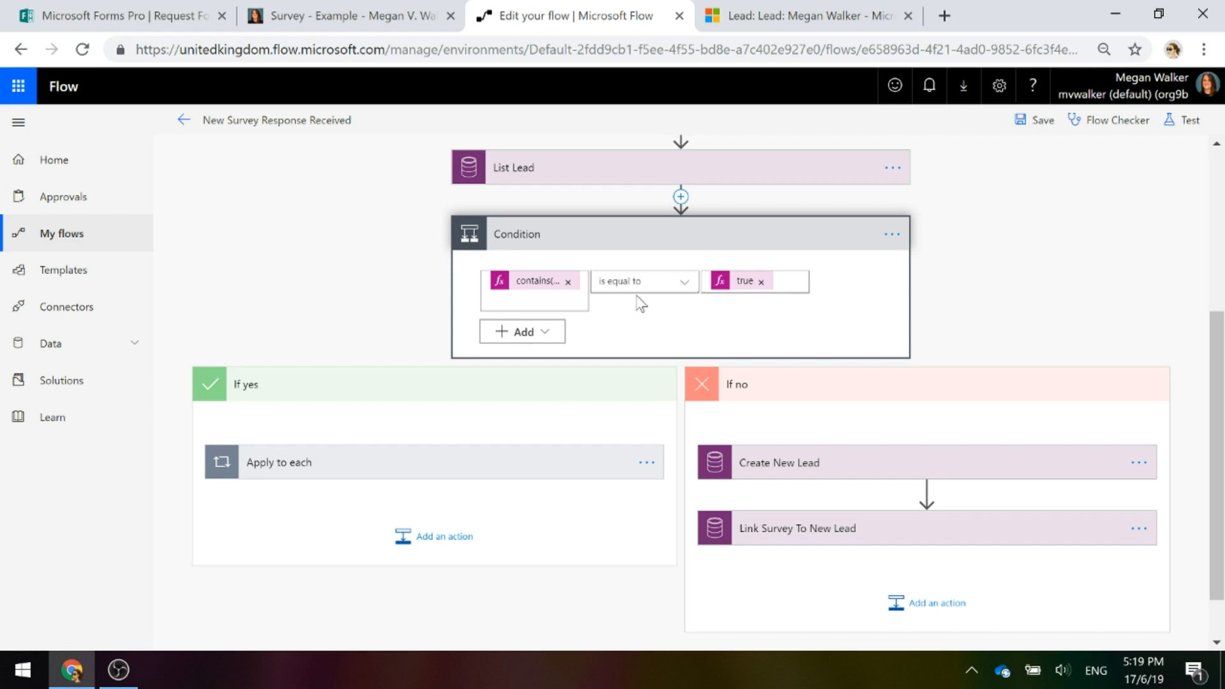
{"action": "mouse_move", "coordinate": [337, 469]}
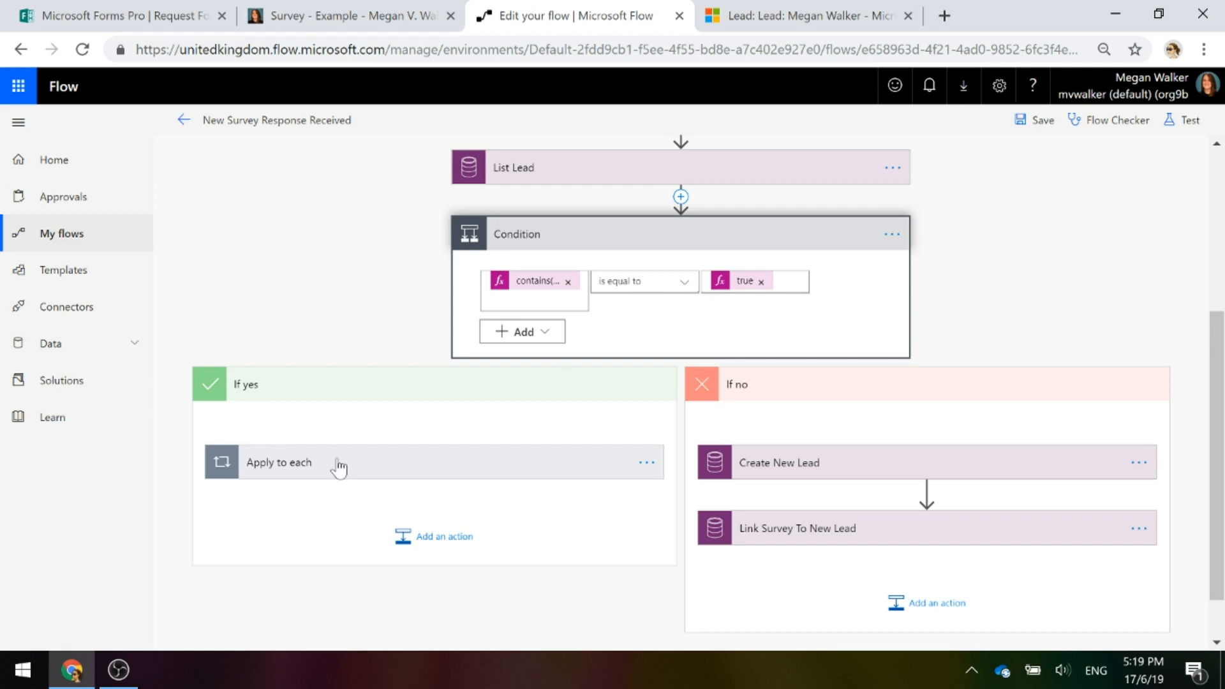
Inside Apply to each, check Link Survey To Existing Lead uses Activity and reveal its advanced options.
{"action": "left_click", "coordinate": [279, 462]}
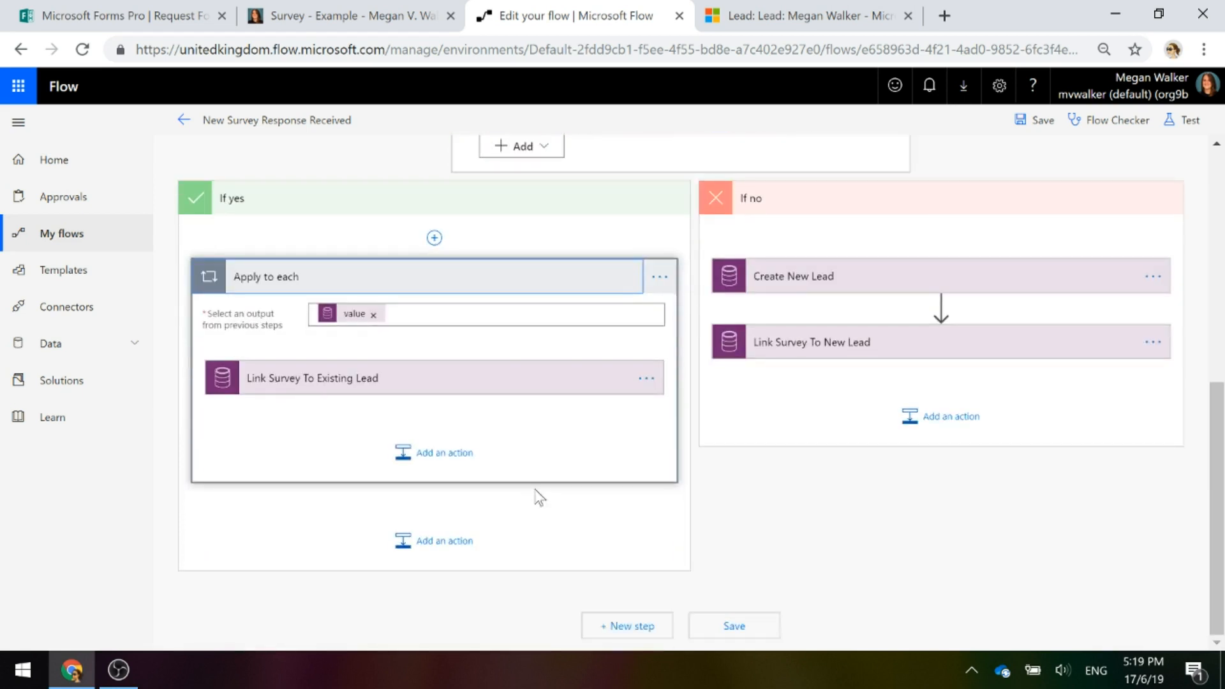
{"action": "left_click", "coordinate": [313, 377]}
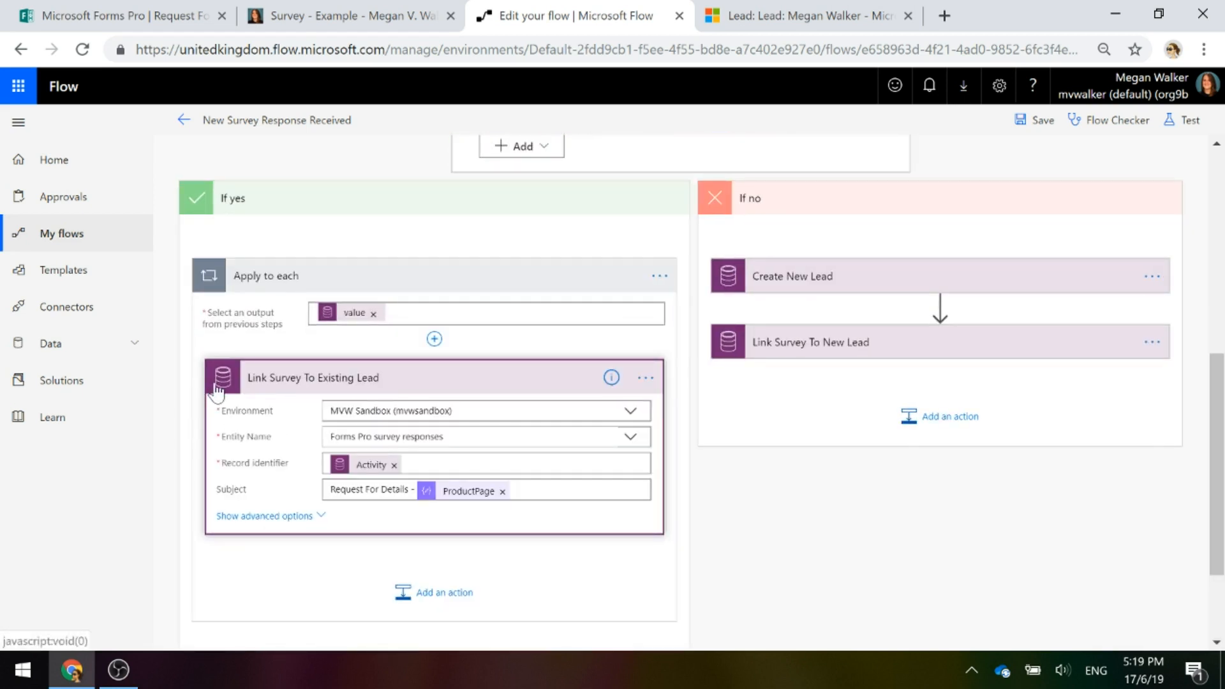
{"action": "mouse_move", "coordinate": [304, 387]}
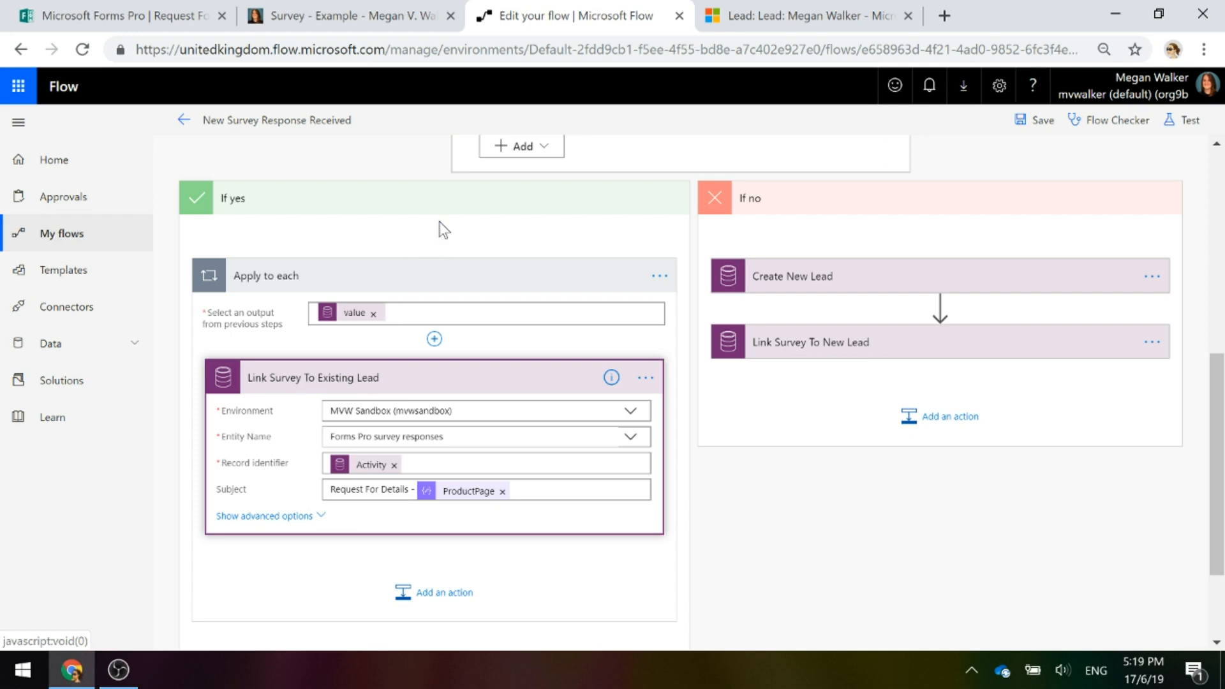
{"action": "mouse_move", "coordinate": [434, 239]}
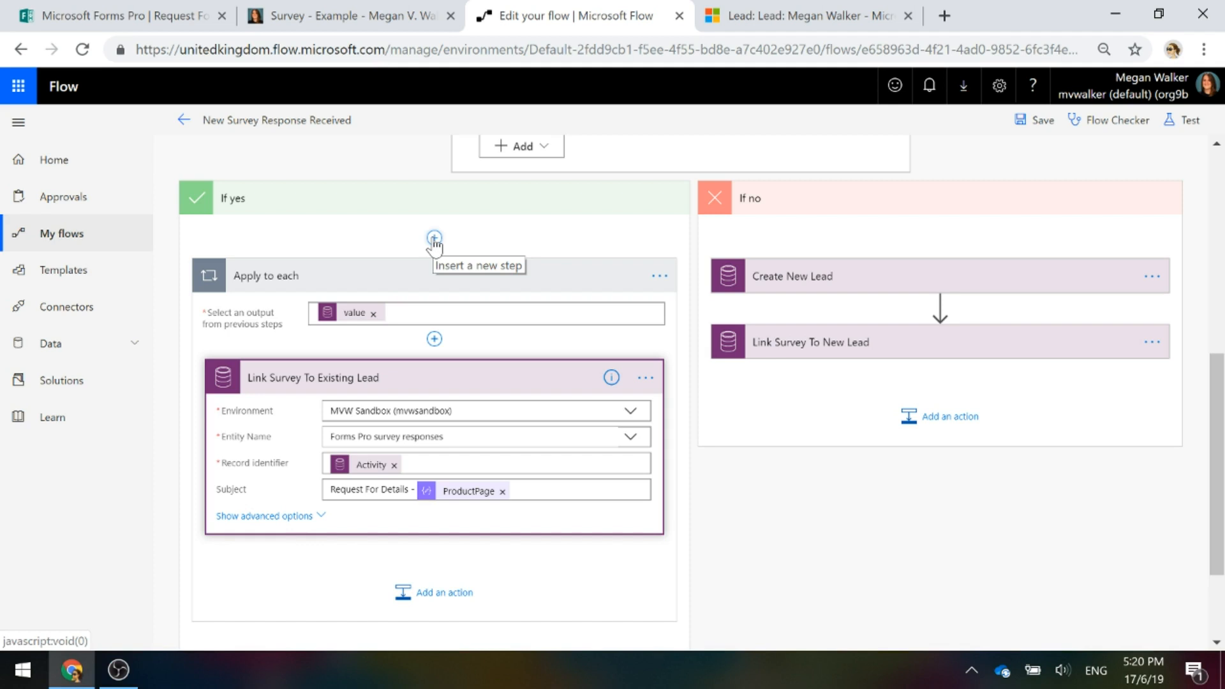
{"action": "mouse_move", "coordinate": [434, 238]}
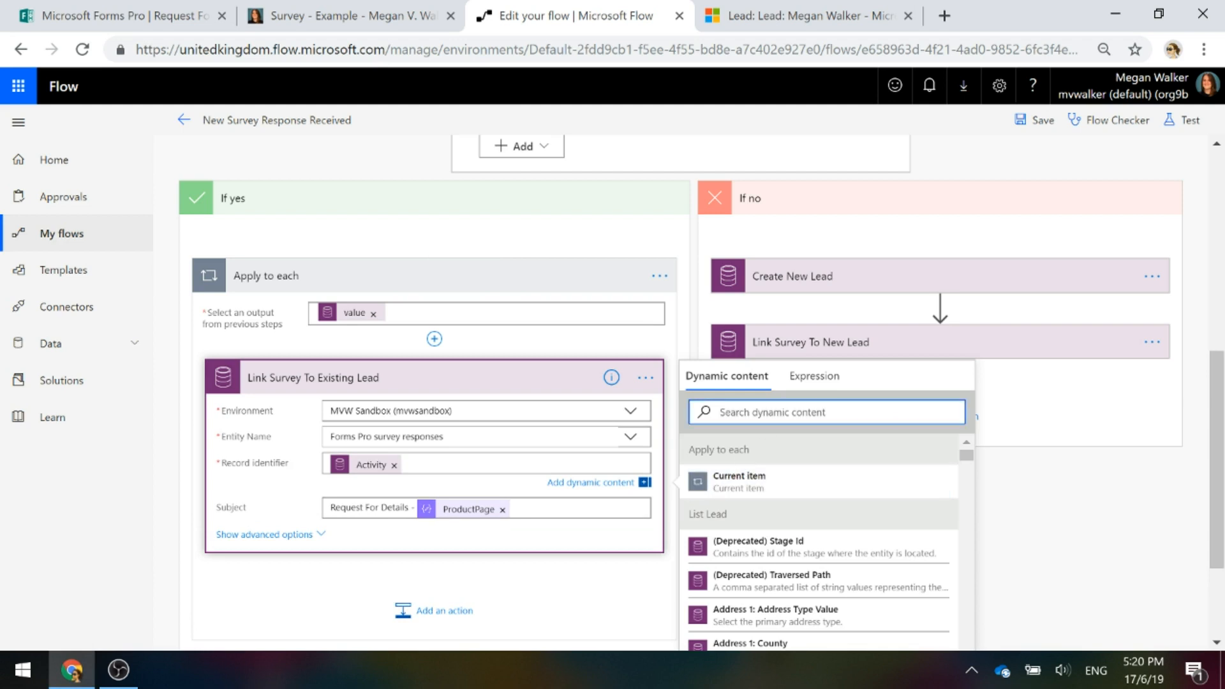
{"action": "type", "text": "activ"}
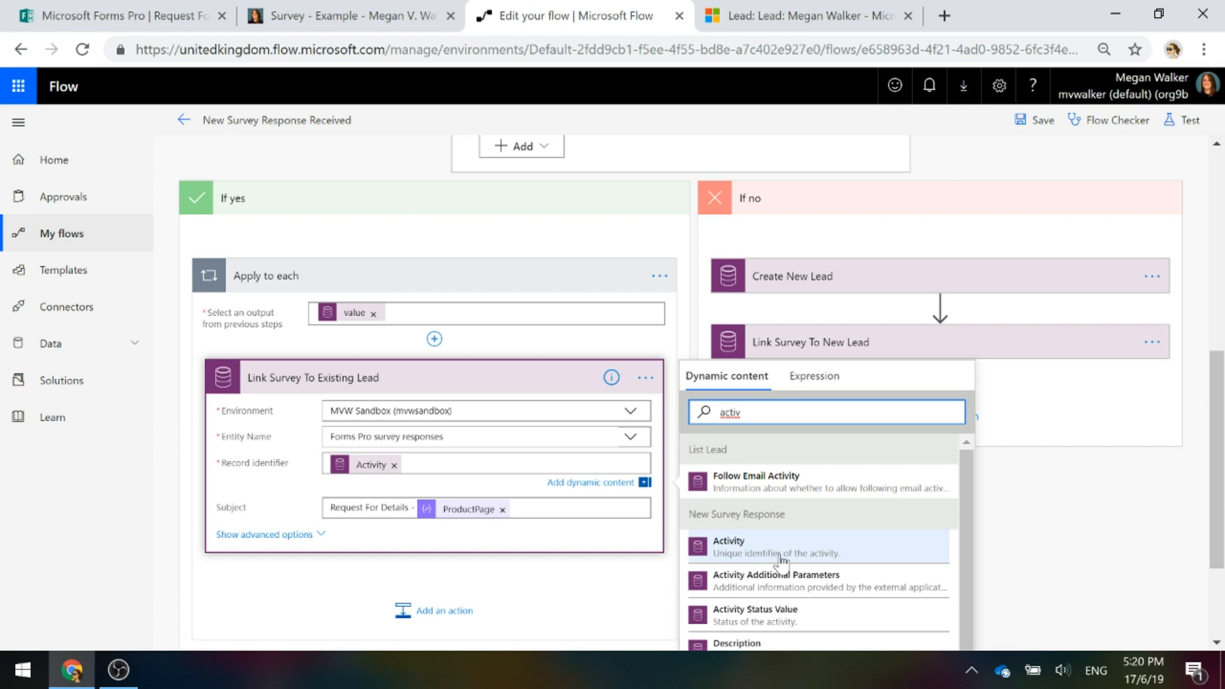
{"action": "mouse_move", "coordinate": [780, 547]}
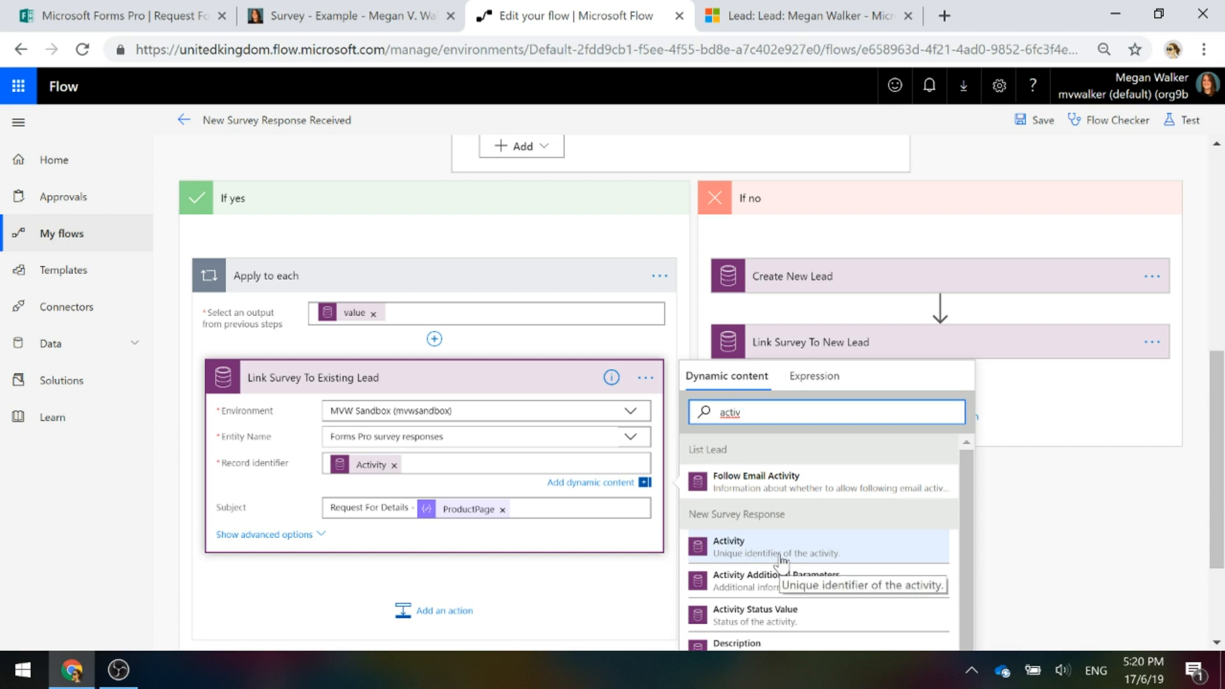
{"action": "mouse_move", "coordinate": [358, 374]}
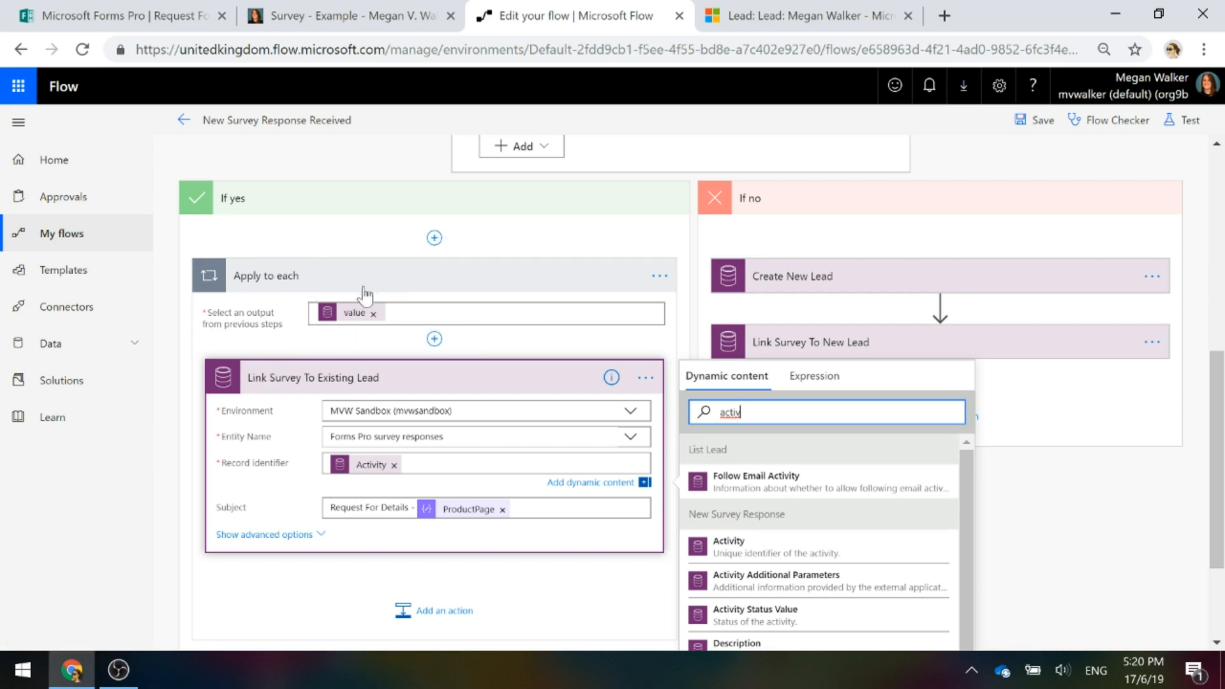
{"action": "mouse_move", "coordinate": [328, 350]}
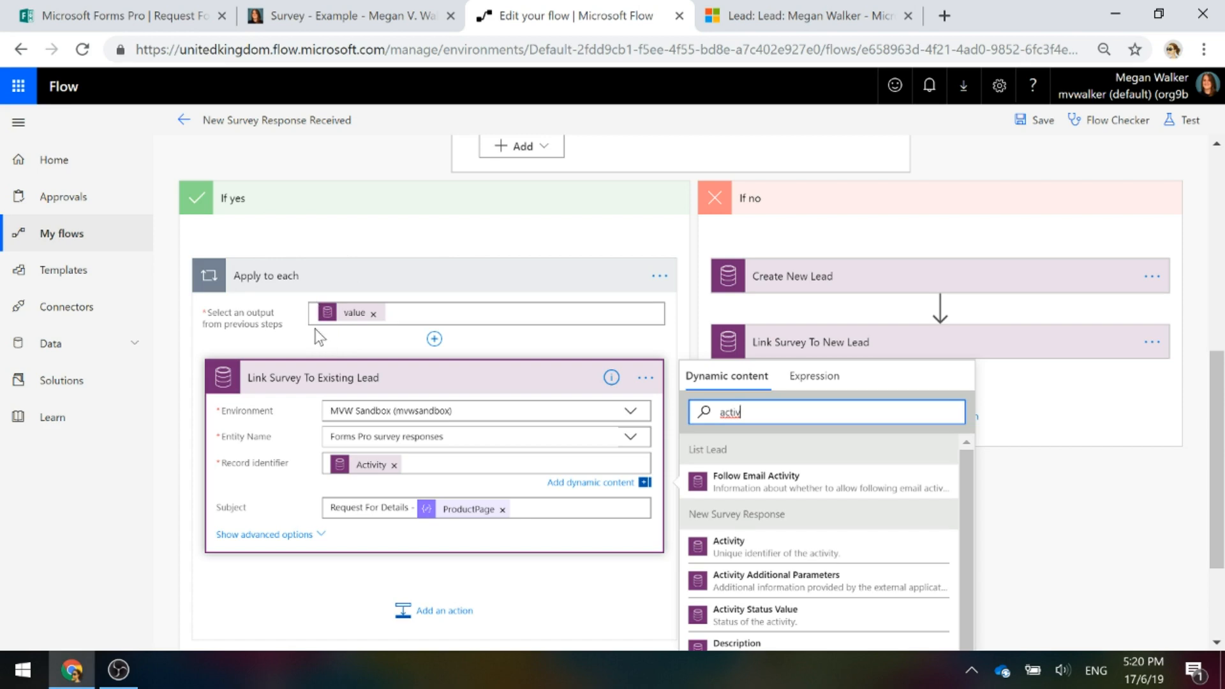
{"action": "left_click", "coordinate": [266, 533]}
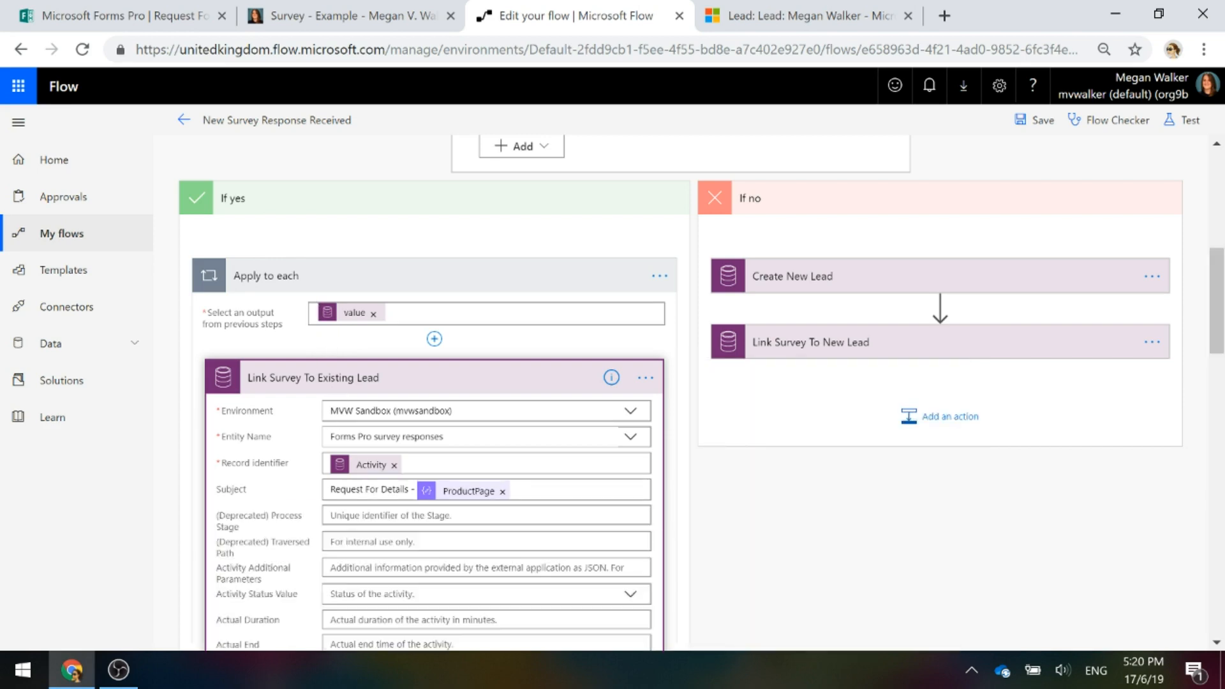
{"action": "scroll", "scroll_direction": "down", "scroll_amount": 3}
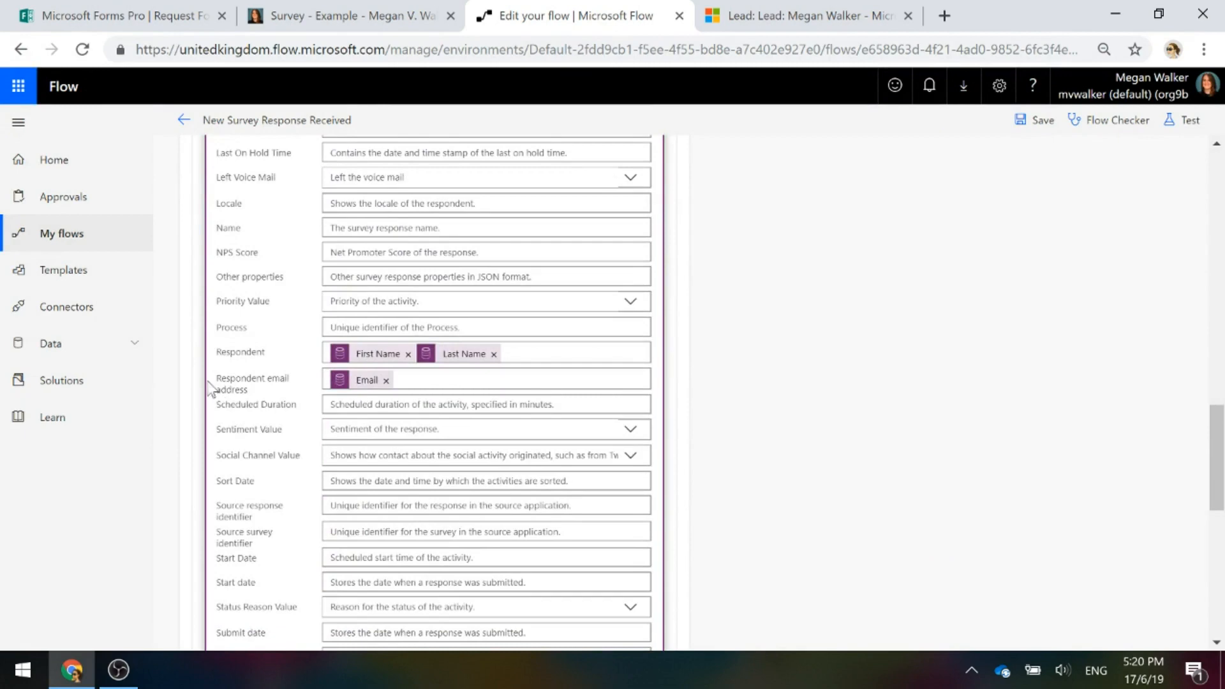
{"action": "scroll", "scroll_direction": "down", "scroll_amount": 3}
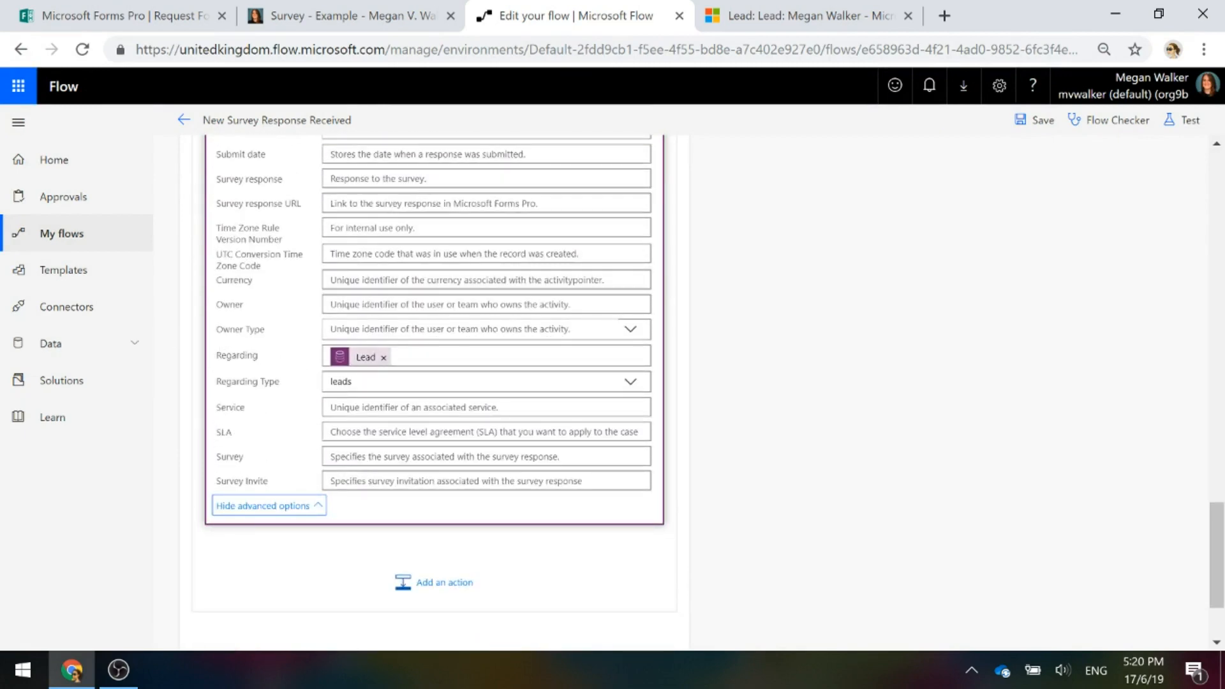
{"action": "mouse_move", "coordinate": [806, 372]}
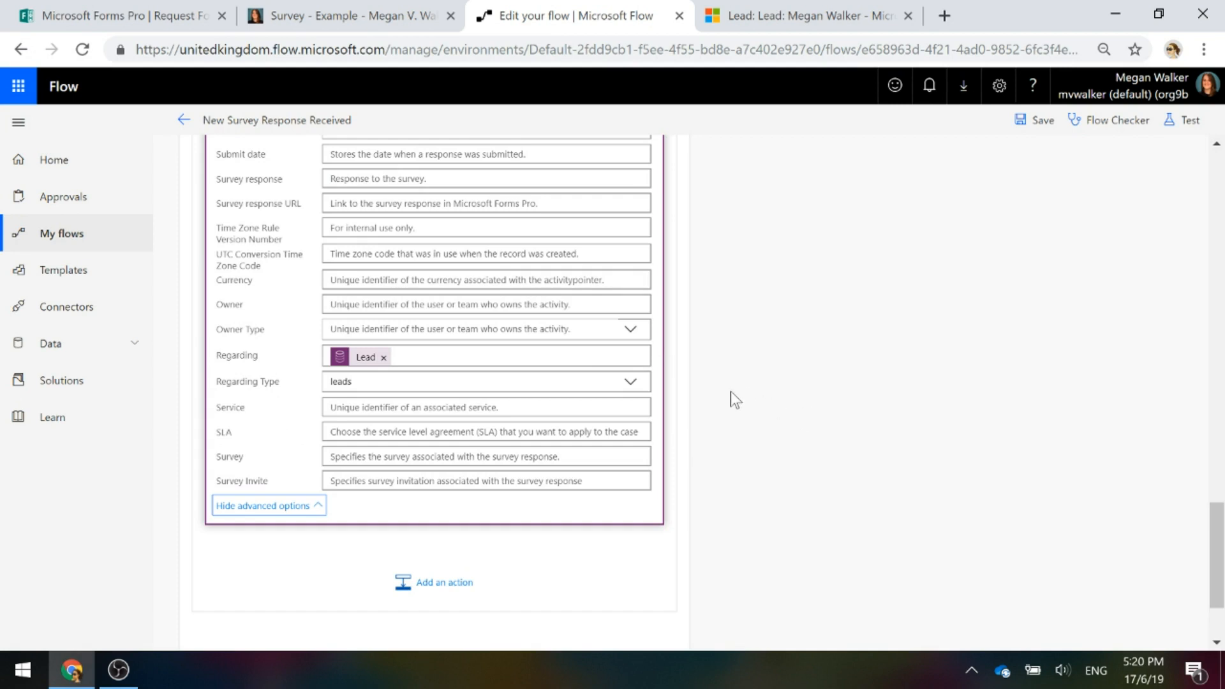
{"action": "mouse_move", "coordinate": [356, 360]}
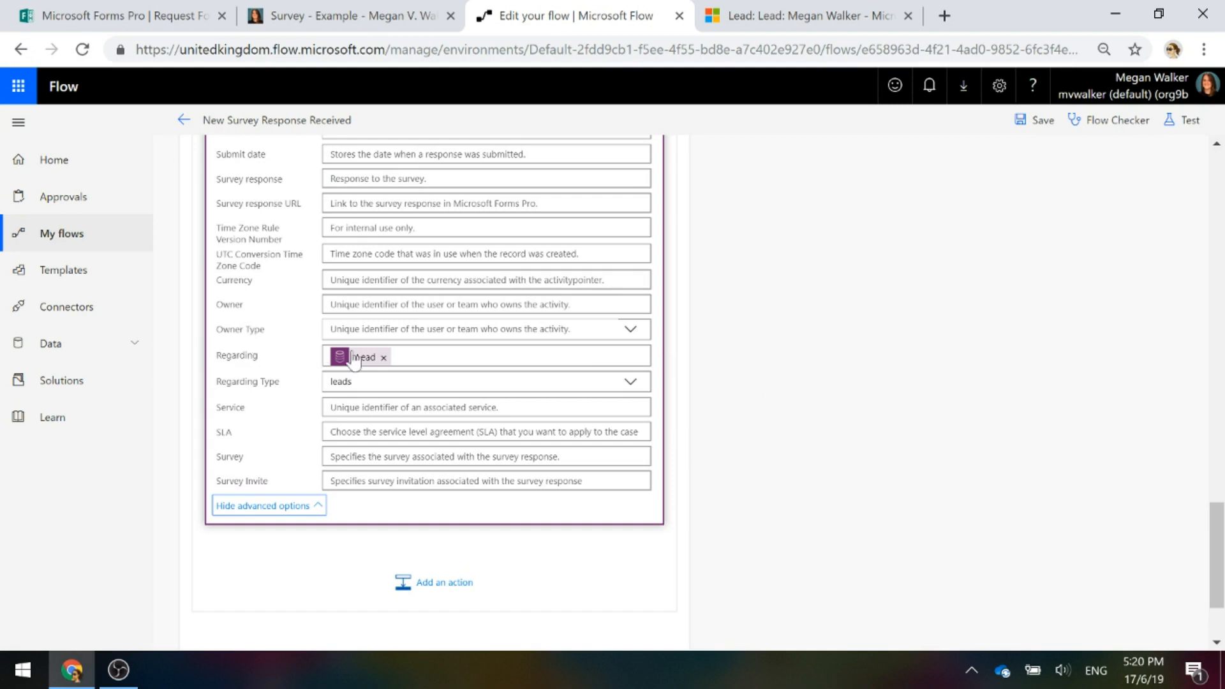
{"action": "left_click", "coordinate": [485, 356]}
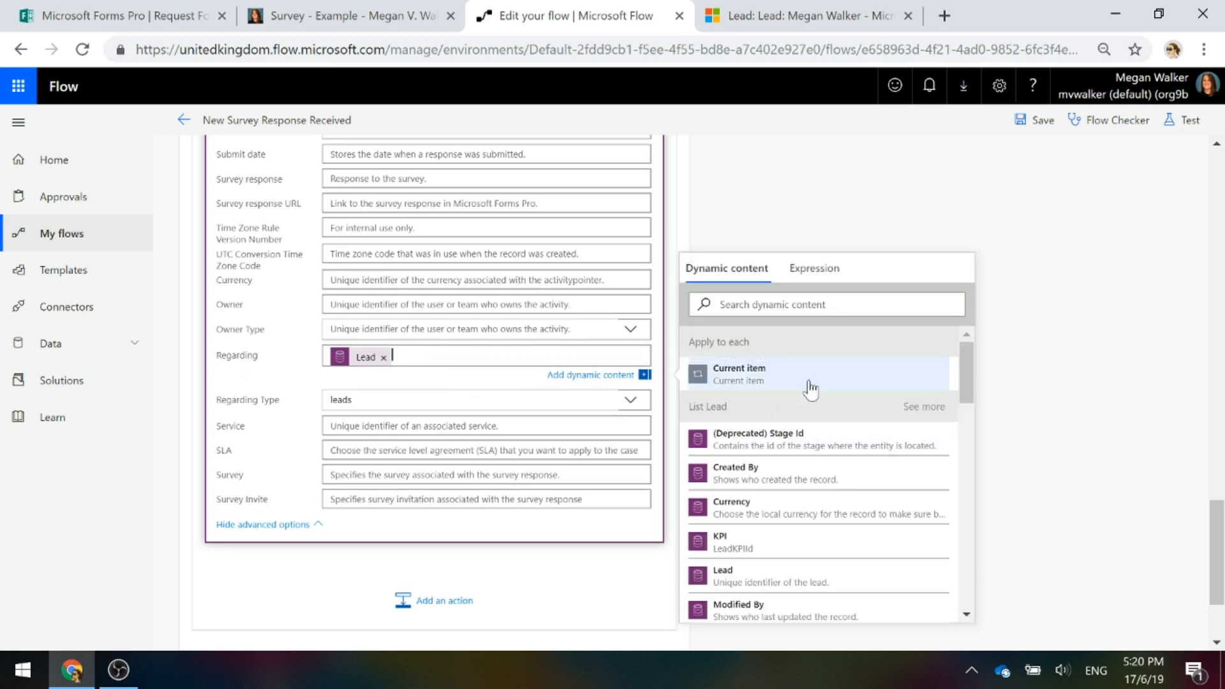
{"action": "mouse_move", "coordinate": [774, 575]}
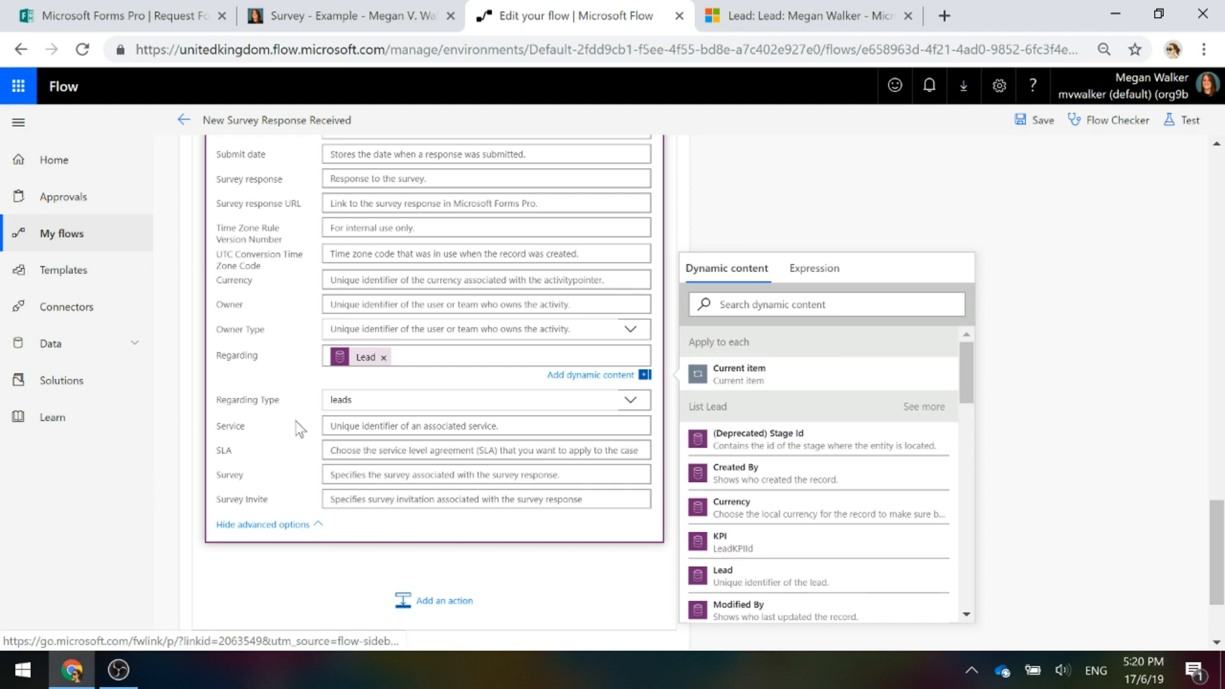
{"action": "mouse_move", "coordinate": [313, 406]}
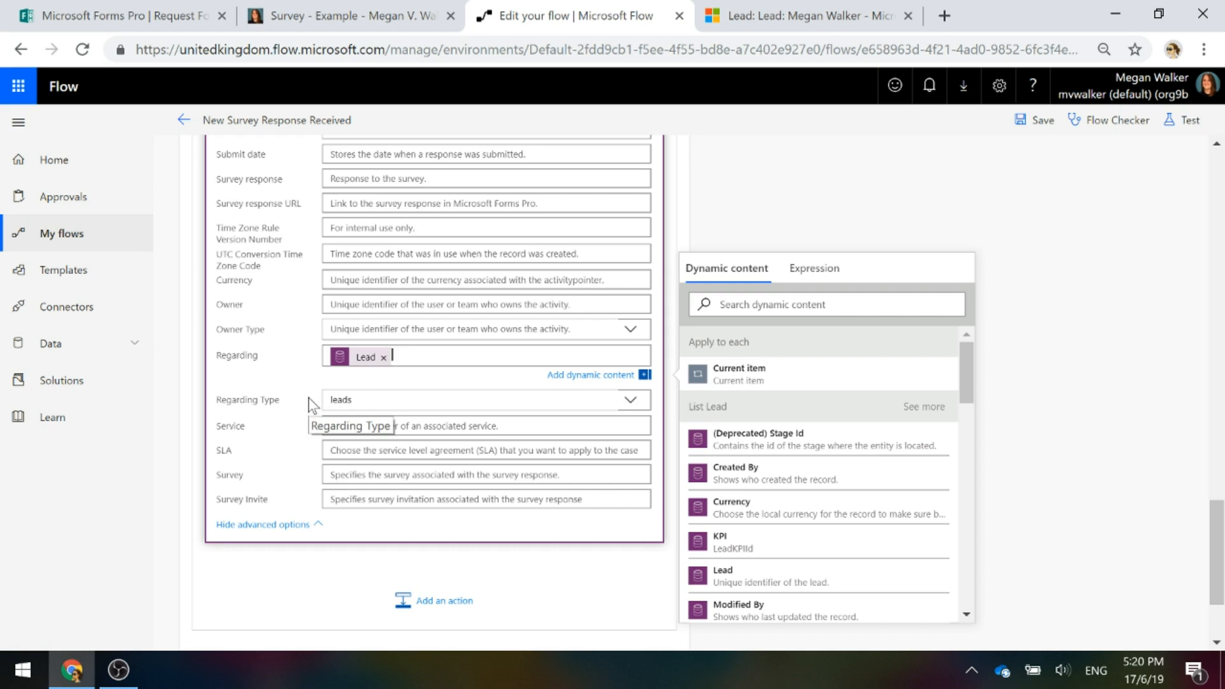
{"action": "scroll", "scroll_direction": "down", "scroll_amount": 3}
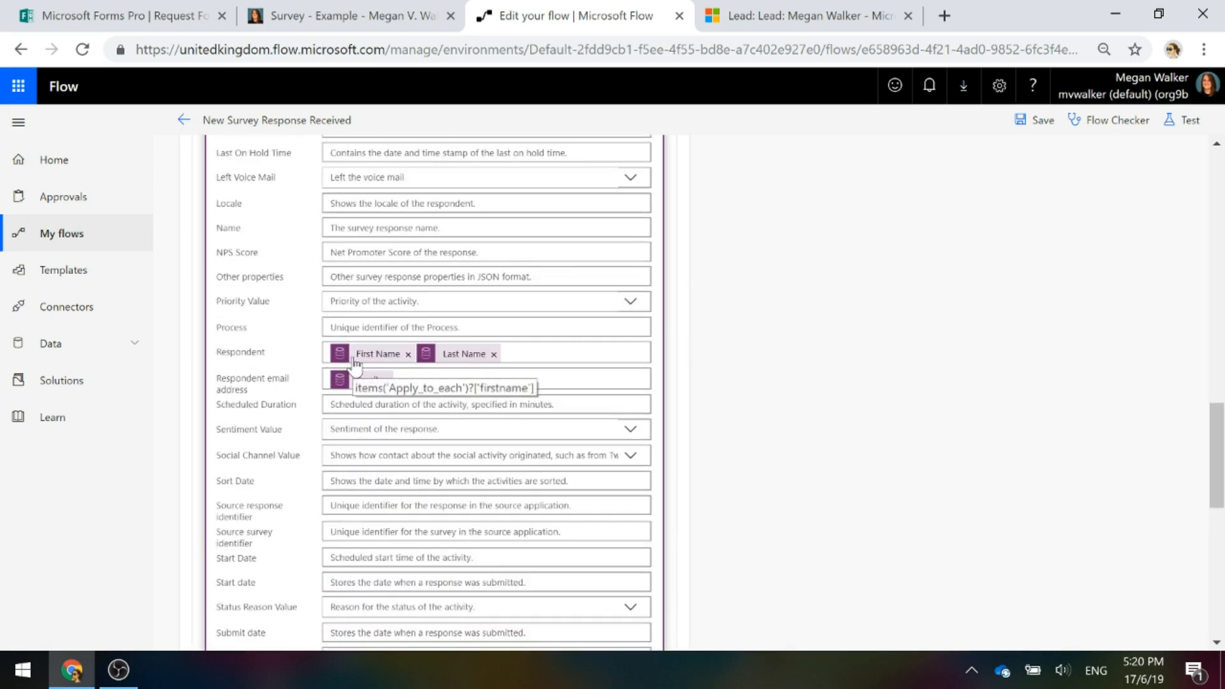
{"action": "left_click", "coordinate": [367, 380]}
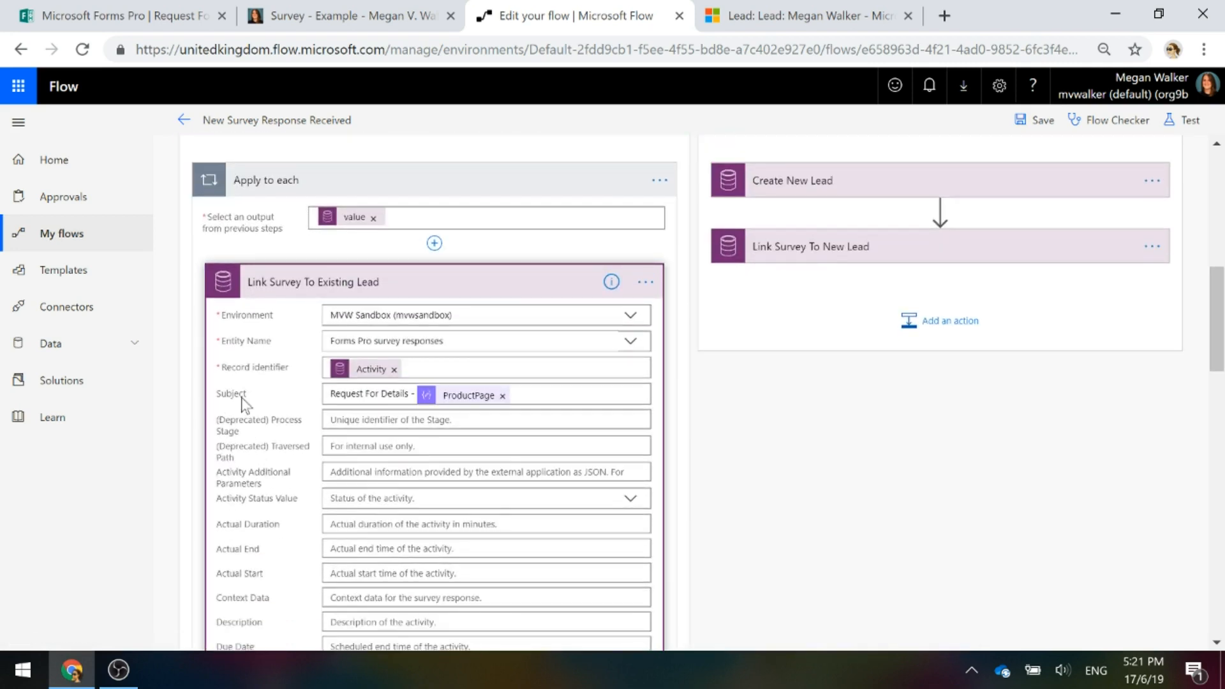
{"action": "mouse_move", "coordinate": [325, 406]}
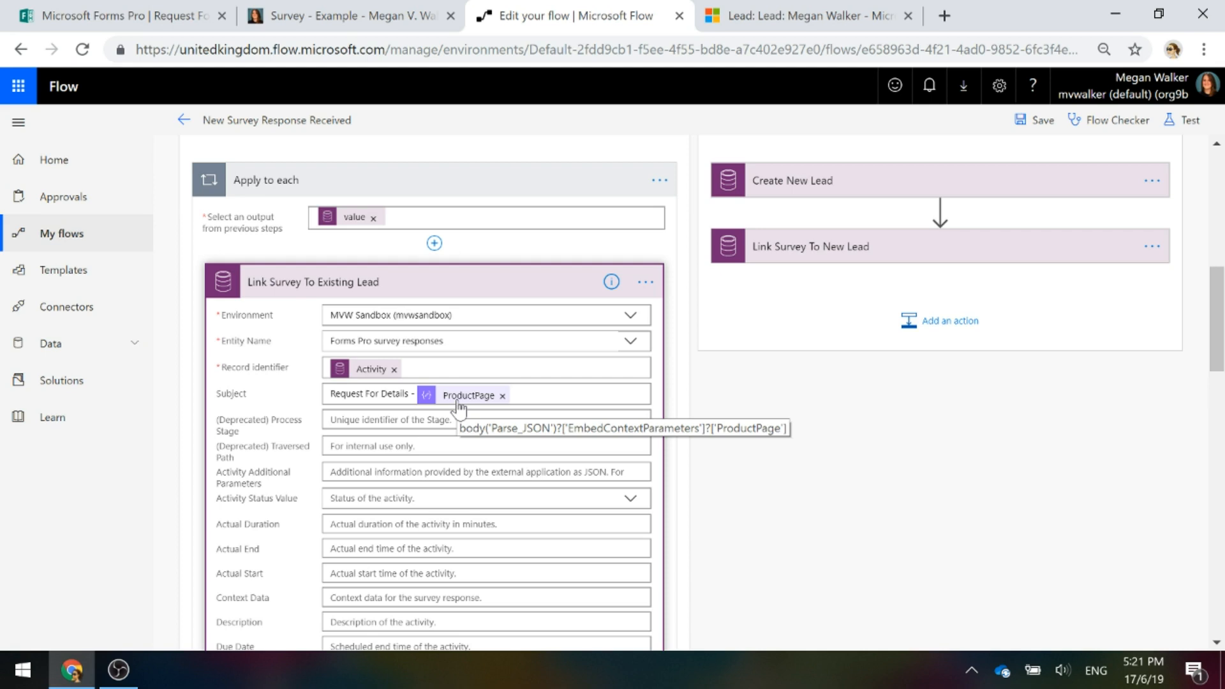
{"action": "mouse_move", "coordinate": [790, 435]}
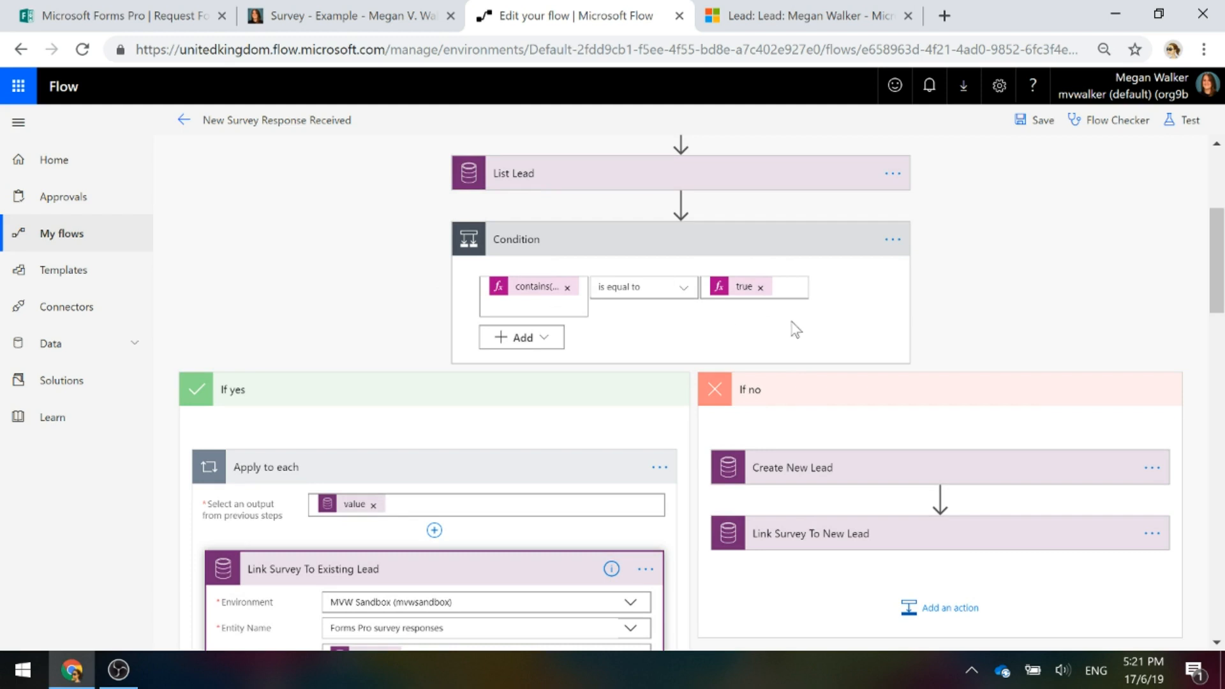
{"action": "mouse_move", "coordinate": [787, 356]}
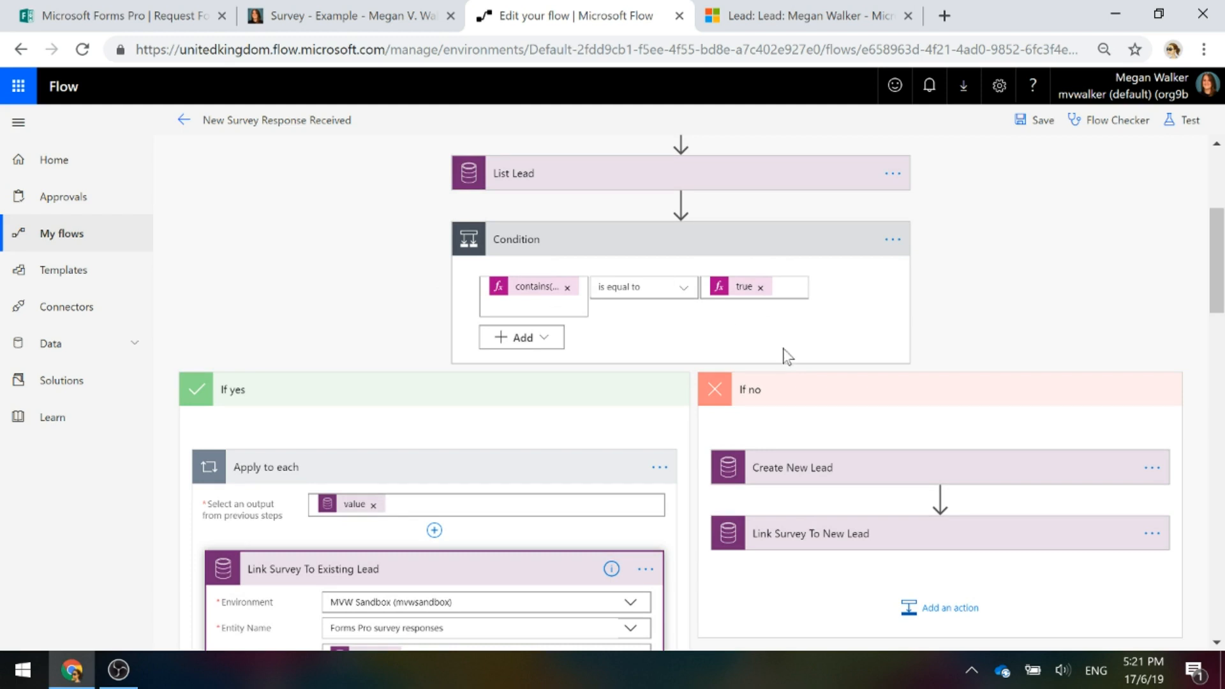
{"action": "mouse_move", "coordinate": [1024, 371]}
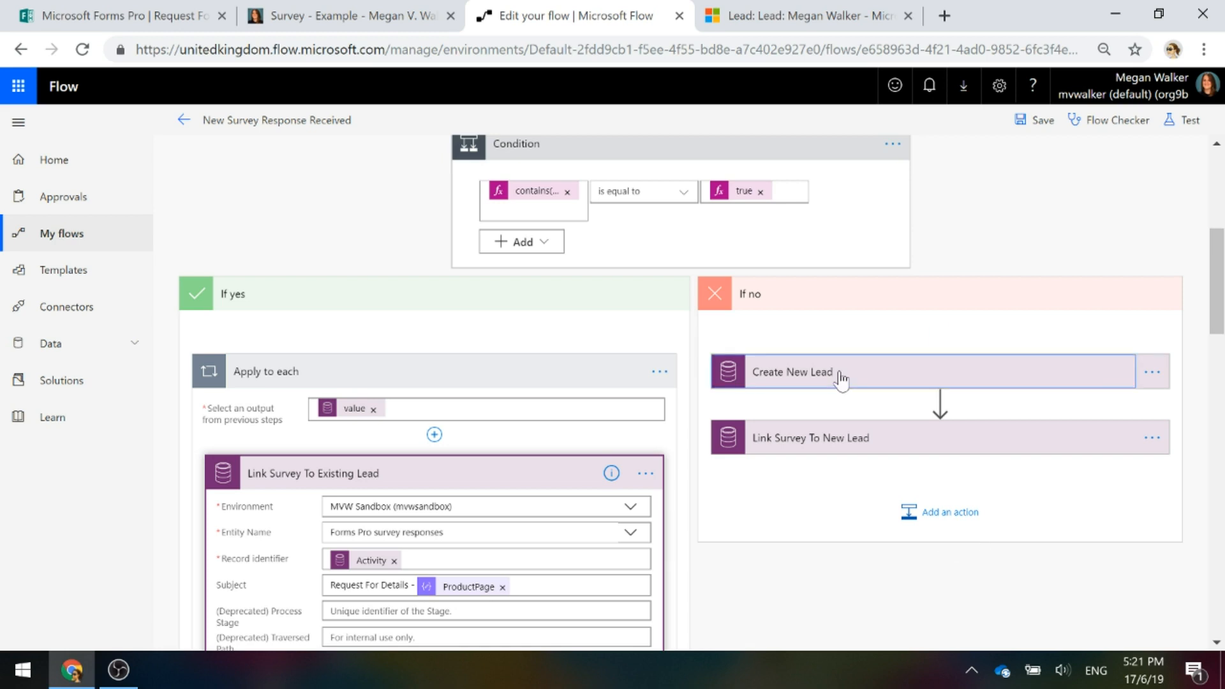
In Create New Lead, filter dynamic content to 'last name' to show the survey answer.
{"action": "left_click", "coordinate": [791, 371]}
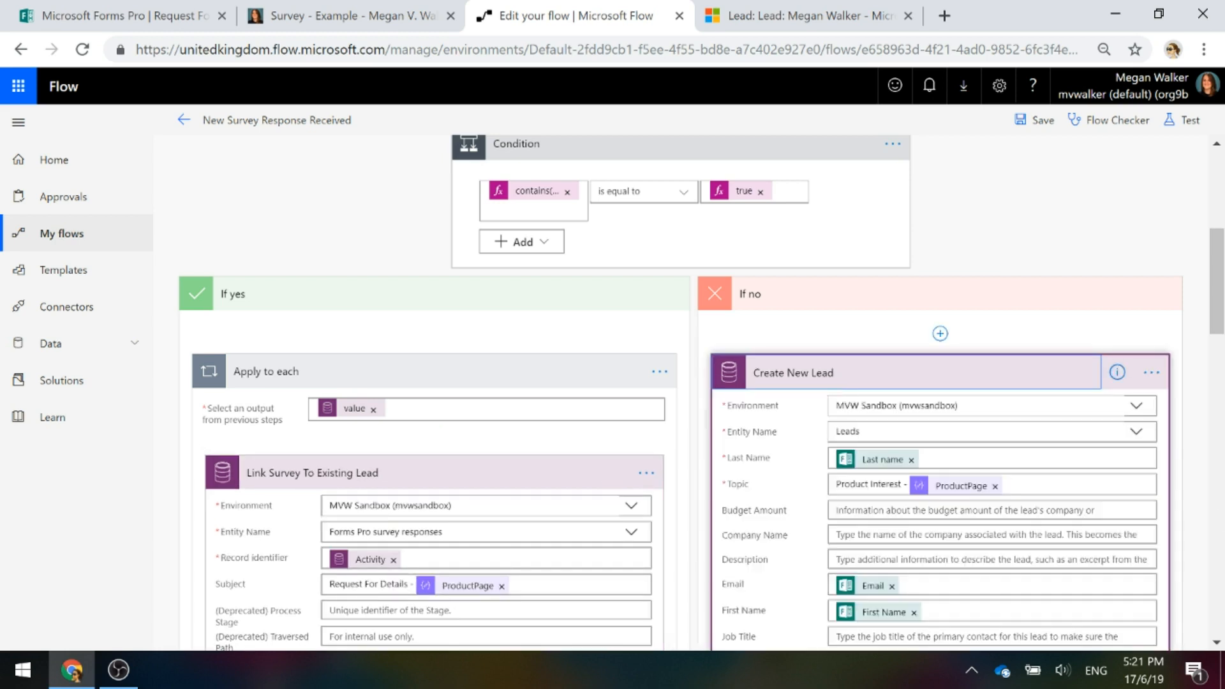
{"action": "scroll", "scroll_direction": "down", "scroll_amount": 3}
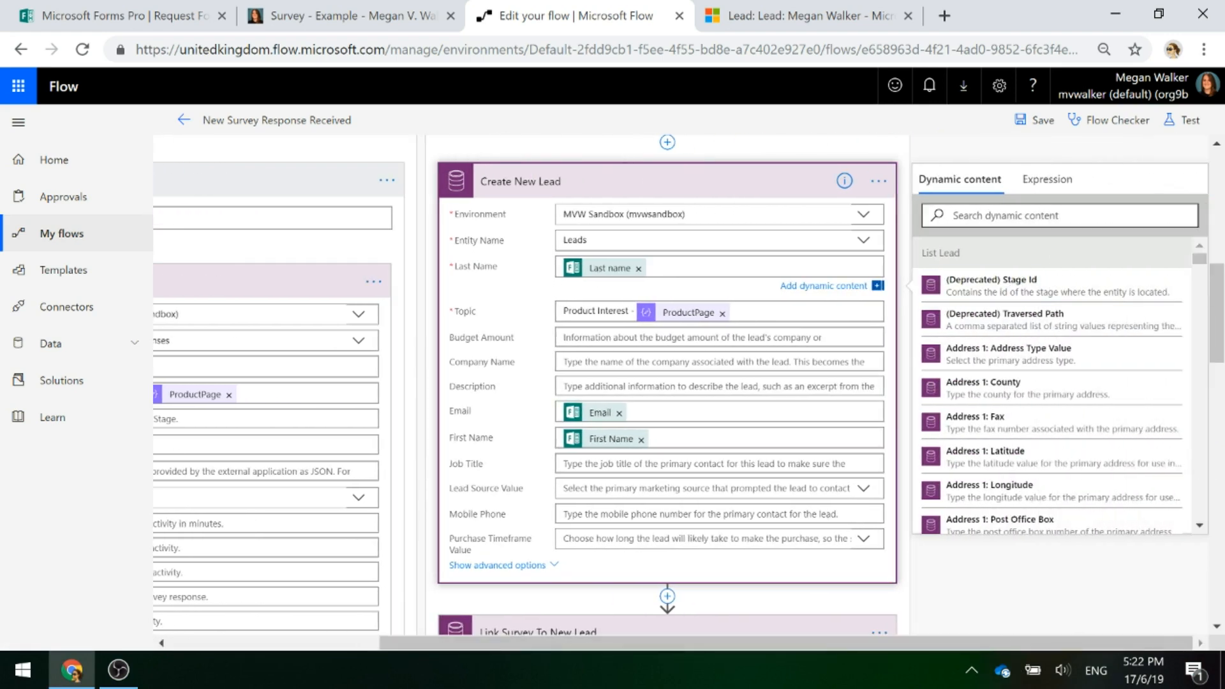
{"action": "type", "text": "last"}
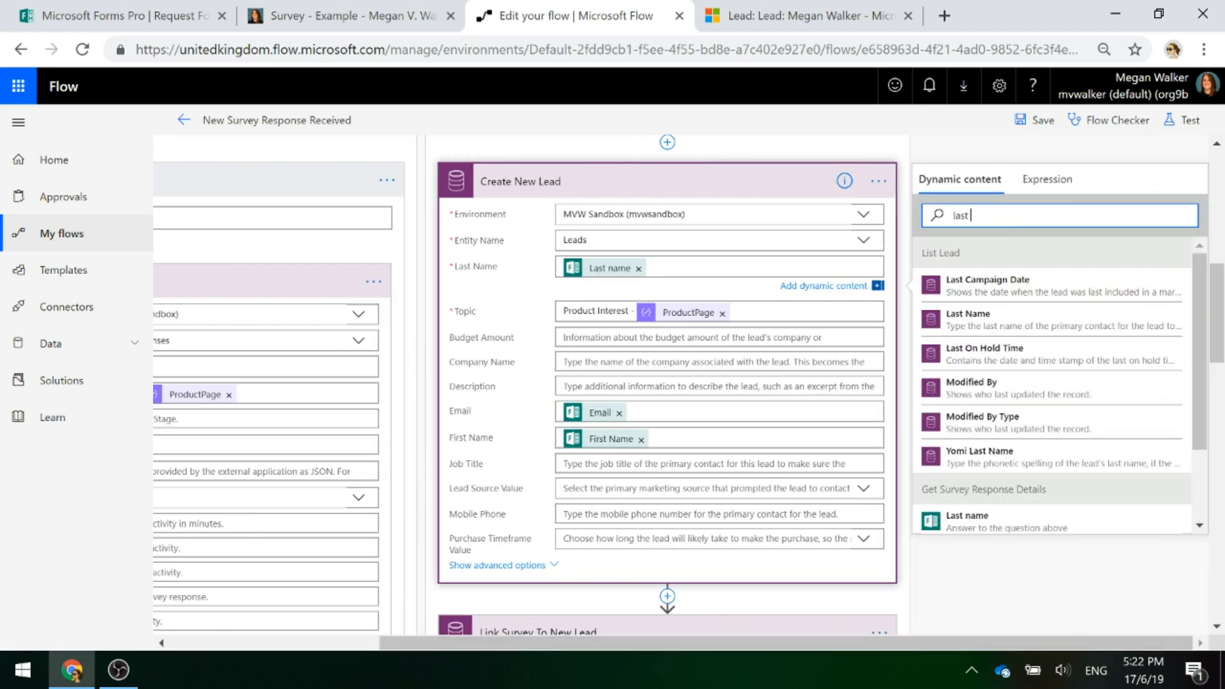
{"action": "type", "text": "name"}
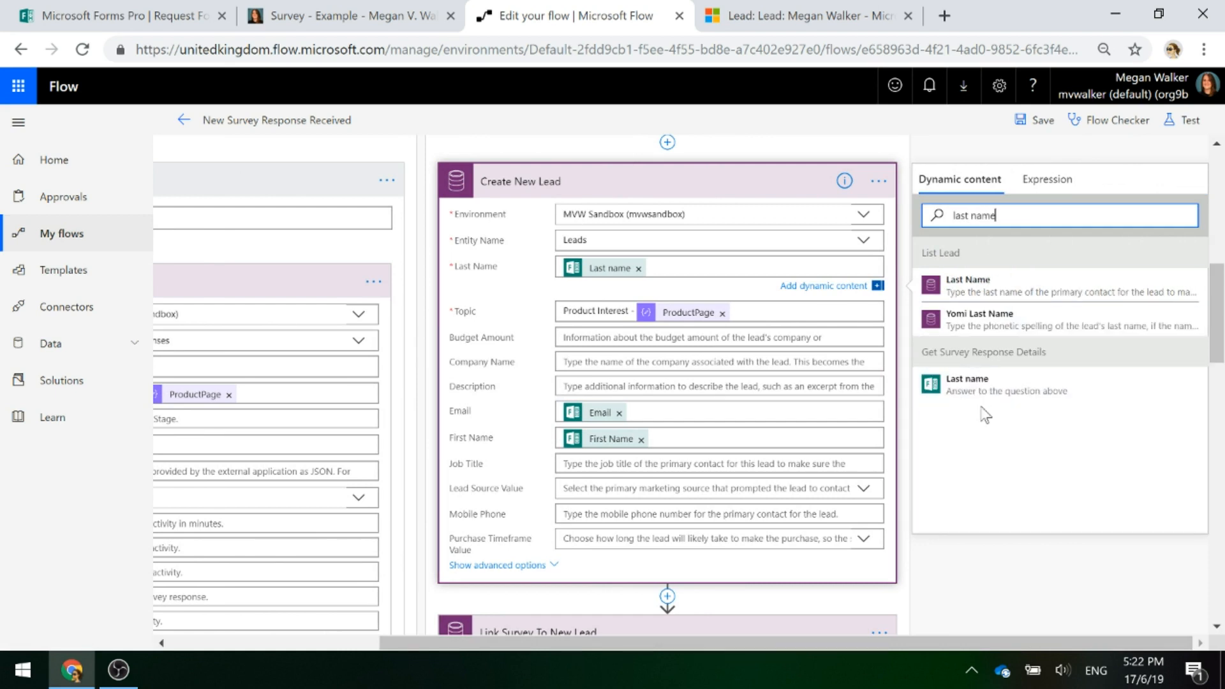
{"action": "mouse_move", "coordinate": [976, 385]}
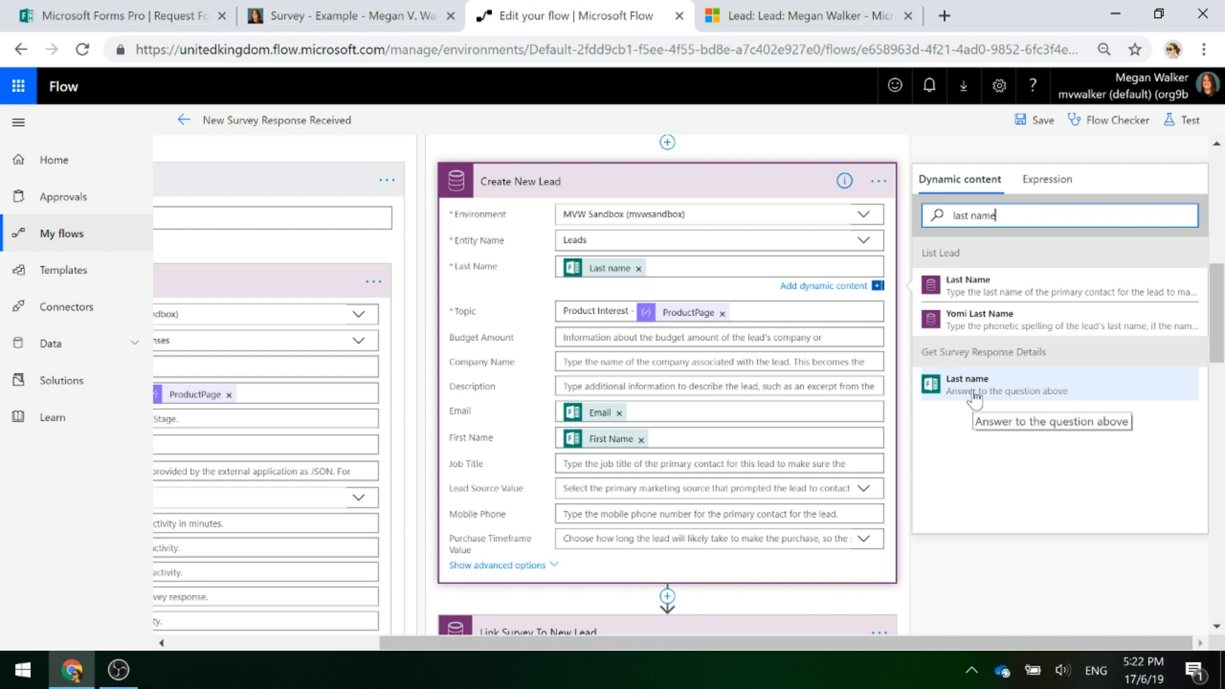
{"action": "mouse_move", "coordinate": [549, 302]}
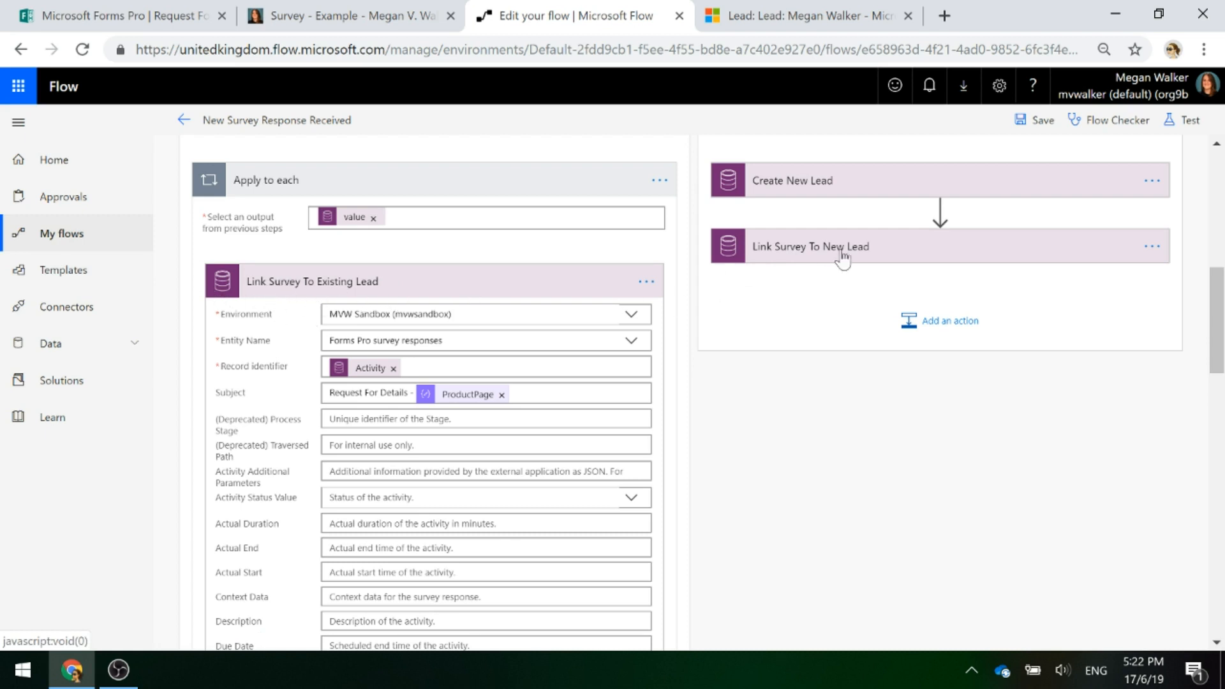
{"action": "left_click", "coordinate": [811, 246]}
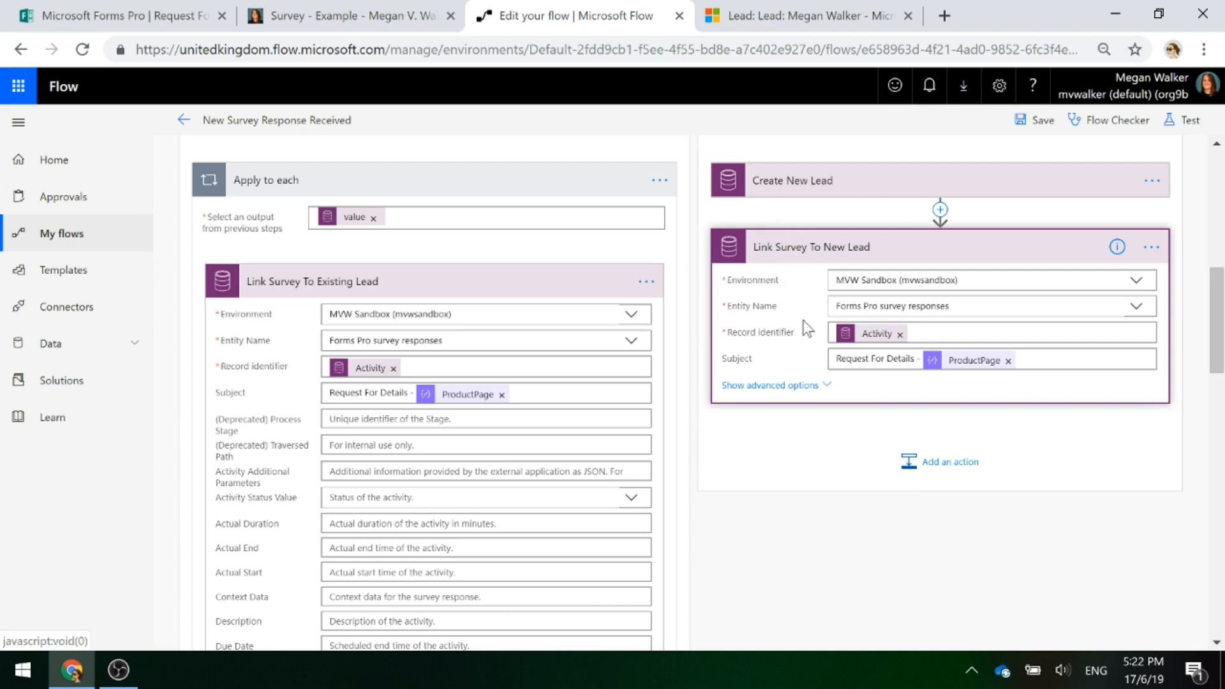
{"action": "mouse_move", "coordinate": [787, 198]}
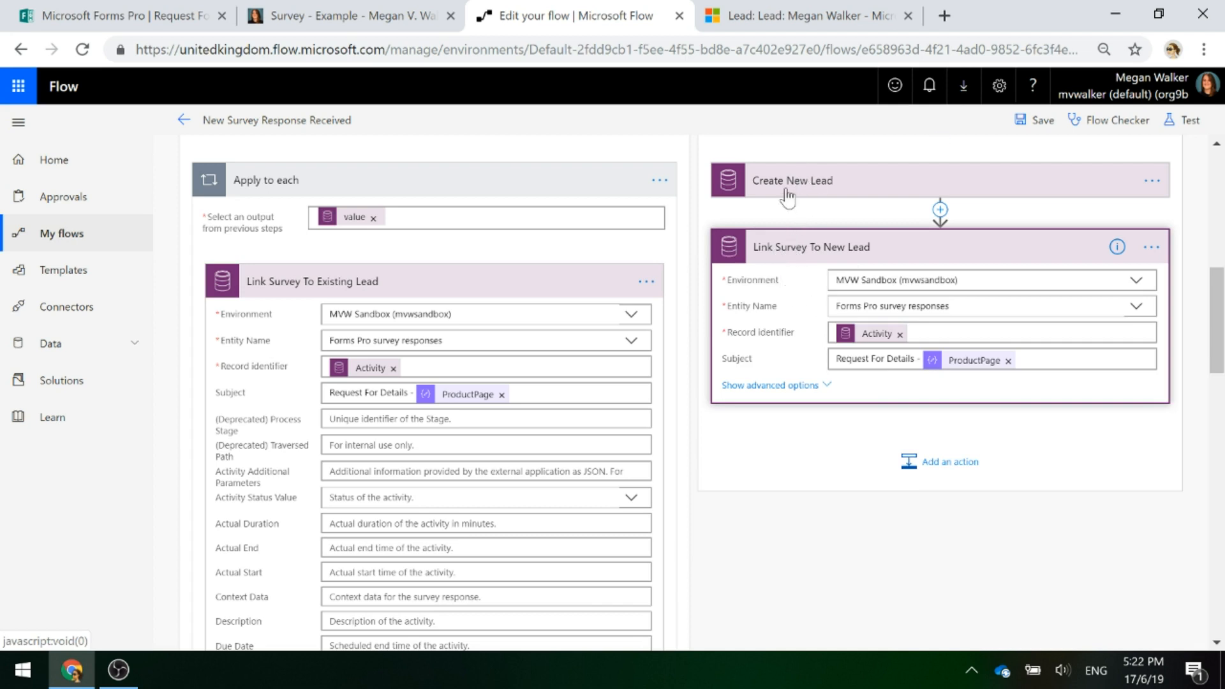
{"action": "left_click", "coordinate": [771, 385]}
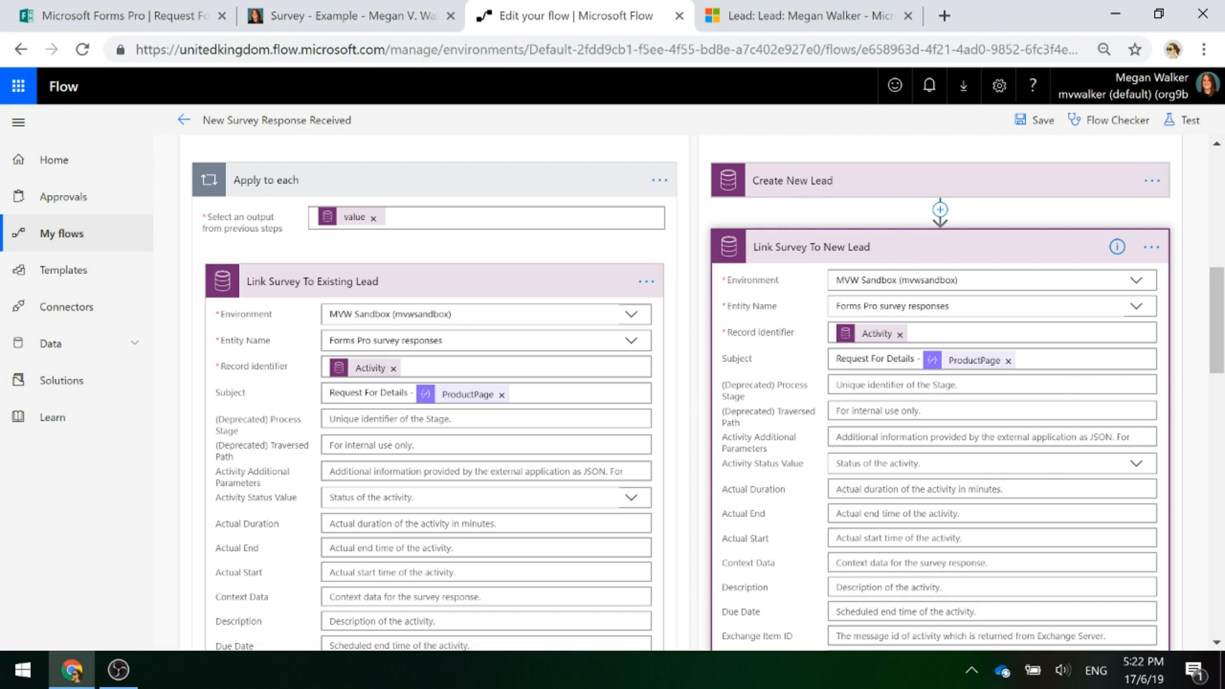
{"action": "scroll", "scroll_direction": "down", "scroll_amount": 3}
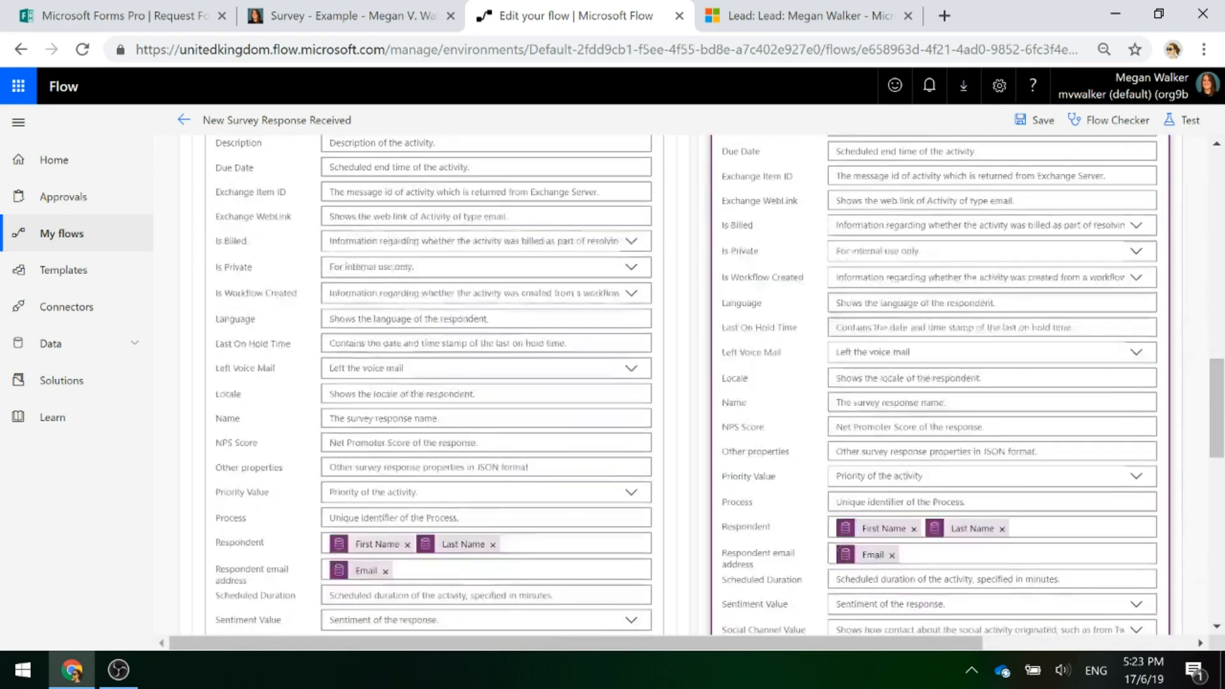
{"action": "scroll", "scroll_direction": "down", "scroll_amount": 3}
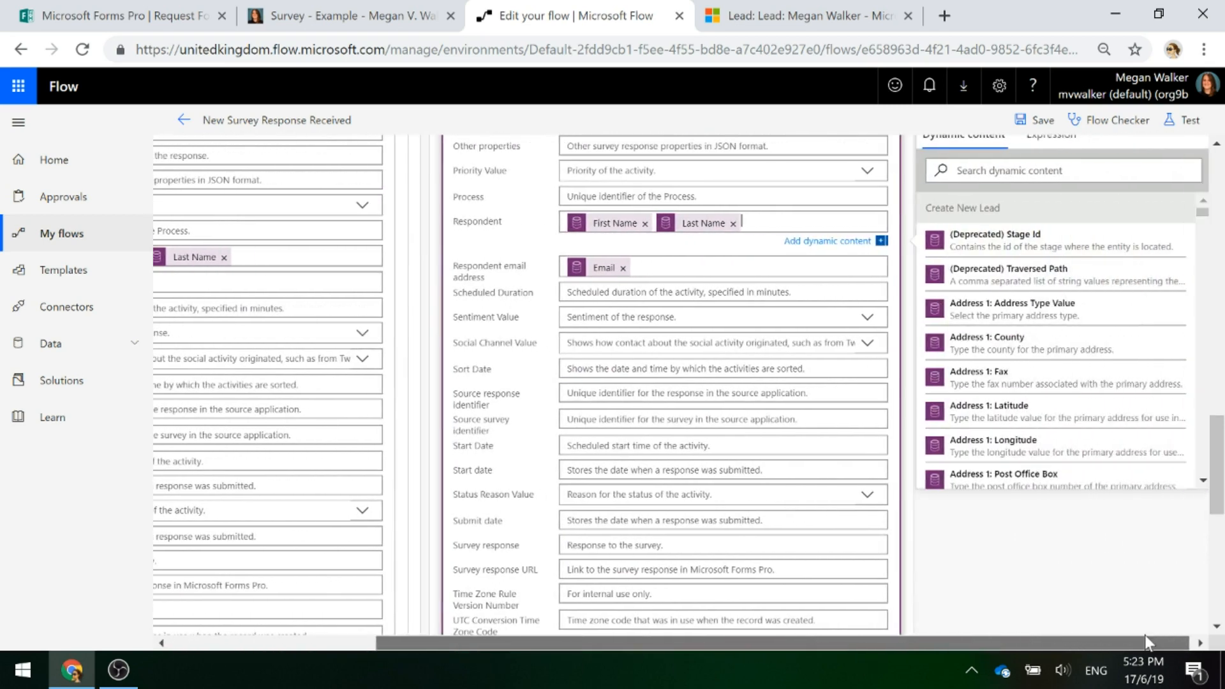
{"action": "left_click", "coordinate": [1061, 169]}
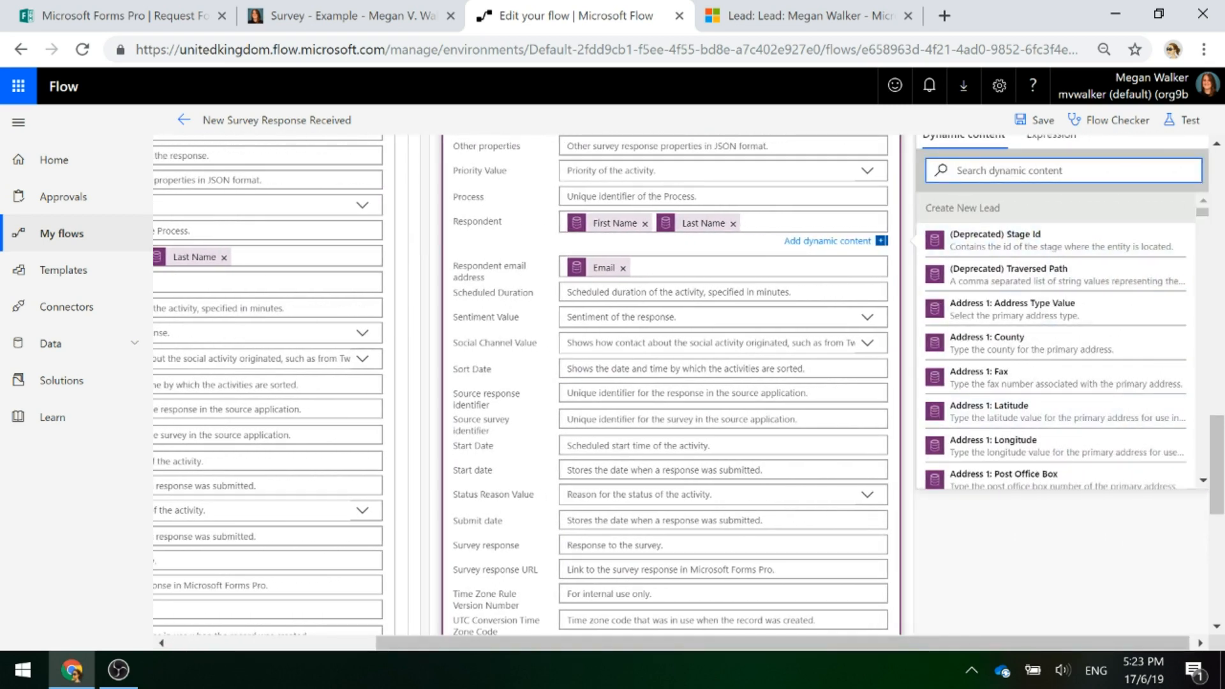
{"action": "type", "text": "Firstna"}
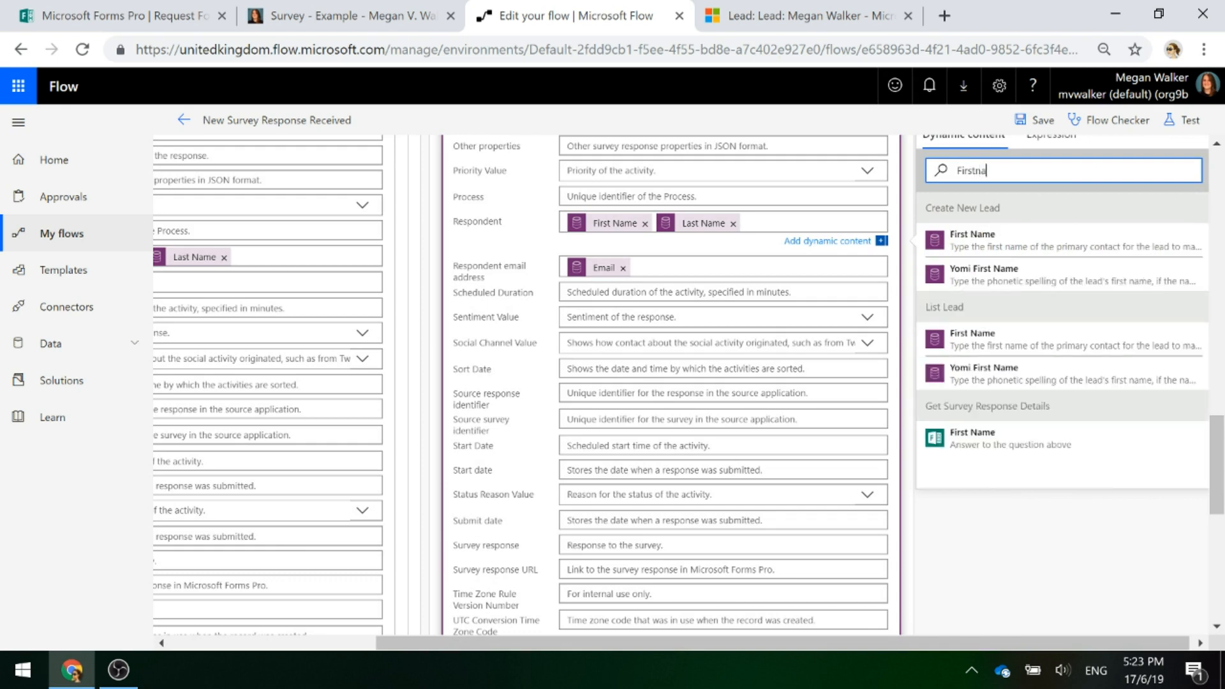
{"action": "type", "text": "First name"}
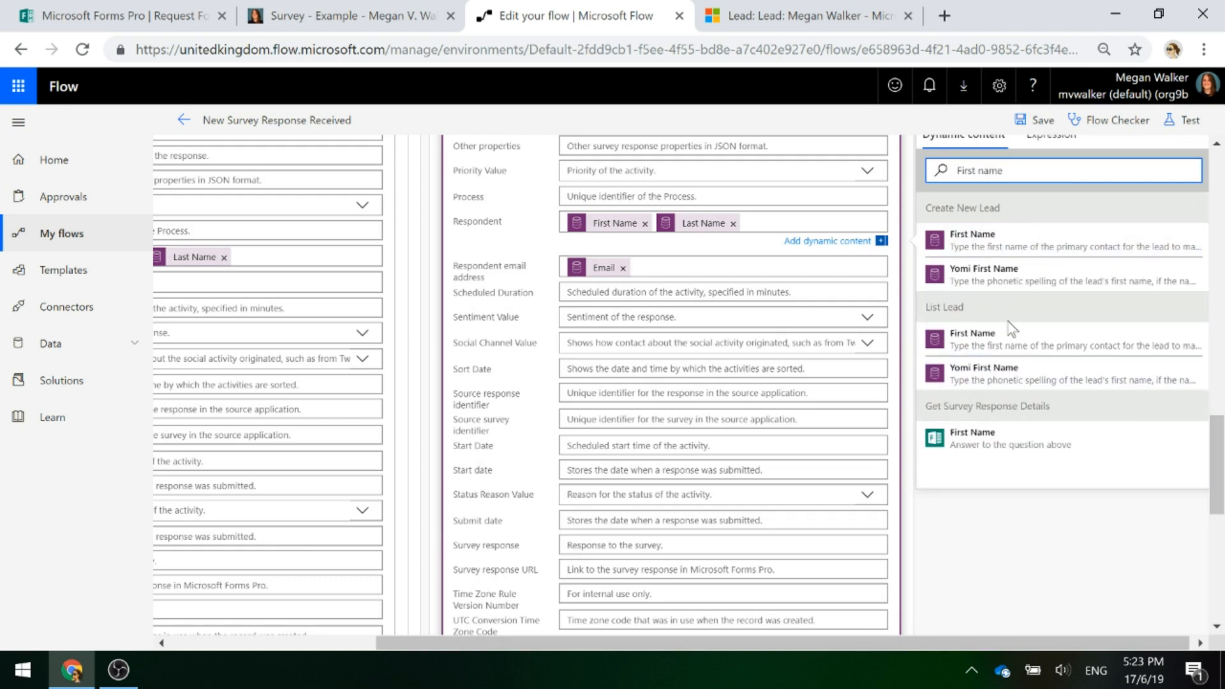
{"action": "mouse_move", "coordinate": [987, 250]}
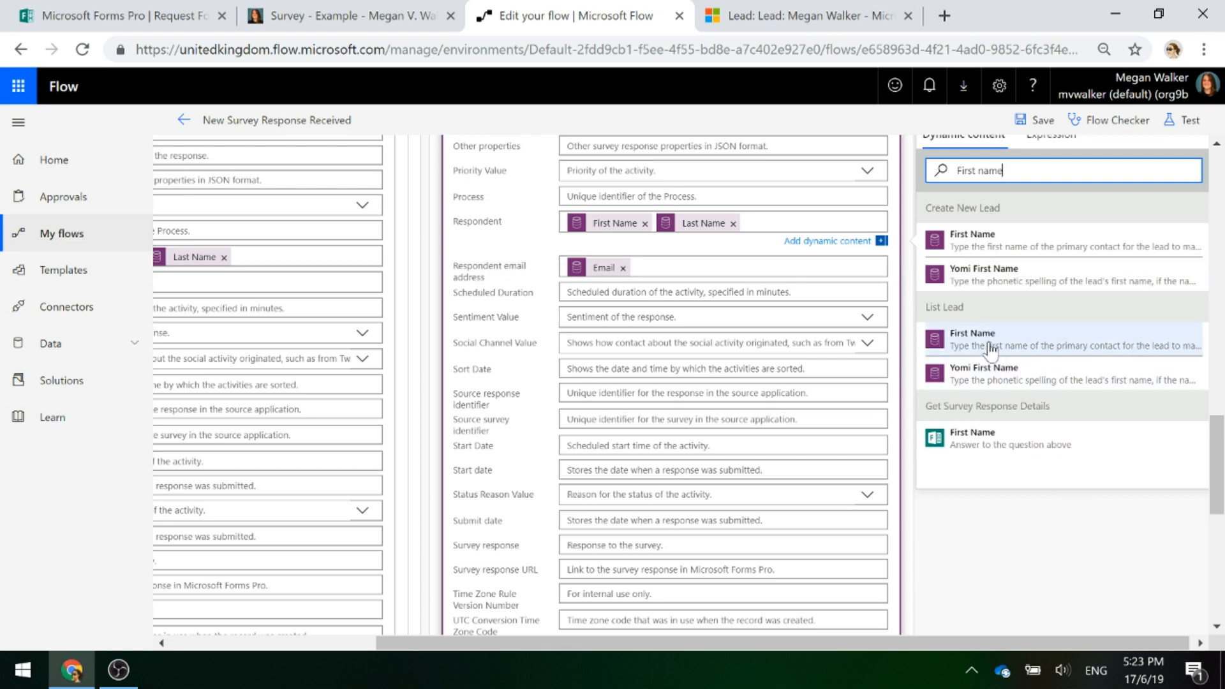
{"action": "mouse_move", "coordinate": [1003, 337]}
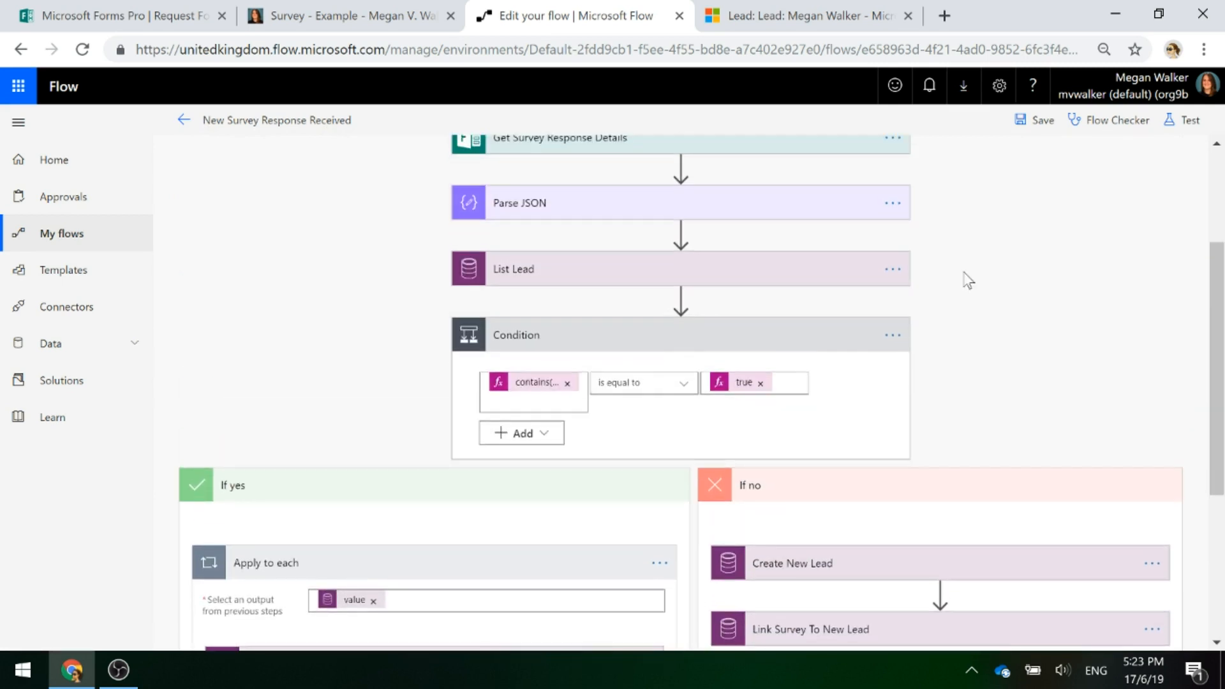
Leave the collapsed flow and return to the Survey - Example page.
{"action": "scroll", "scroll_direction": "down", "scroll_amount": 3}
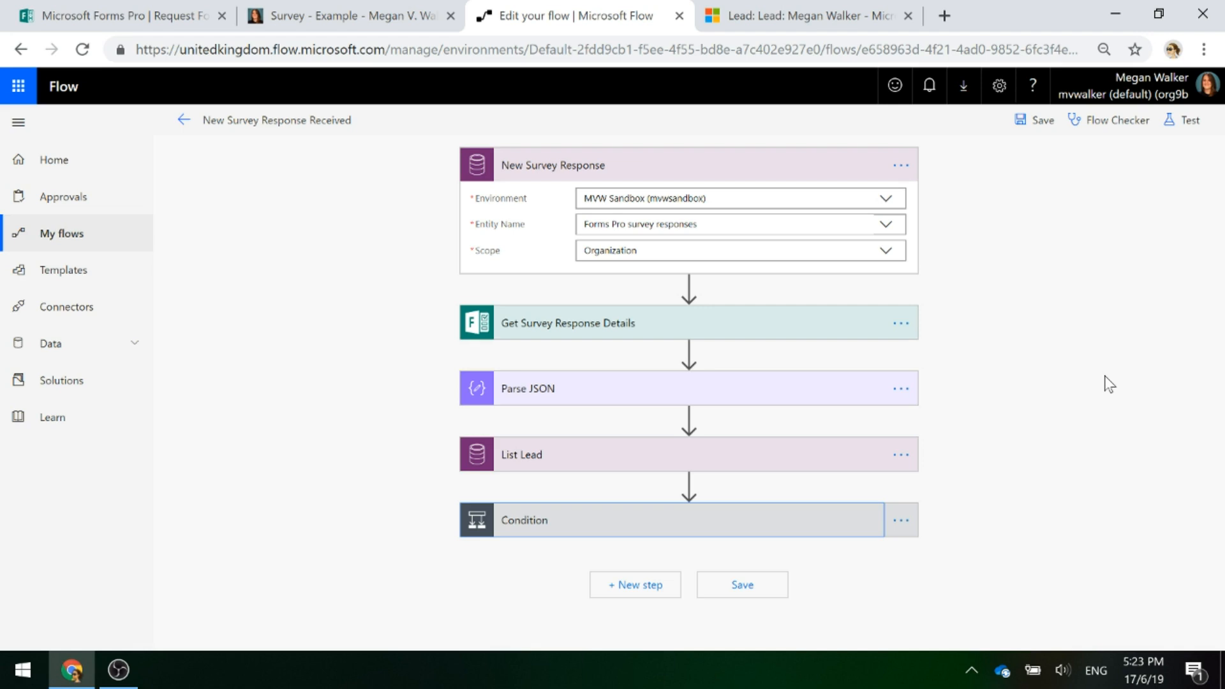
{"action": "left_click", "coordinate": [347, 15]}
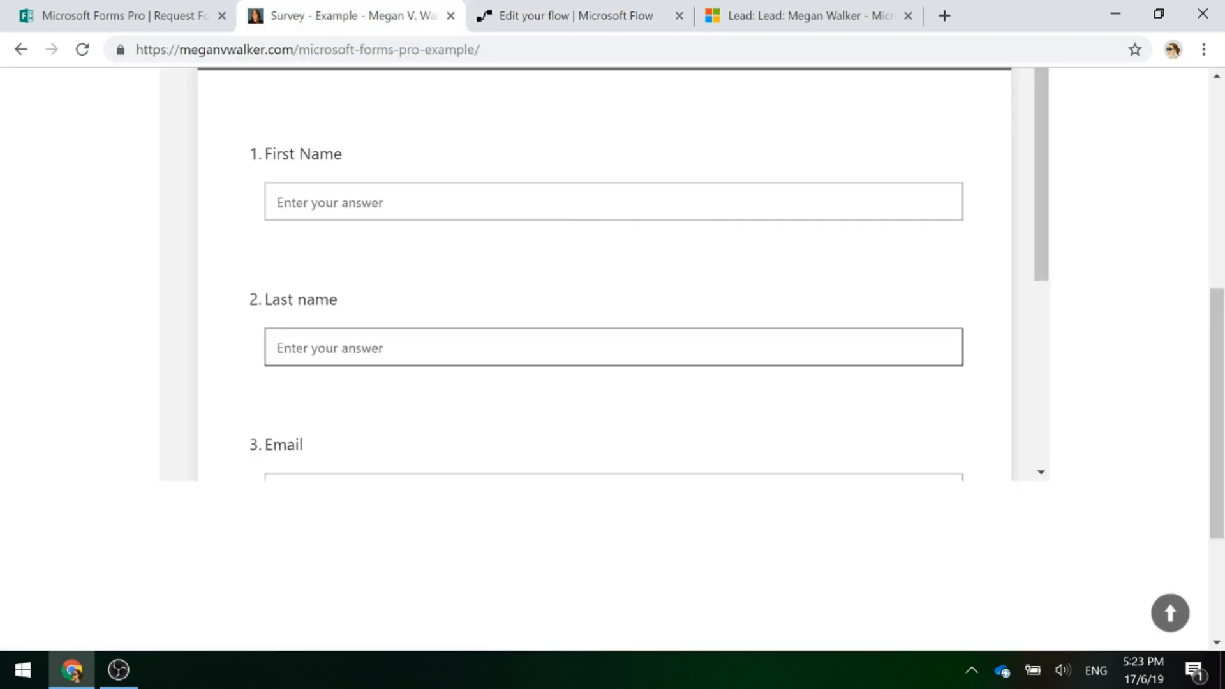
Submit a first survey response with first name, last name and a .com email.
{"action": "scroll", "scroll_direction": "up", "scroll_amount": 3}
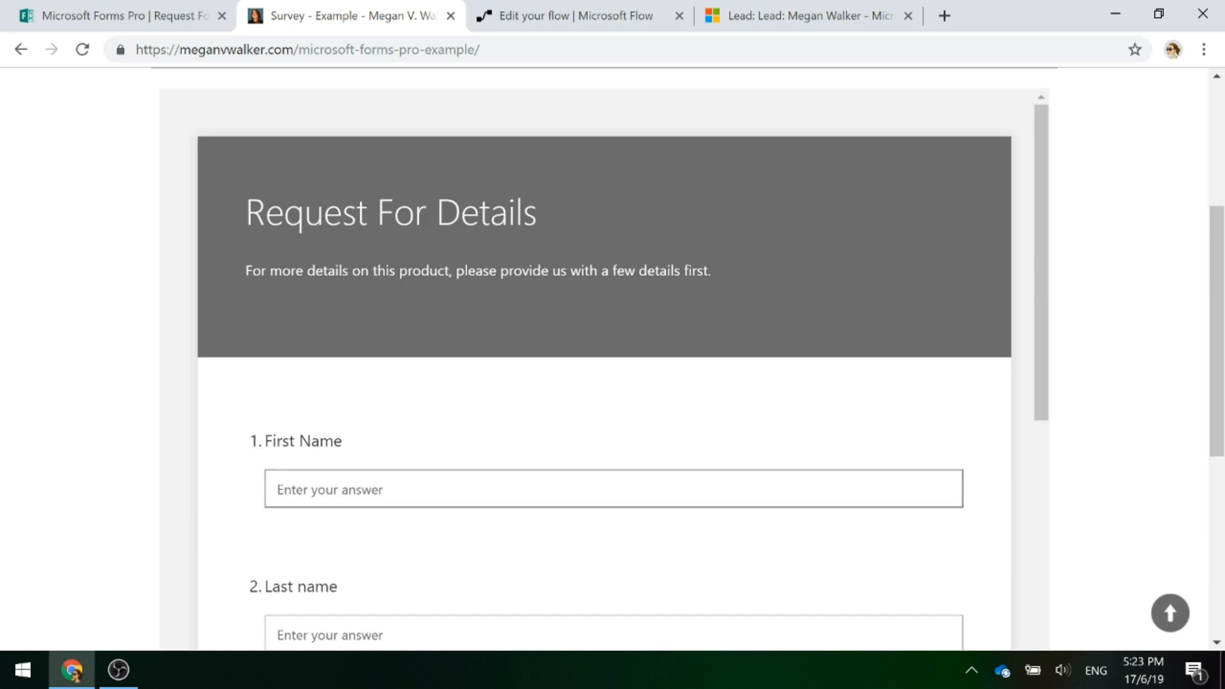
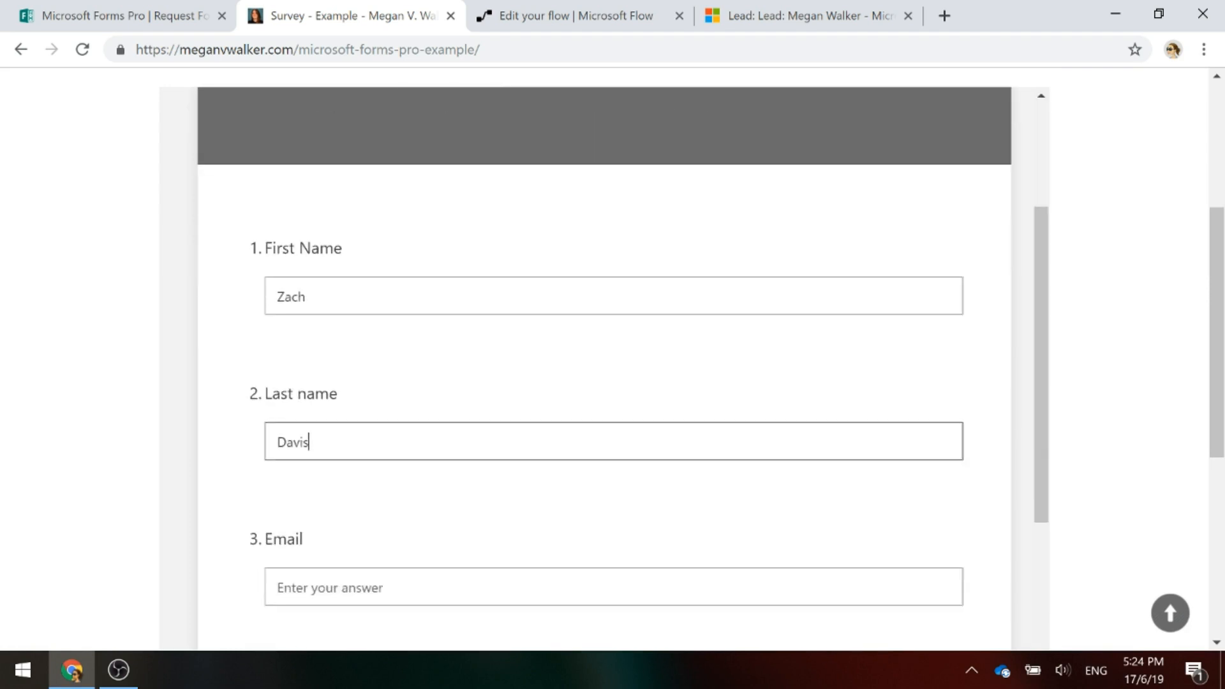
{"action": "type", "text": "zdavis@test"}
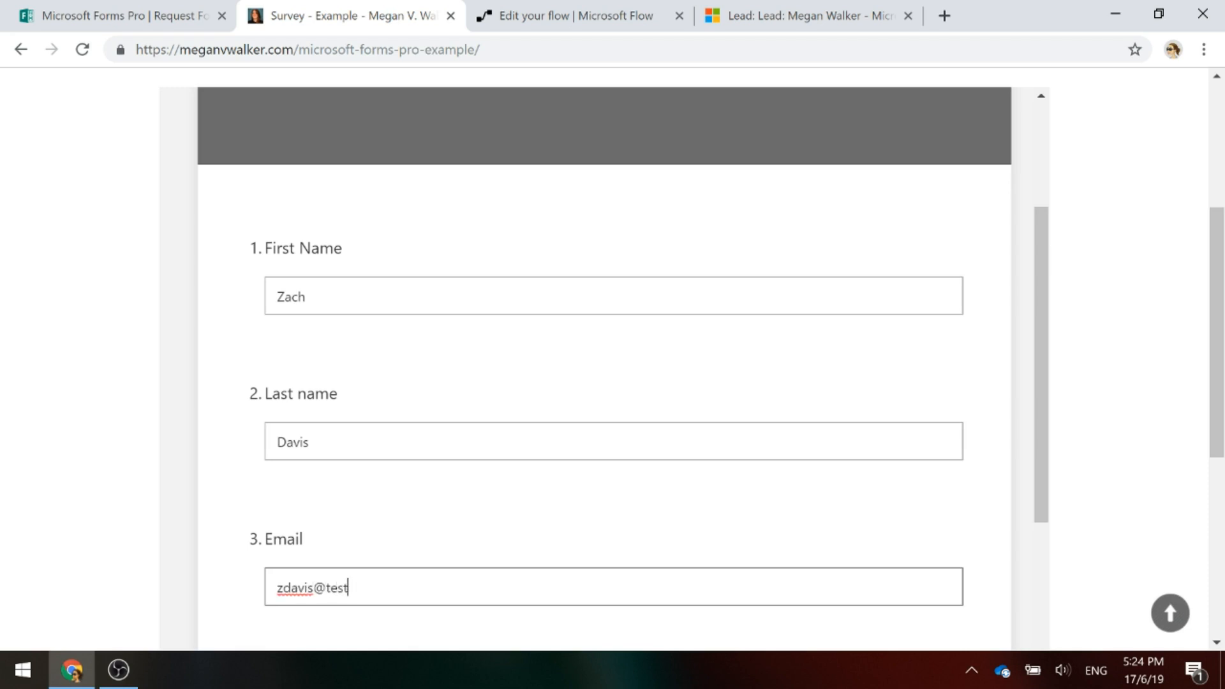
{"action": "type", "text": ".com"}
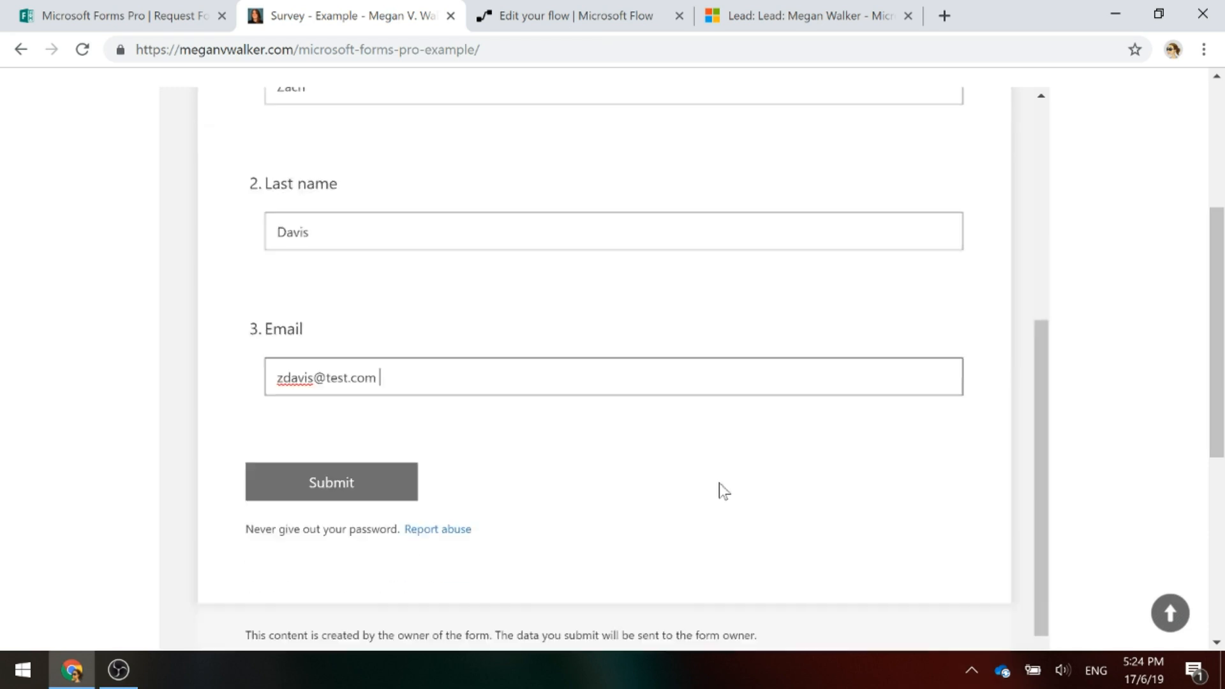
{"action": "left_click", "coordinate": [330, 482]}
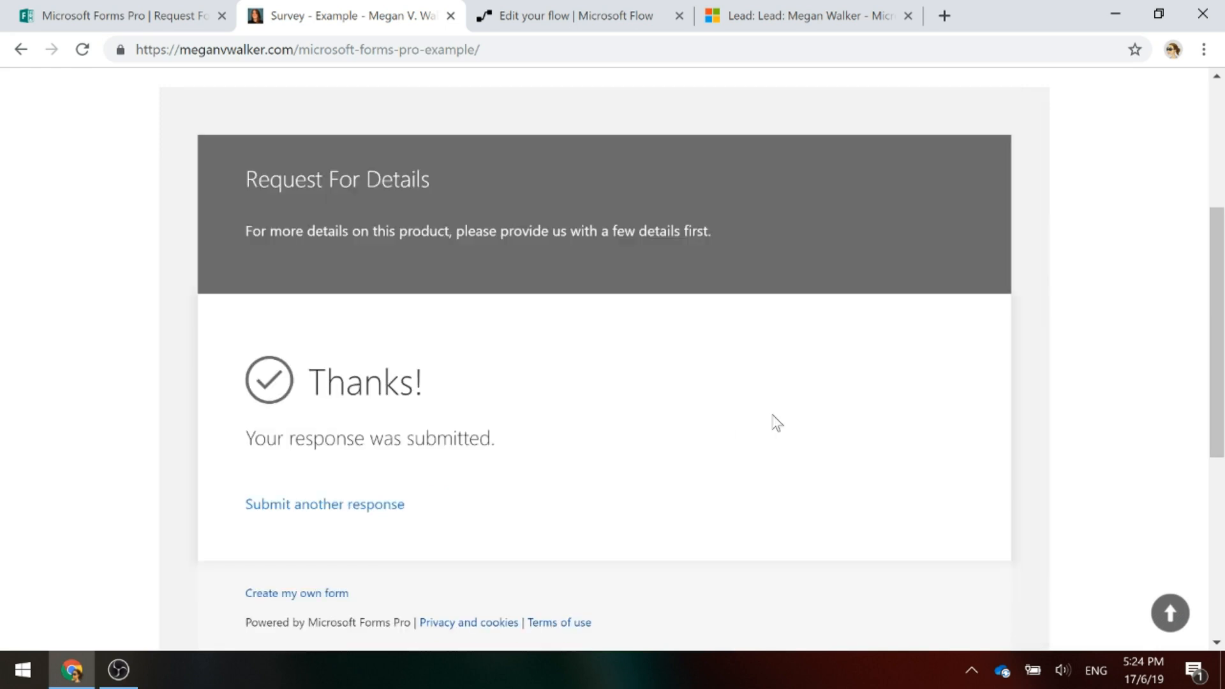
{"action": "left_click", "coordinate": [324, 504]}
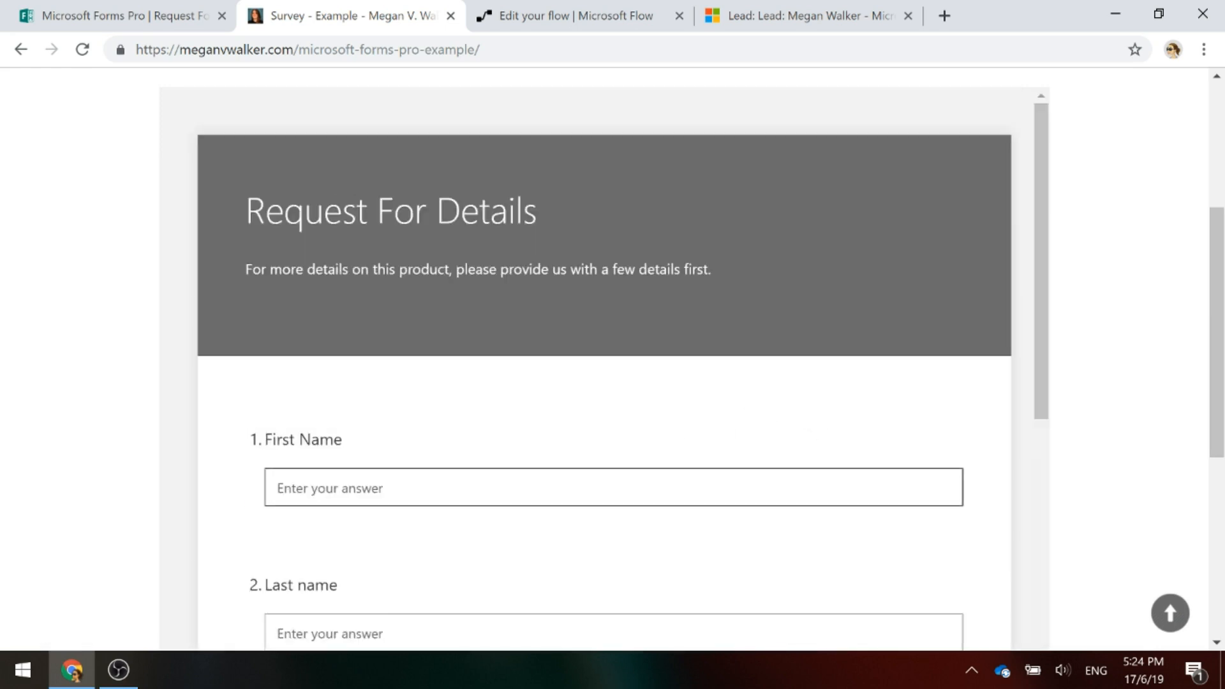
{"action": "type", "text": "Megan"}
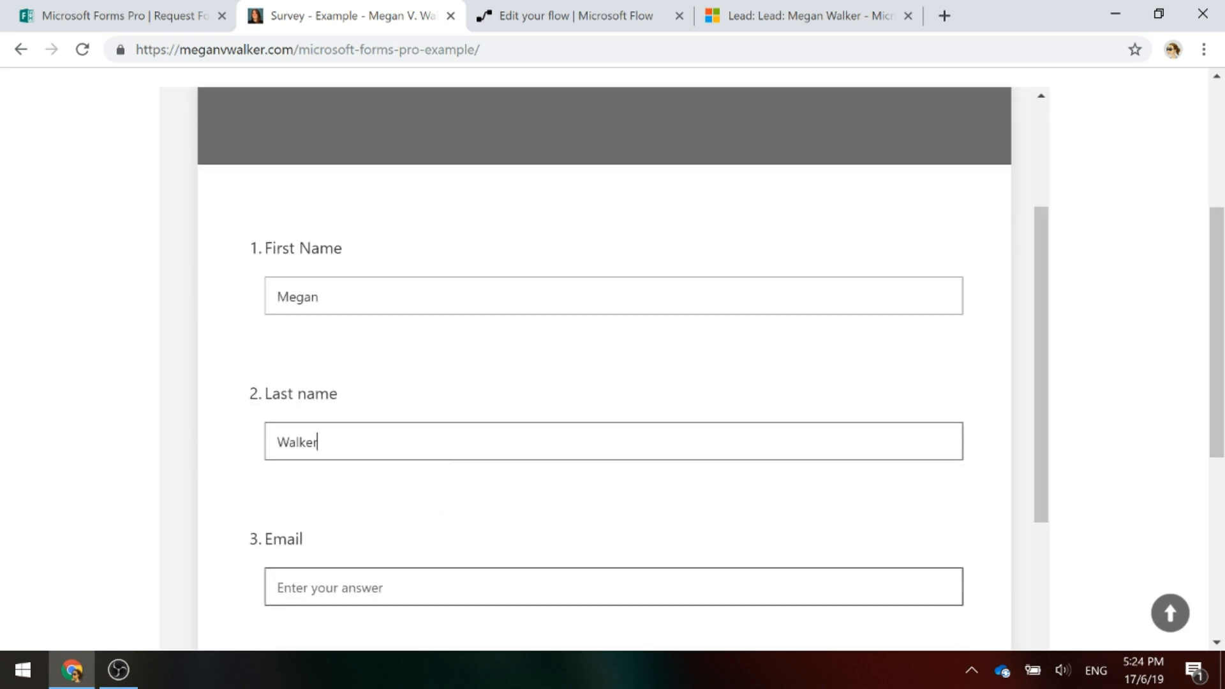
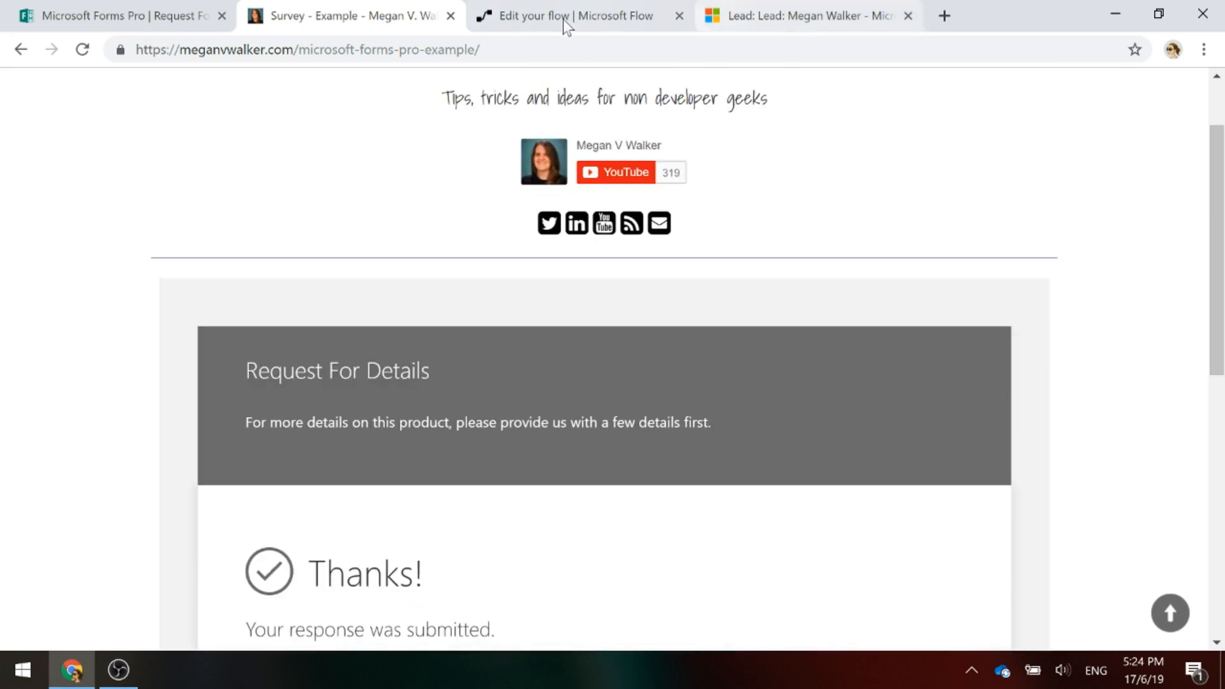
Refresh the flow's run history and view the newest 5:24 PM run's details.
{"action": "left_click", "coordinate": [571, 15]}
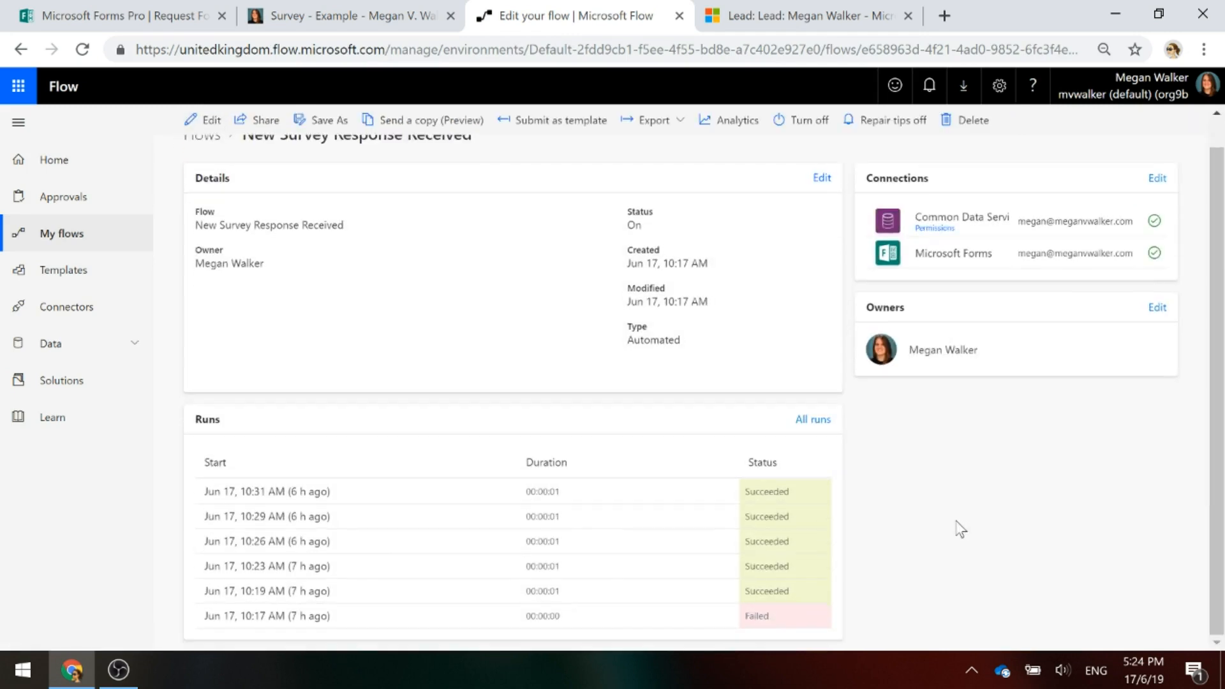
{"action": "left_click", "coordinate": [812, 420]}
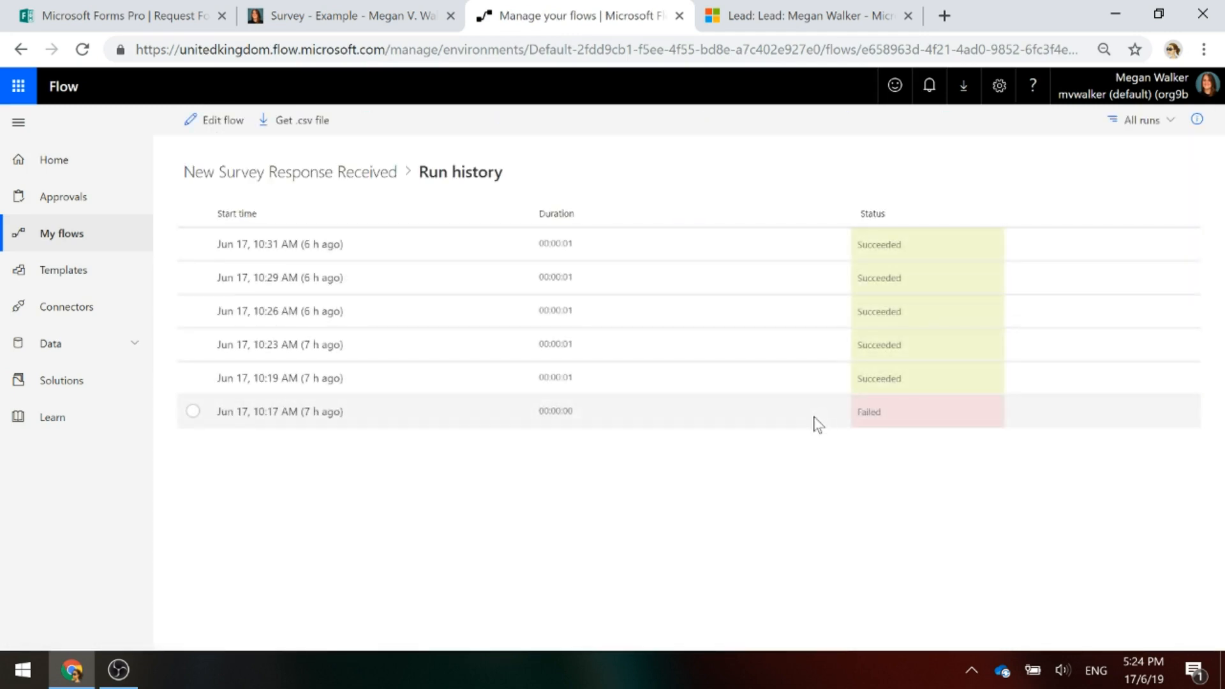
{"action": "left_click", "coordinate": [82, 49]}
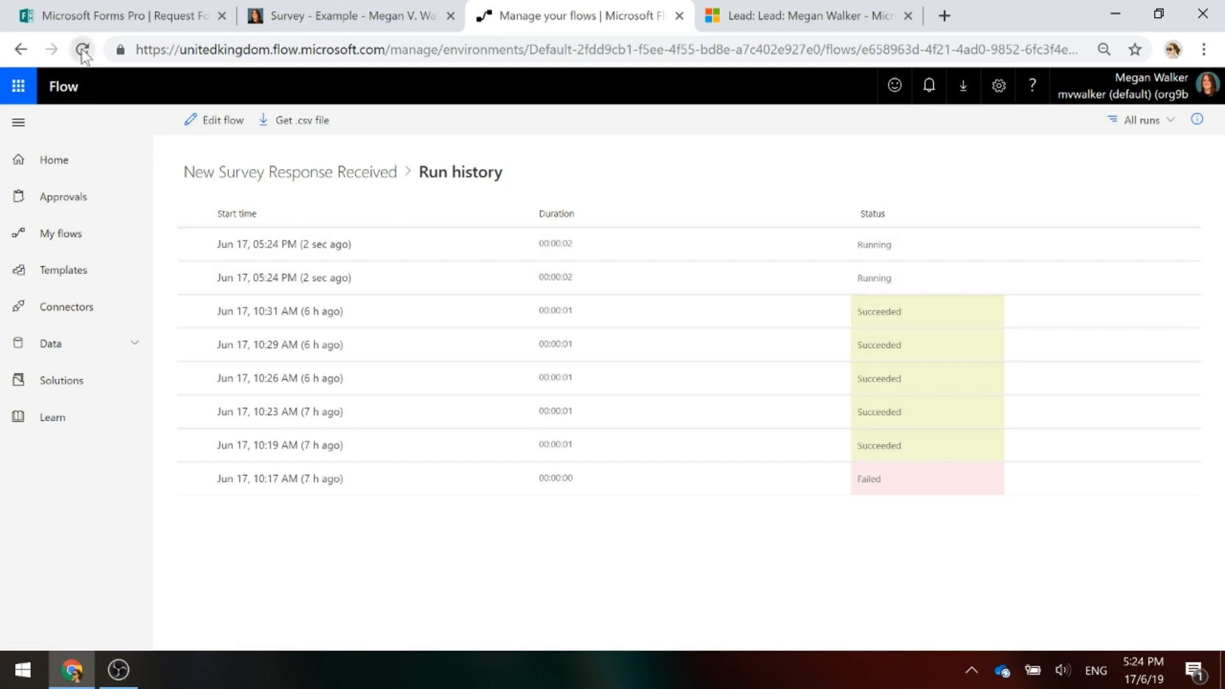
{"action": "left_click", "coordinate": [82, 48]}
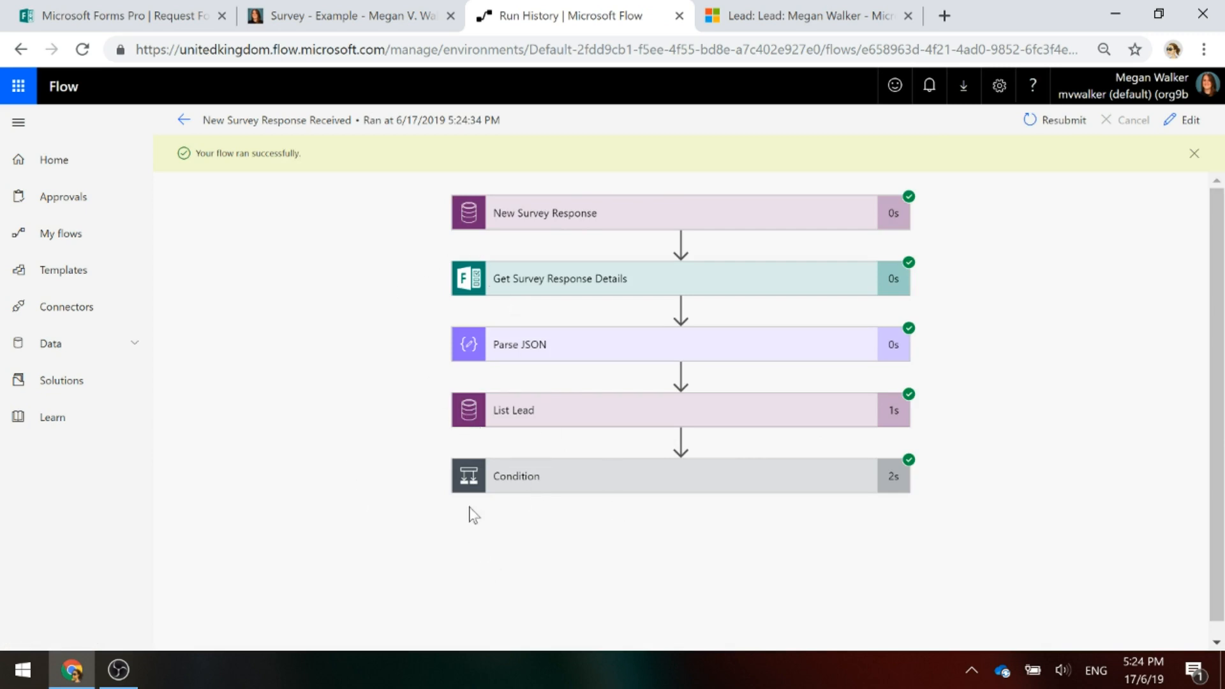
{"action": "mouse_move", "coordinate": [524, 483]}
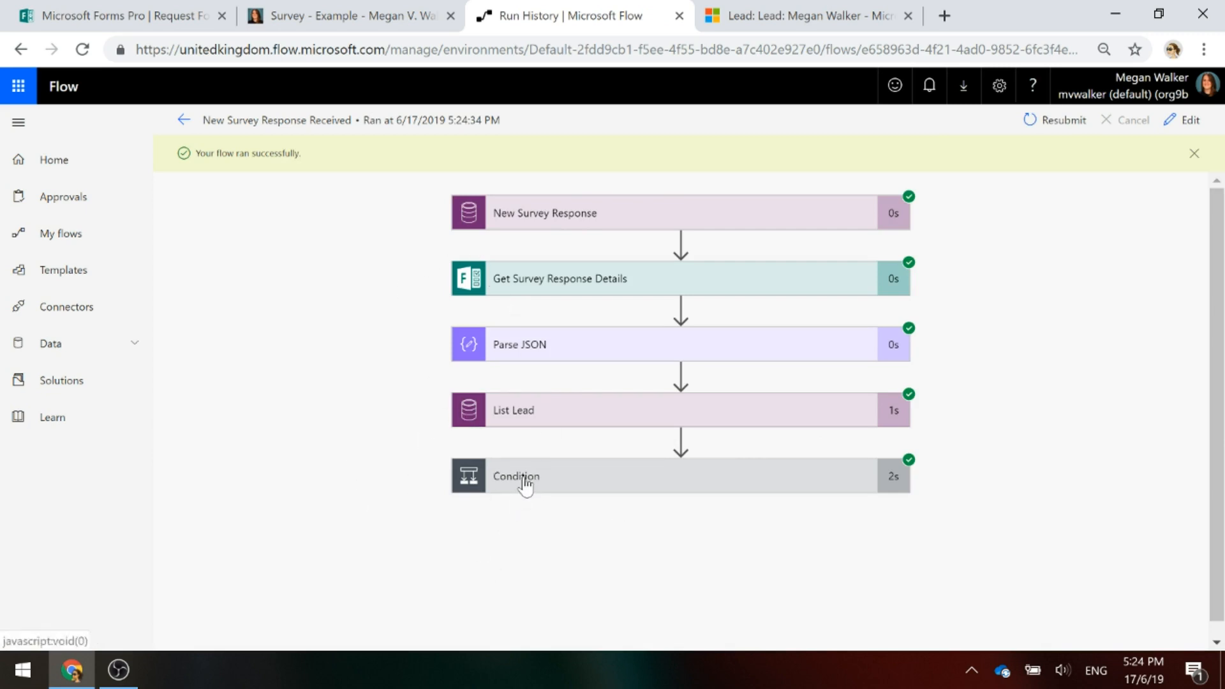
Expand the Condition result and inspect the Link Survey To New Lead step's inputs.
{"action": "left_click", "coordinate": [515, 476]}
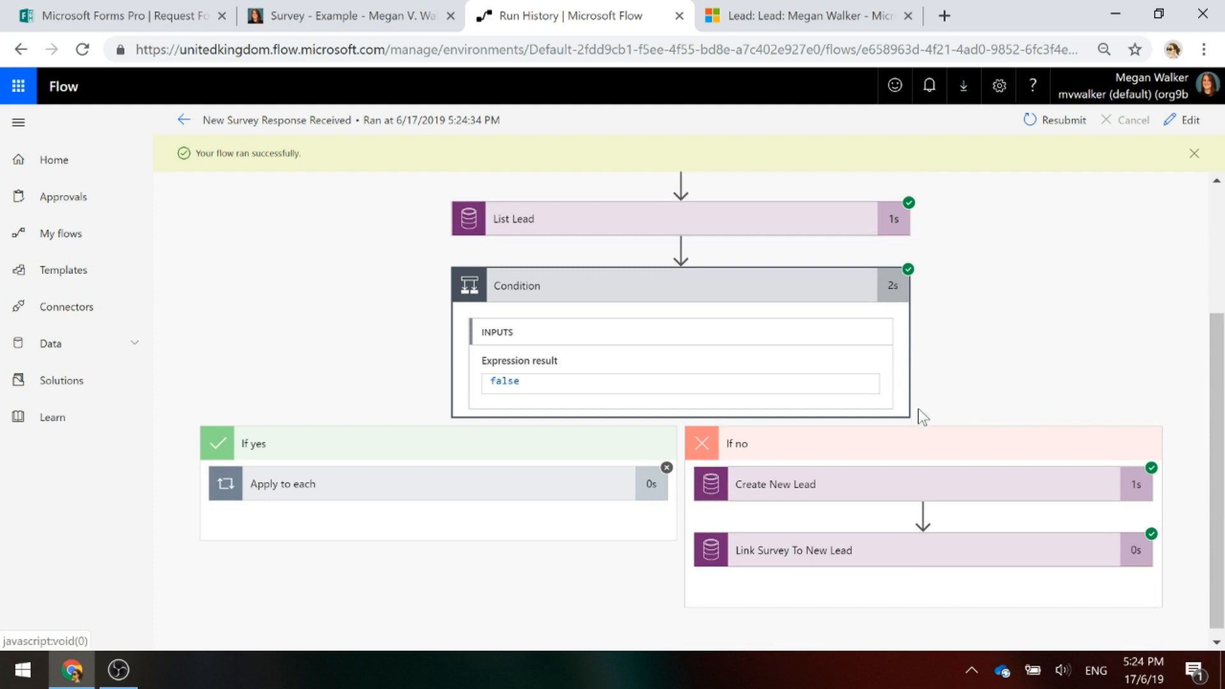
{"action": "mouse_move", "coordinate": [997, 336]}
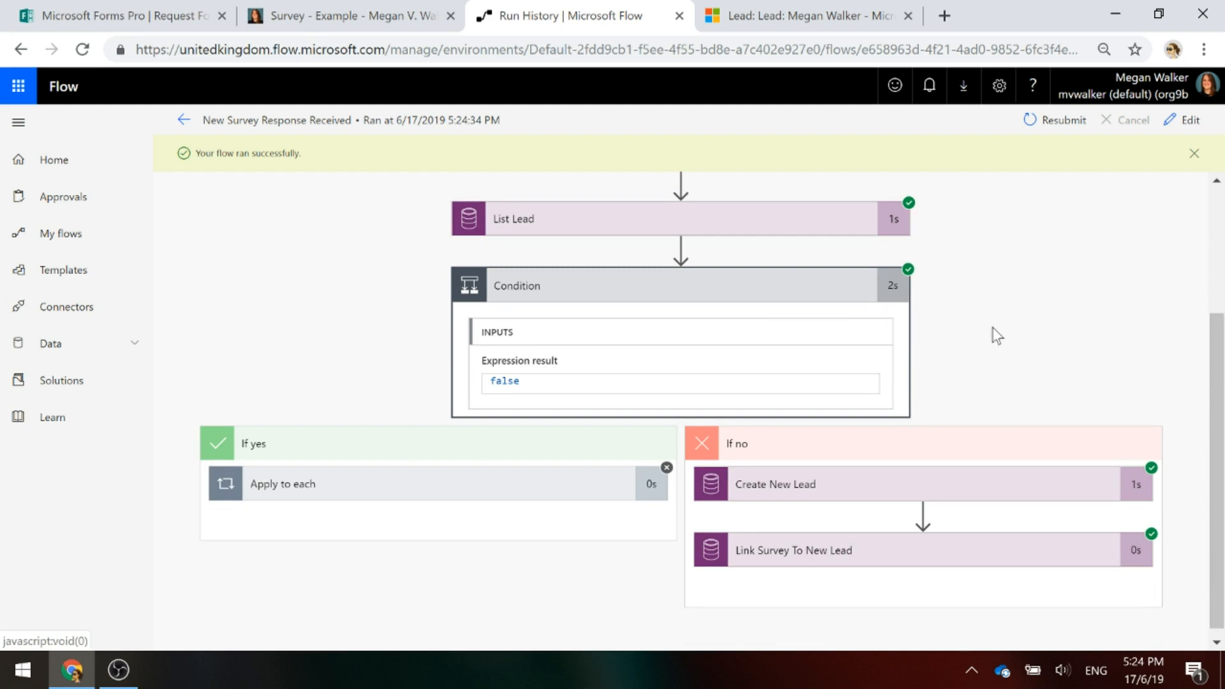
{"action": "mouse_move", "coordinate": [494, 194]}
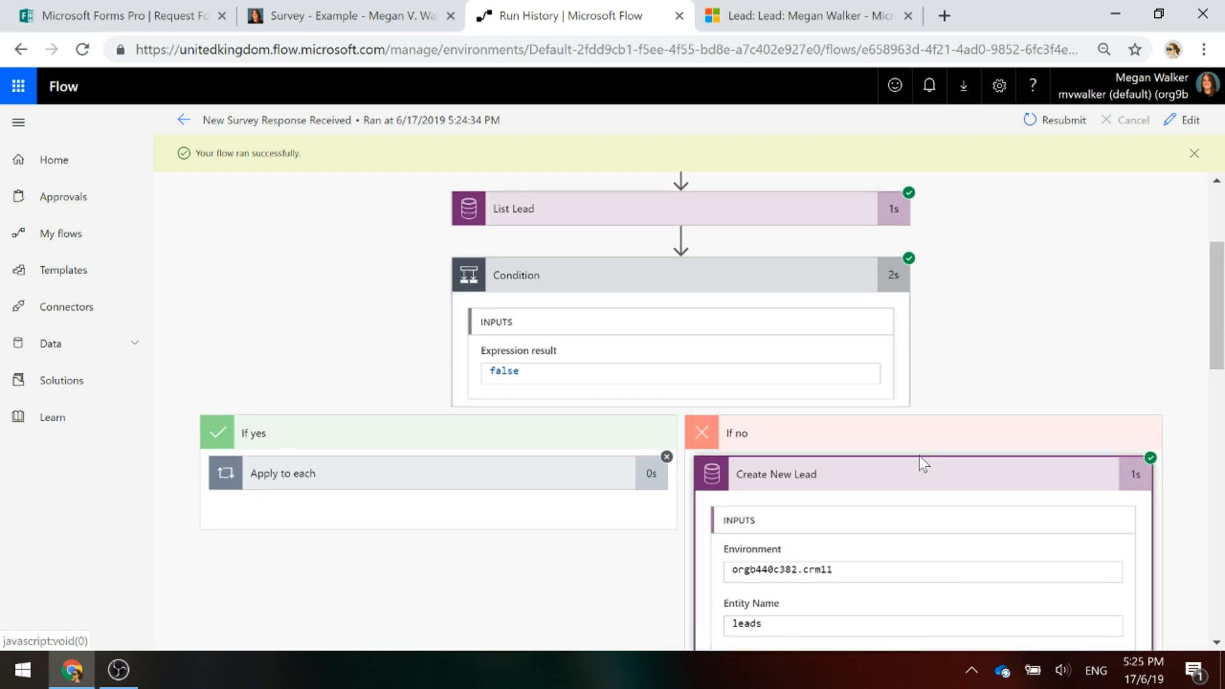
{"action": "scroll", "scroll_direction": "down", "scroll_amount": 3}
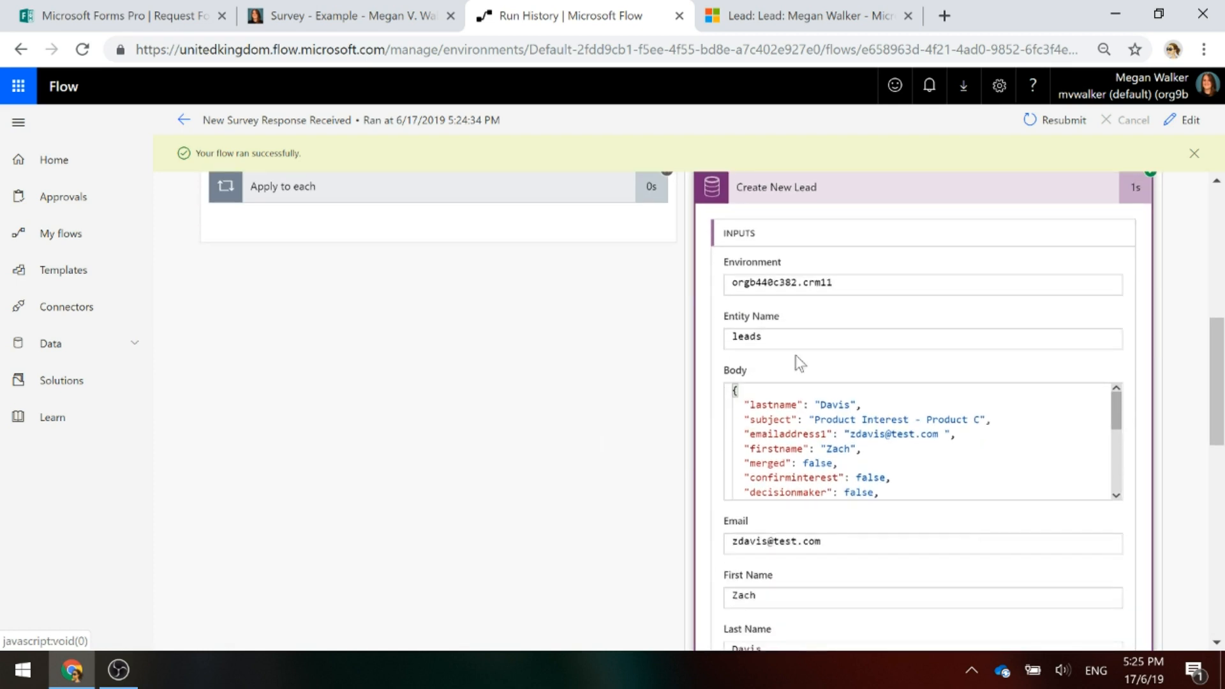
{"action": "mouse_move", "coordinate": [623, 418]}
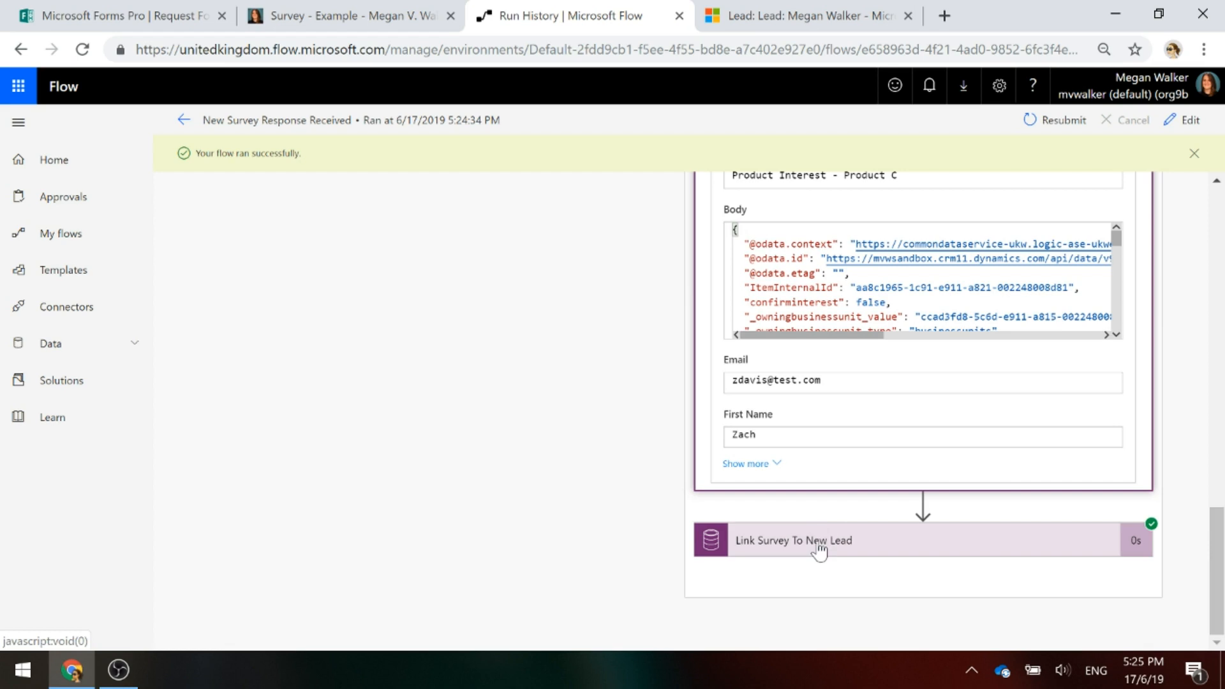
{"action": "left_click", "coordinate": [792, 539]}
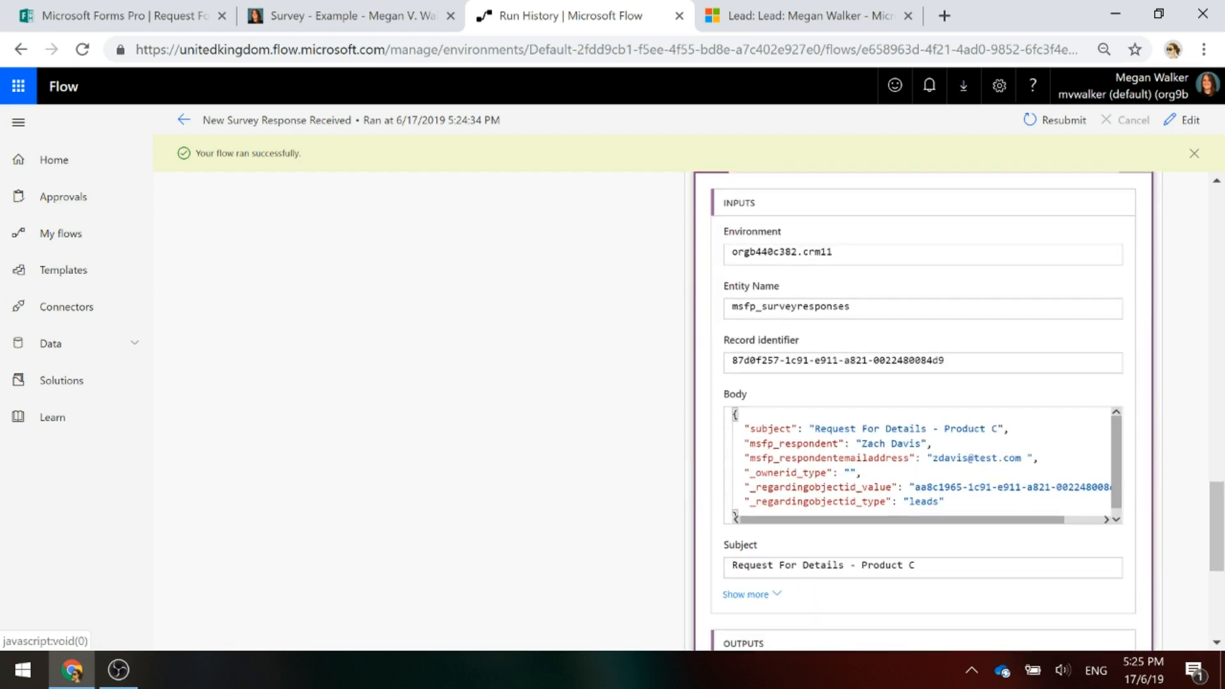
{"action": "mouse_move", "coordinate": [184, 120]}
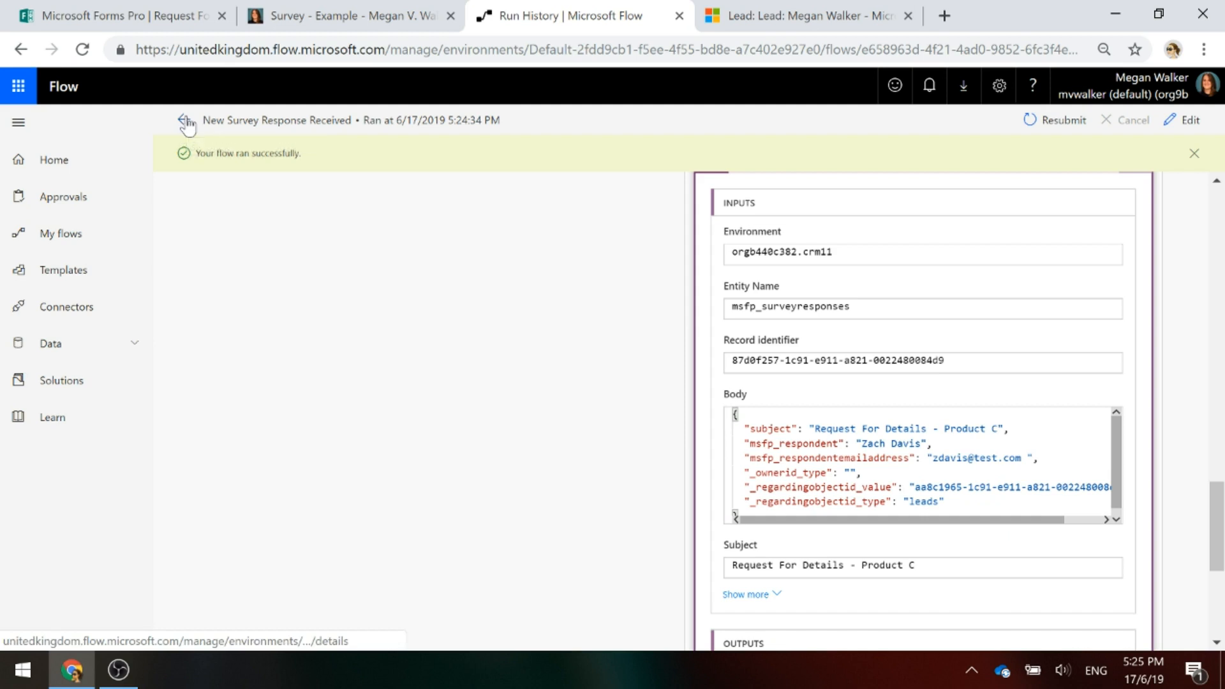
Review the other 5:24 PM run's Link Survey To Existing Lead step, then go to Dynamics 365.
{"action": "left_click", "coordinate": [183, 120]}
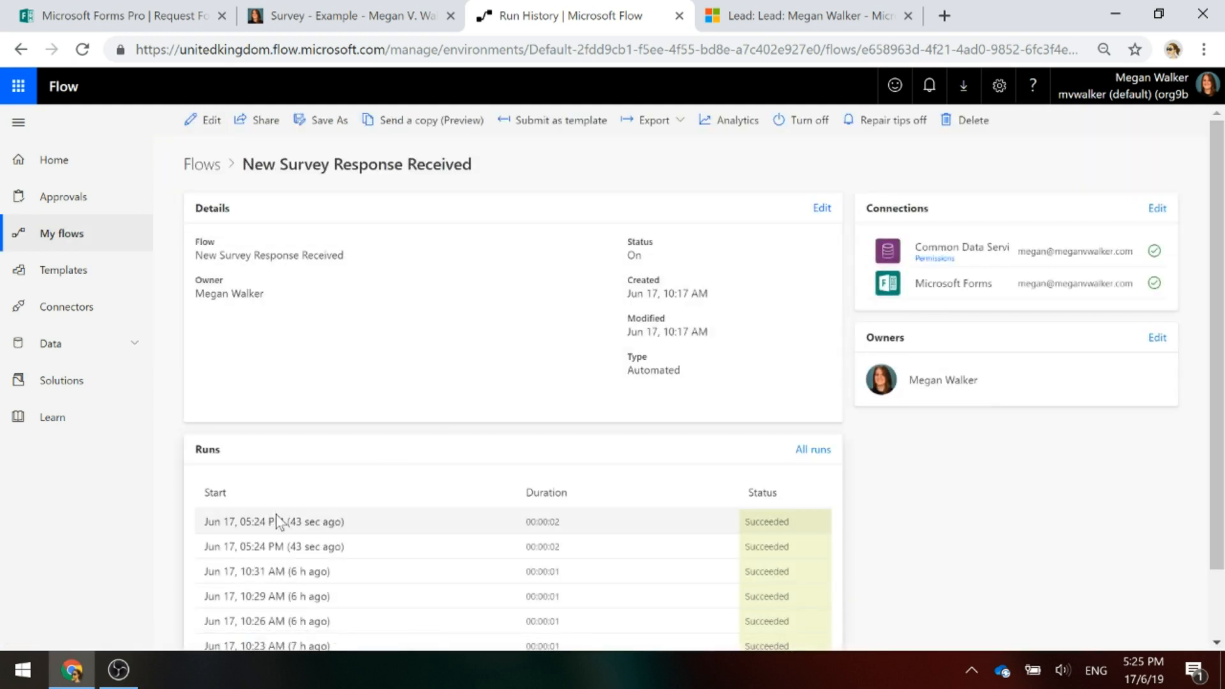
{"action": "left_click", "coordinate": [273, 521]}
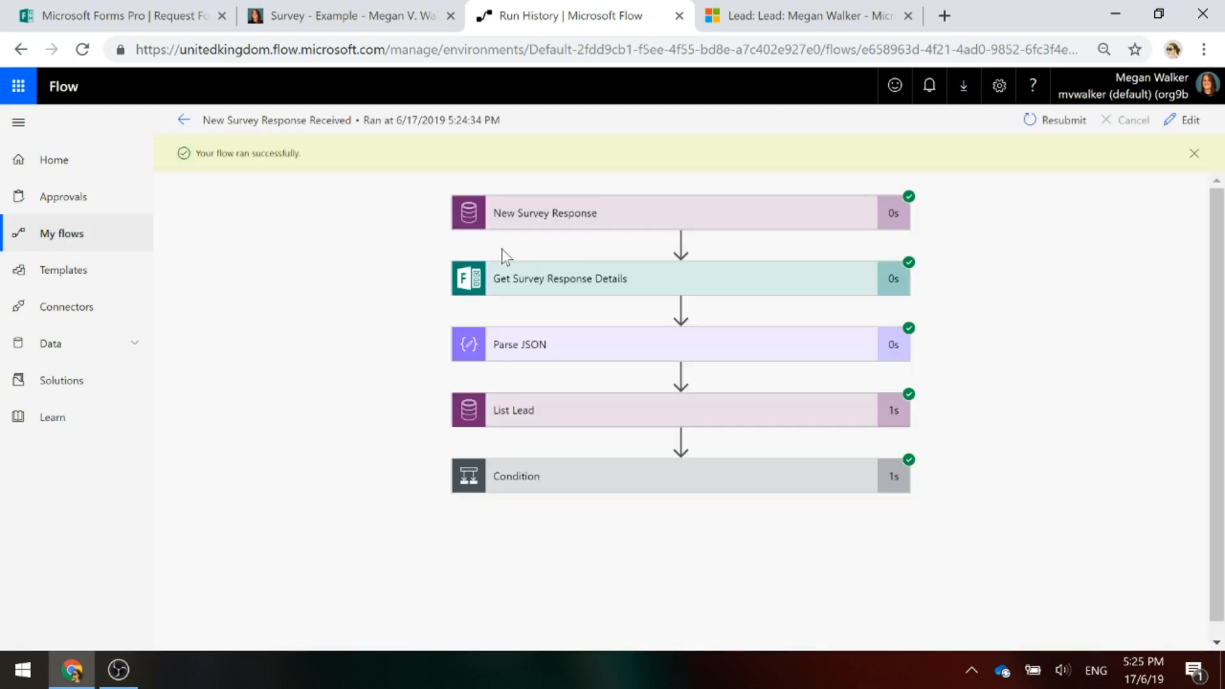
{"action": "mouse_move", "coordinate": [509, 482]}
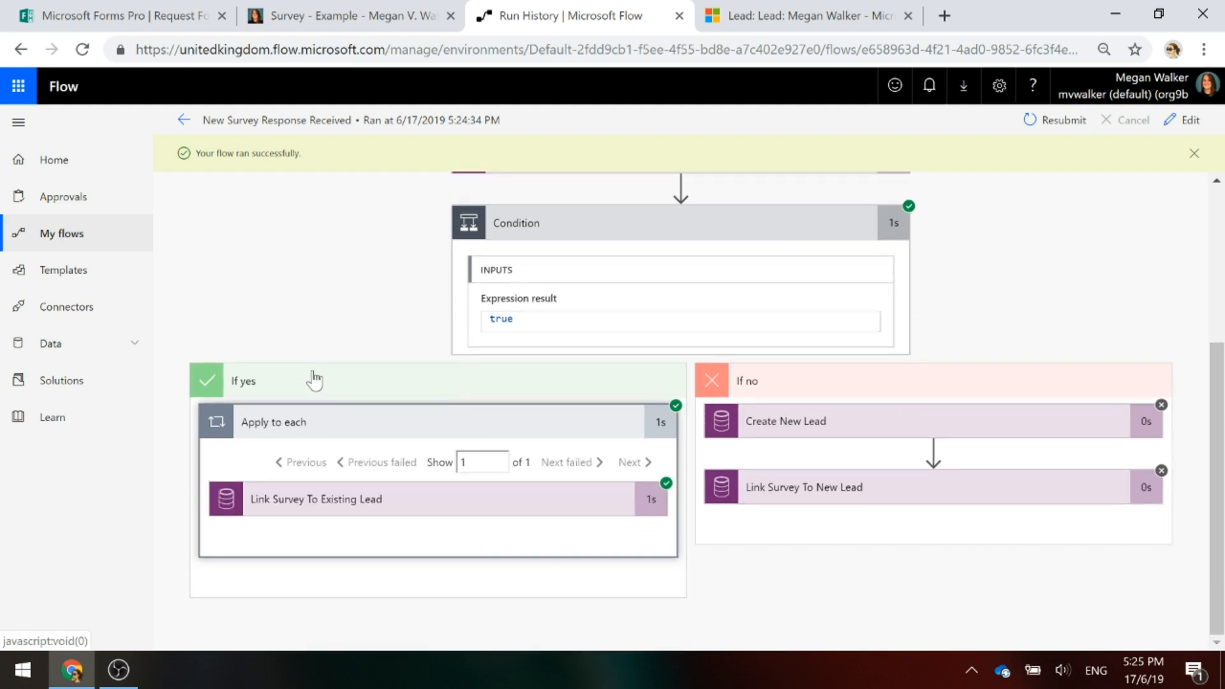
{"action": "left_click", "coordinate": [315, 499]}
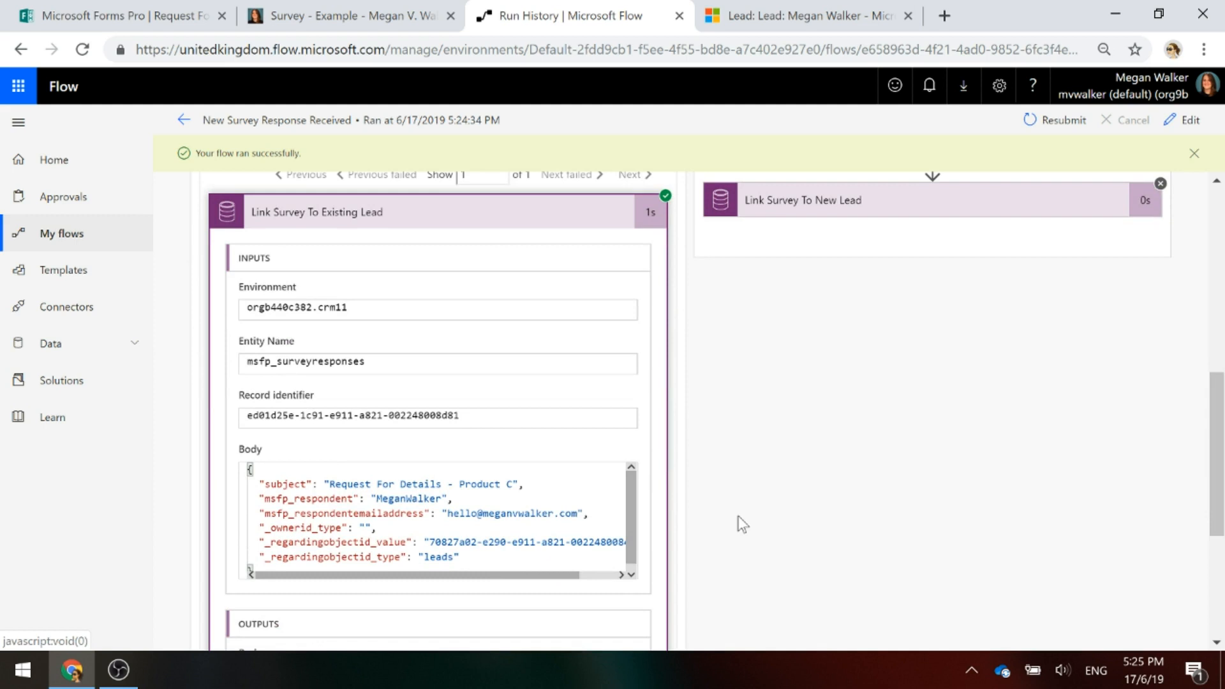
{"action": "left_click", "coordinate": [807, 16]}
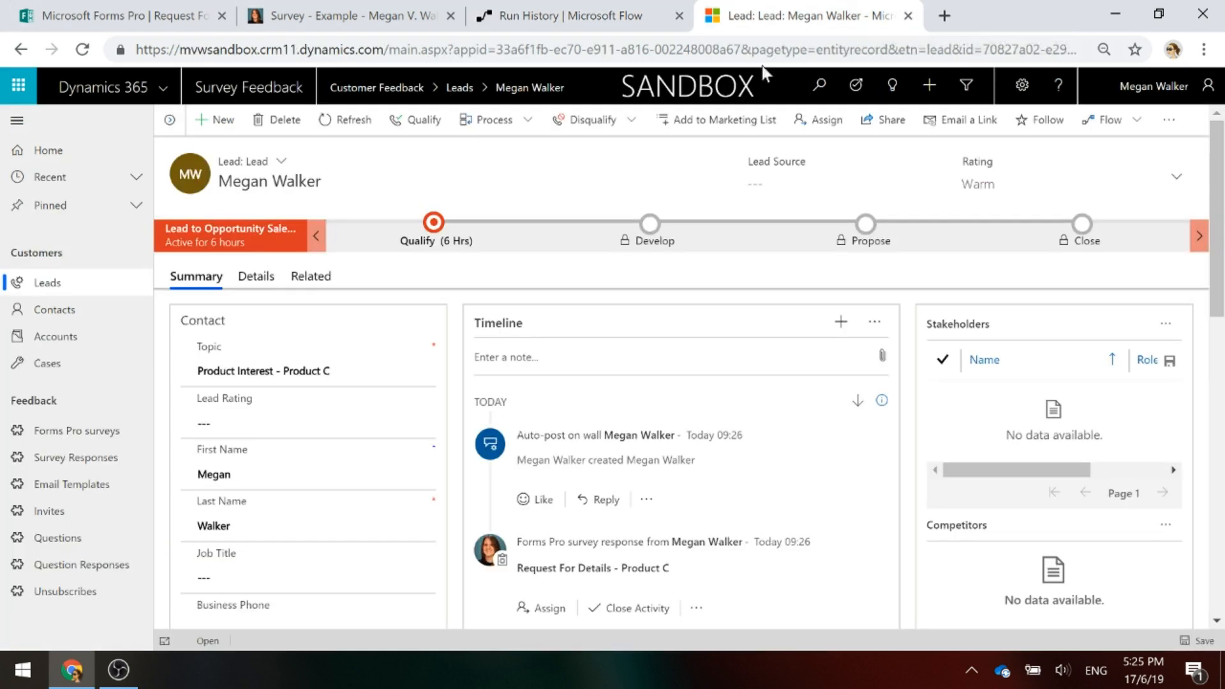
{"action": "left_click", "coordinate": [47, 283]}
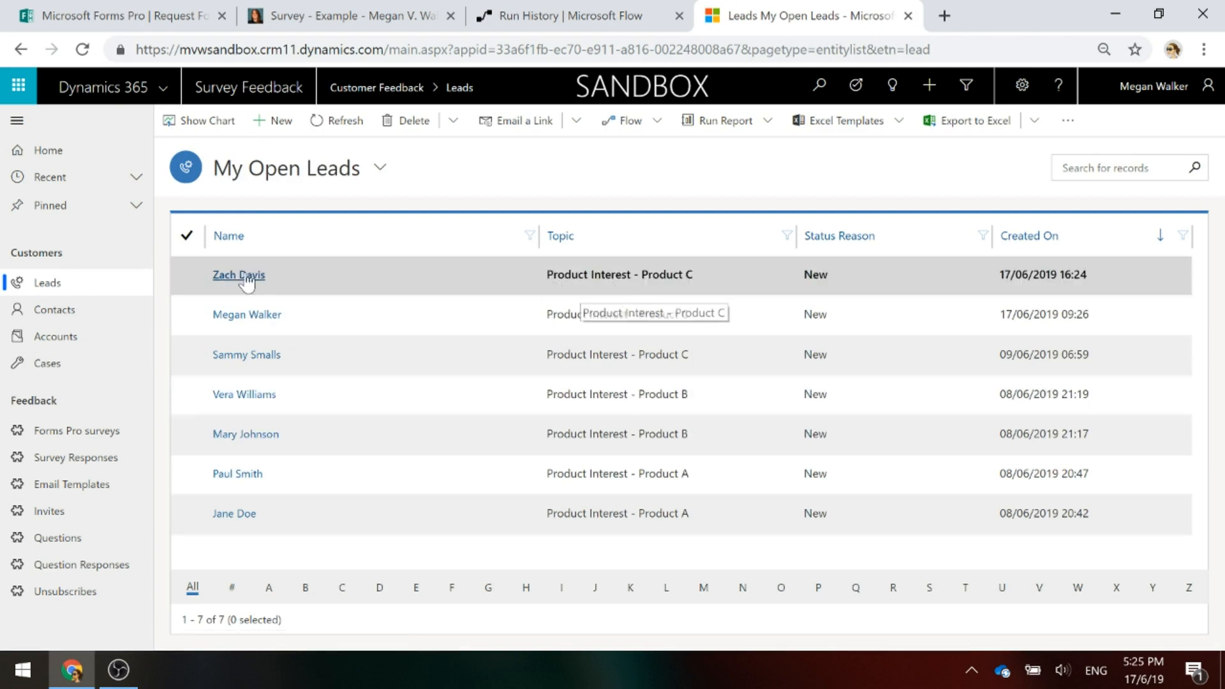
{"action": "left_click", "coordinate": [239, 274]}
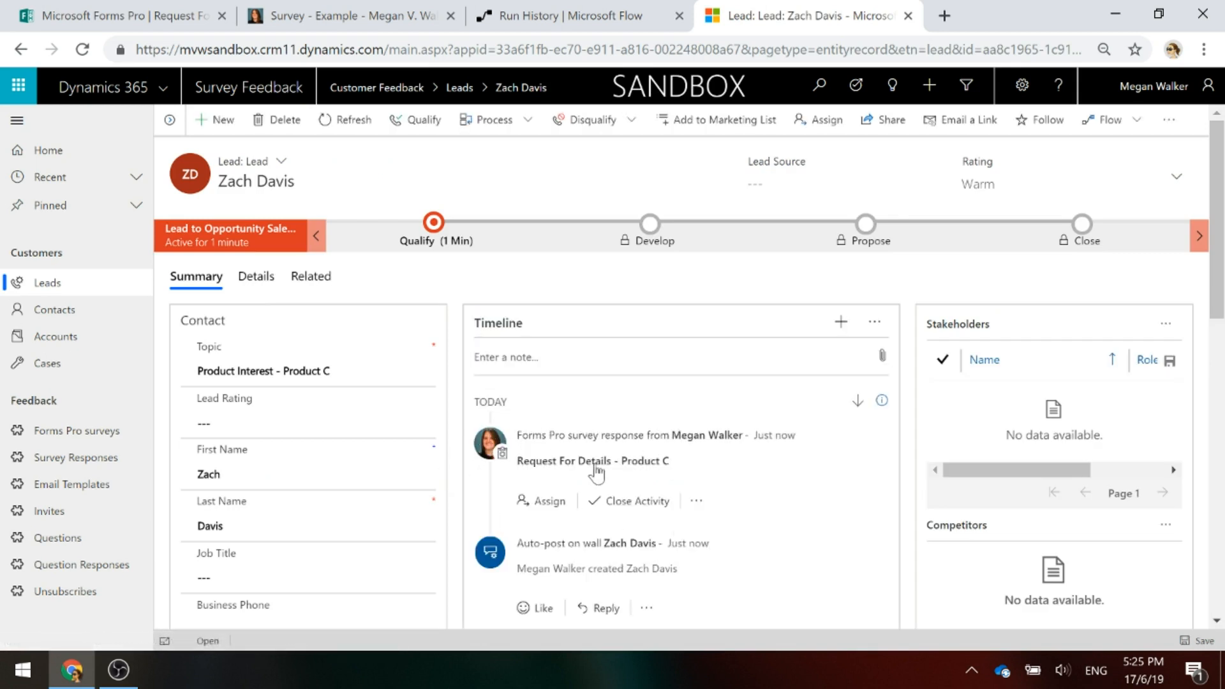
{"action": "mouse_move", "coordinate": [558, 475]}
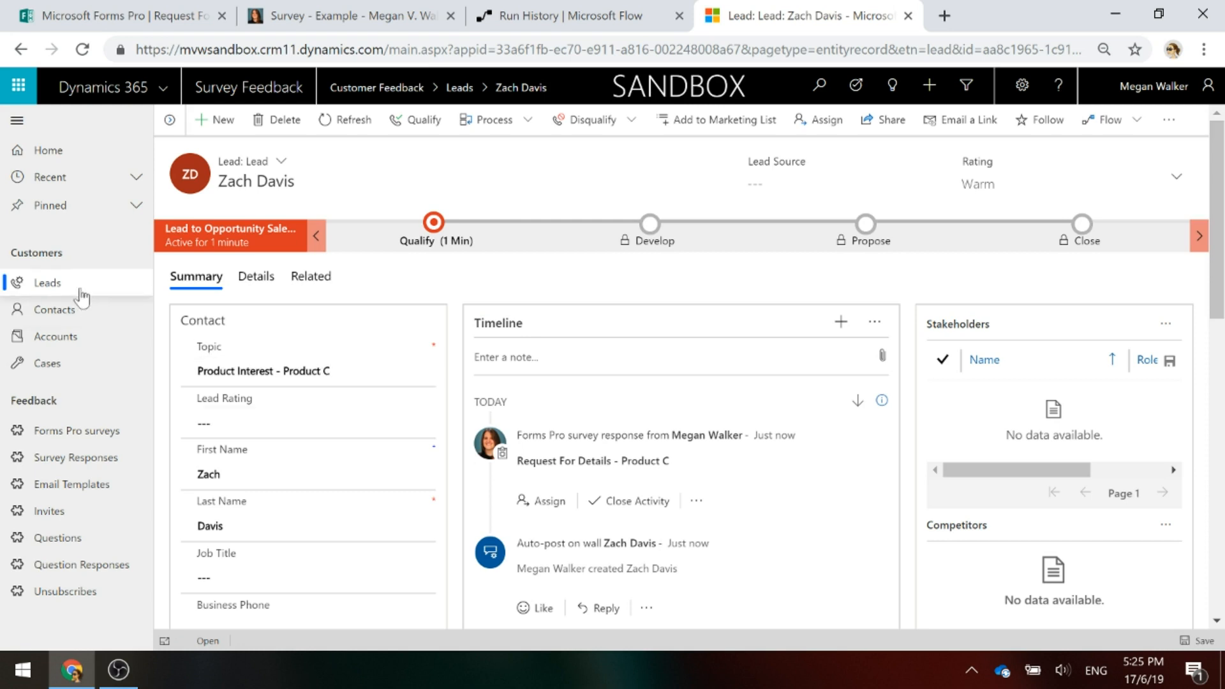
{"action": "left_click", "coordinate": [47, 283]}
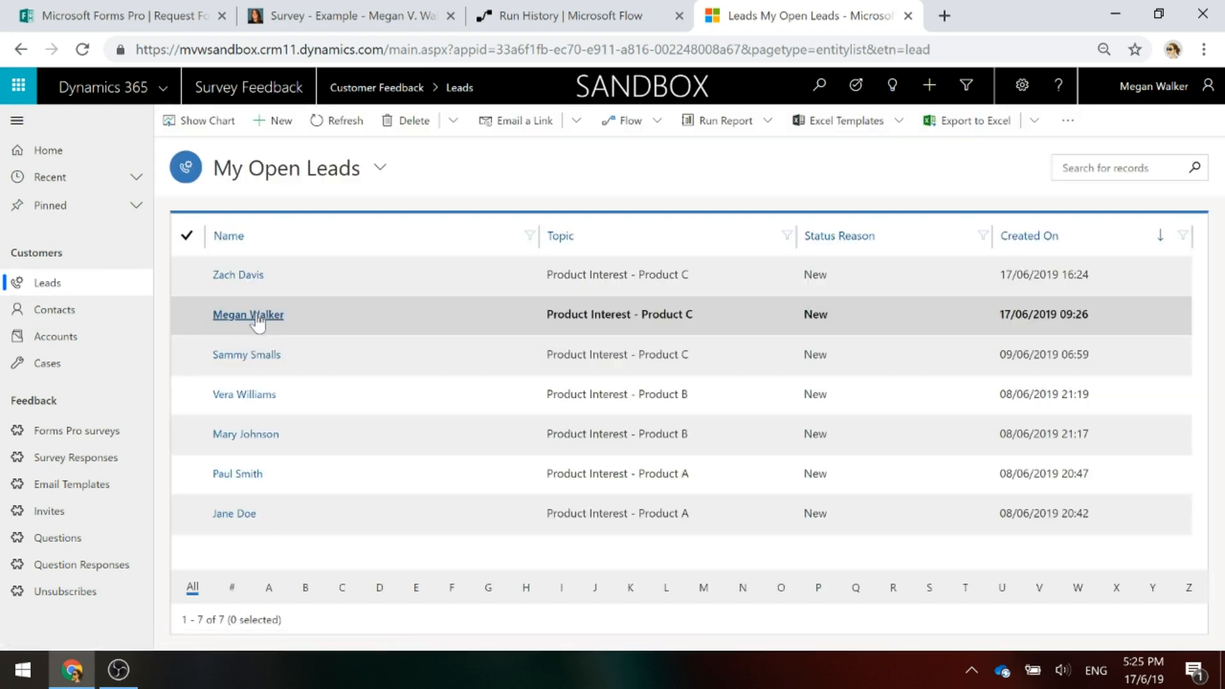
{"action": "left_click", "coordinate": [248, 314]}
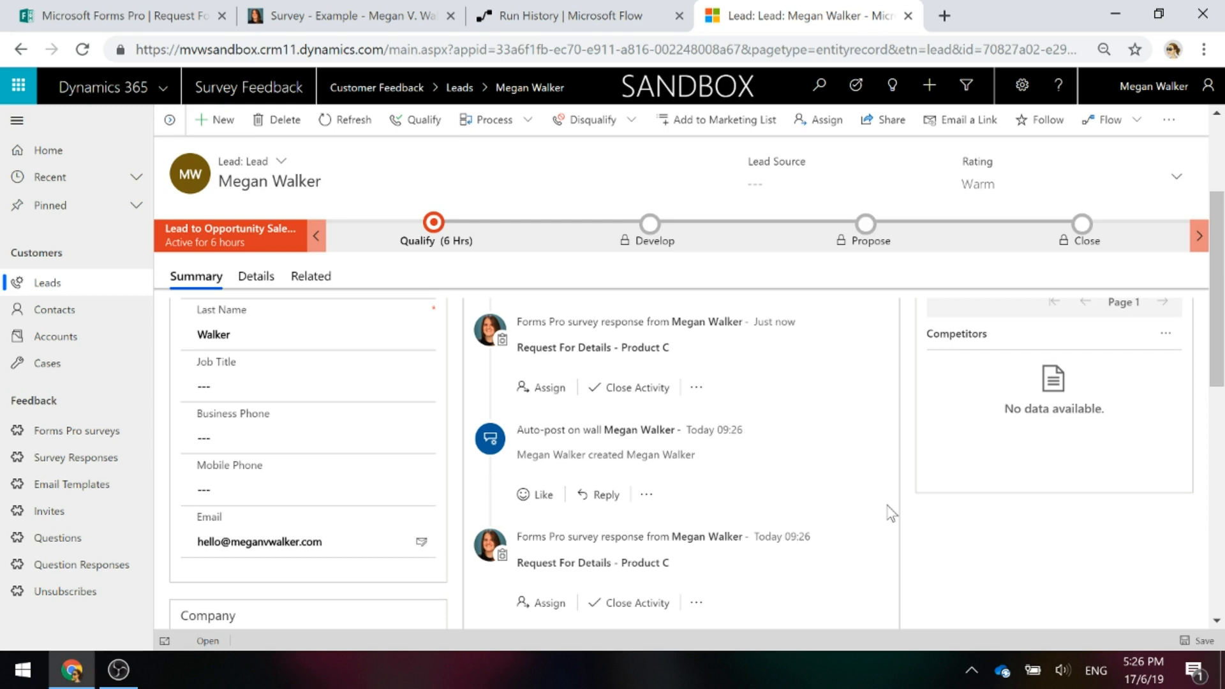
{"action": "left_click", "coordinate": [560, 16]}
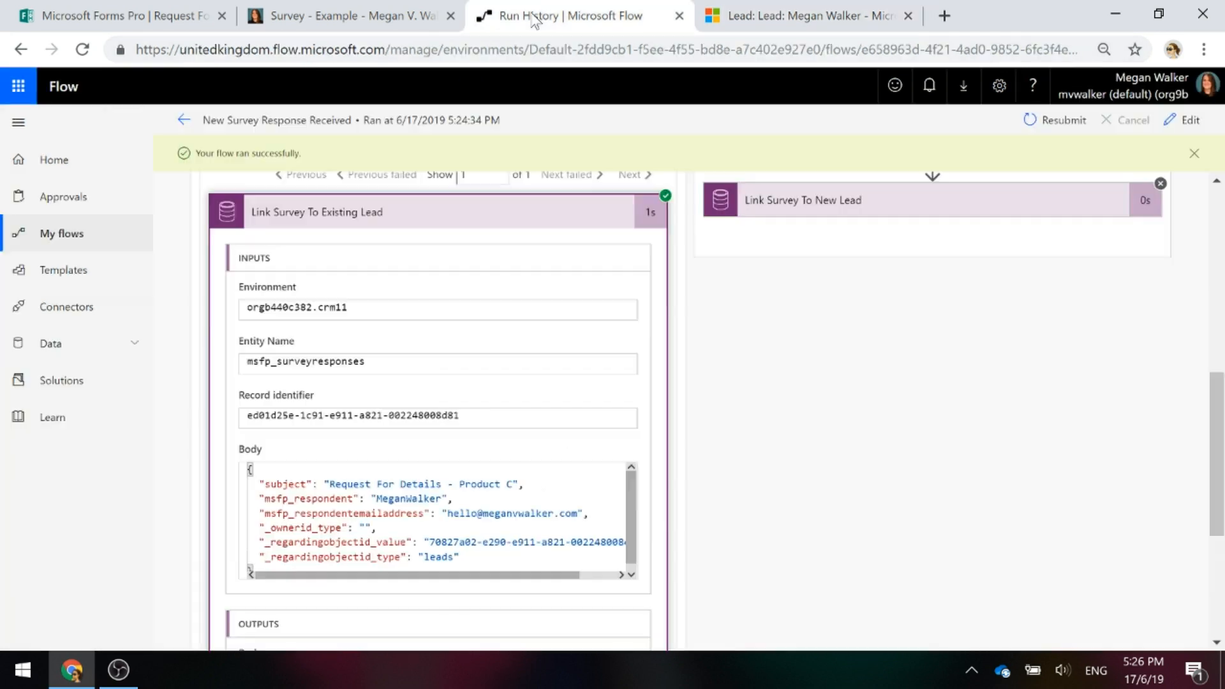
Reopen the New Survey Response Received flow in the editor with Get Survey Response Details expanded.
{"action": "left_click", "coordinate": [184, 120]}
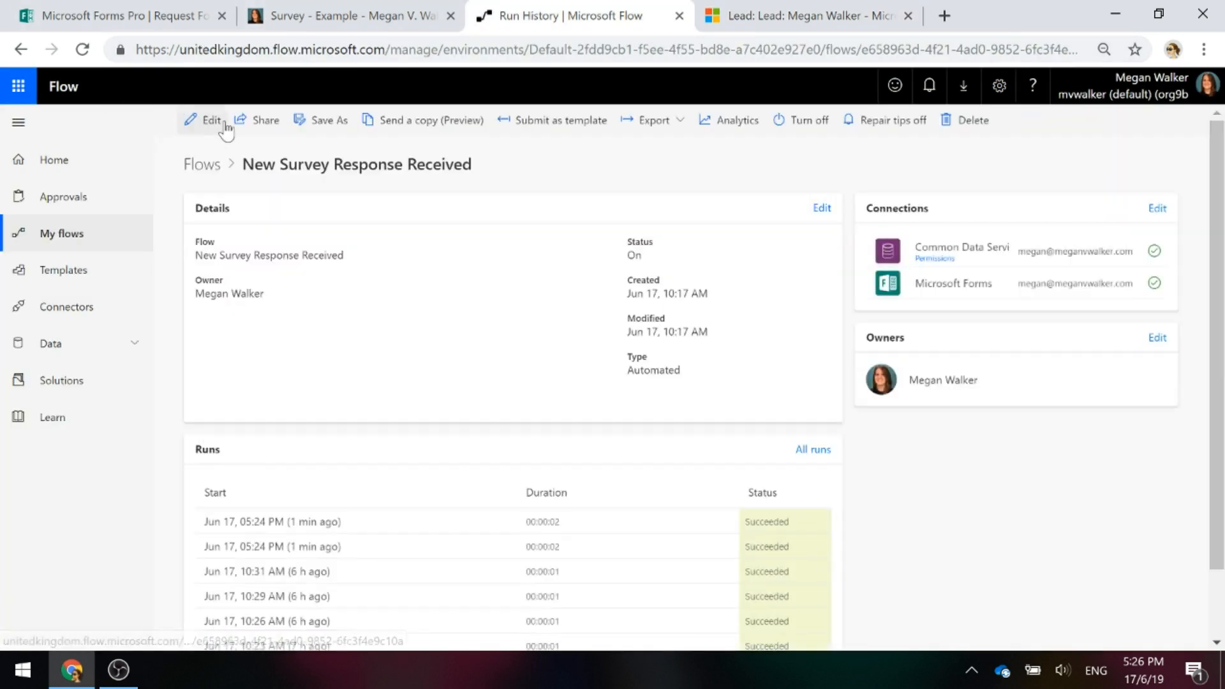
{"action": "left_click", "coordinate": [207, 120]}
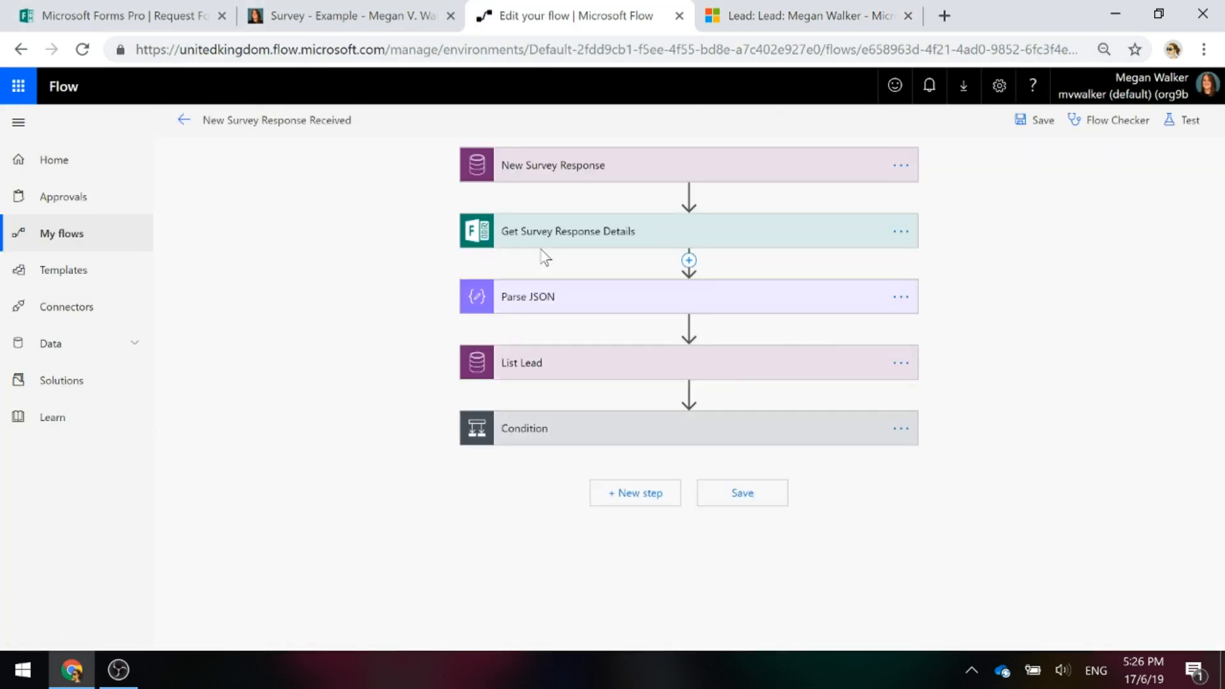
{"action": "left_click", "coordinate": [568, 231]}
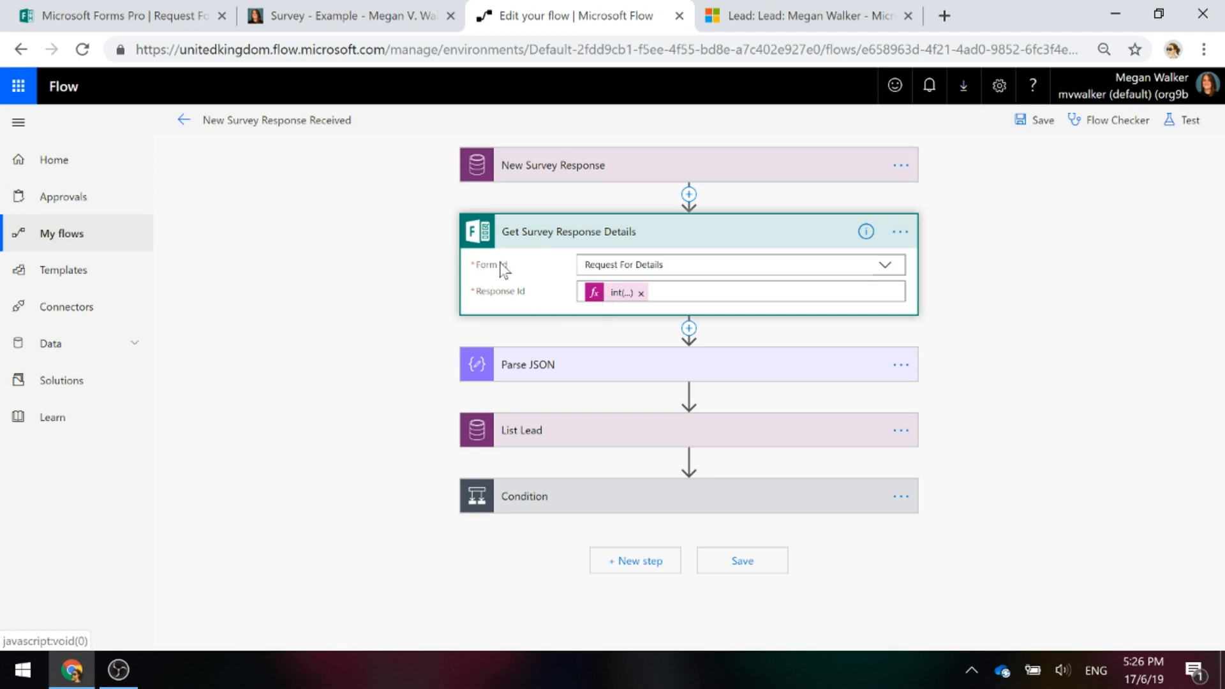
{"action": "mouse_move", "coordinate": [1008, 274]}
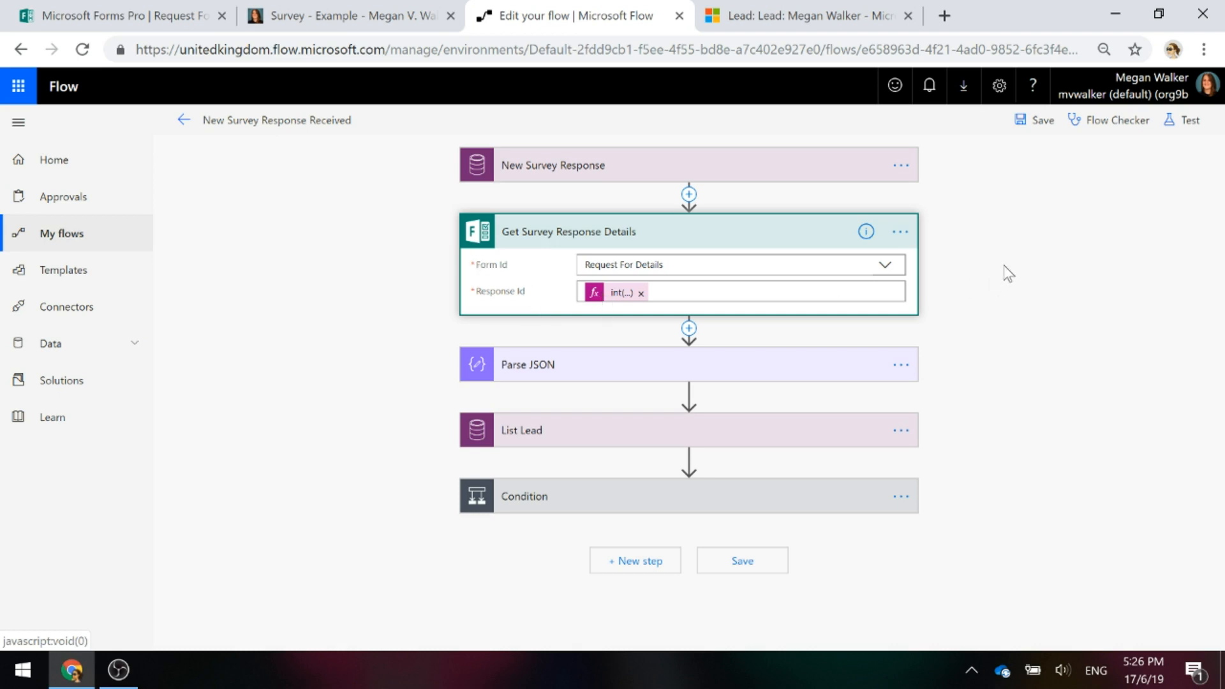